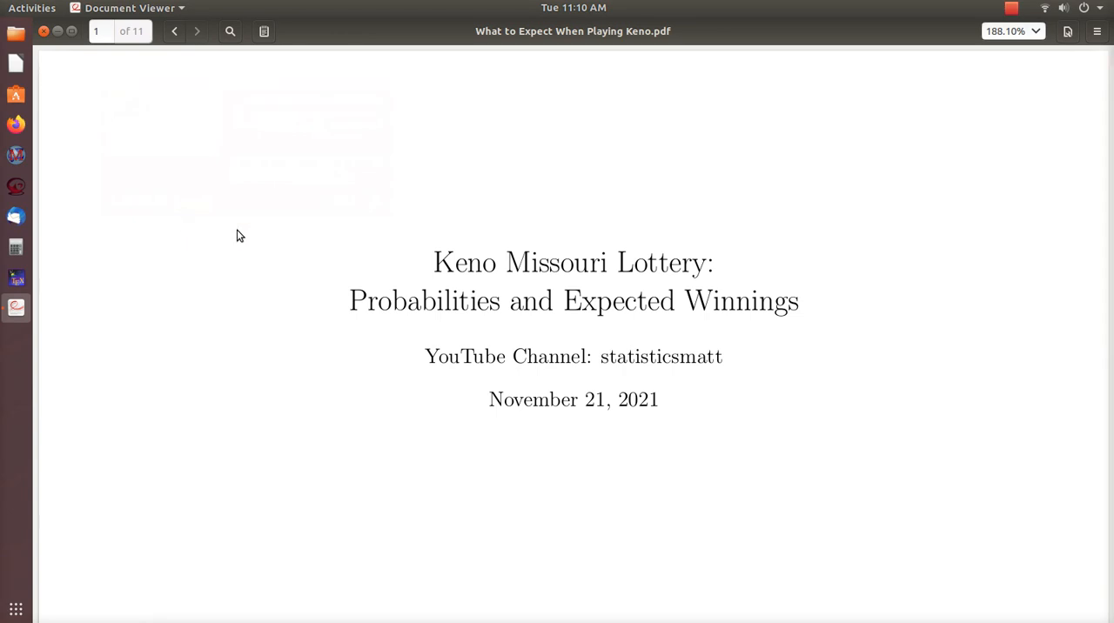
pyautogui.moveTo(393, 396)
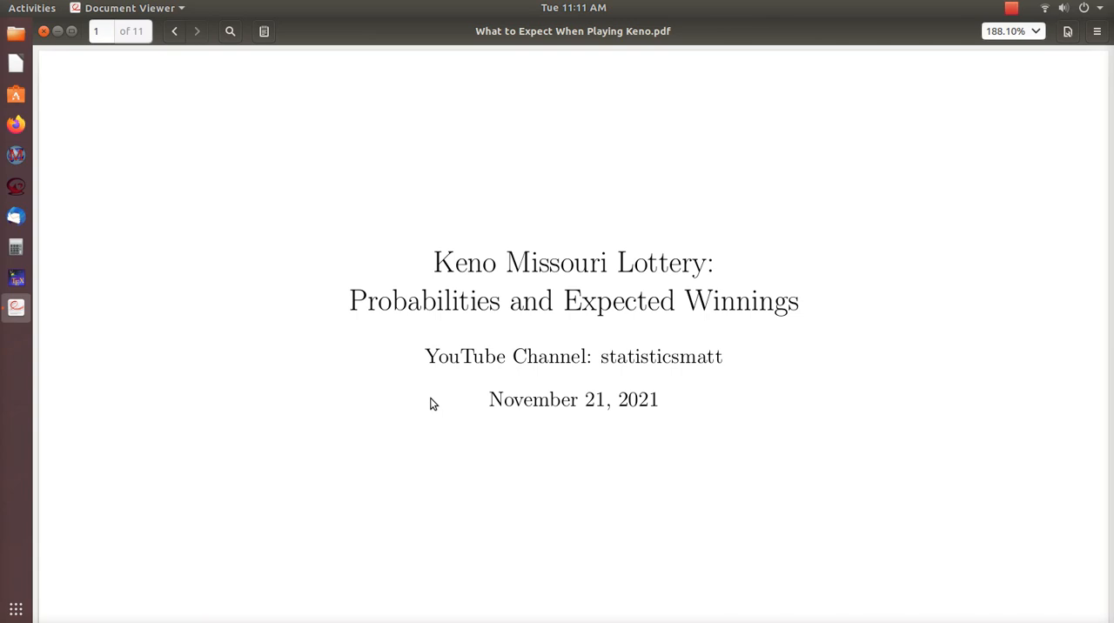
# - Scroll through page 2's Contents, highlighting the Expected Winnings entry, until page 3 appears
pyautogui.scroll(-3)
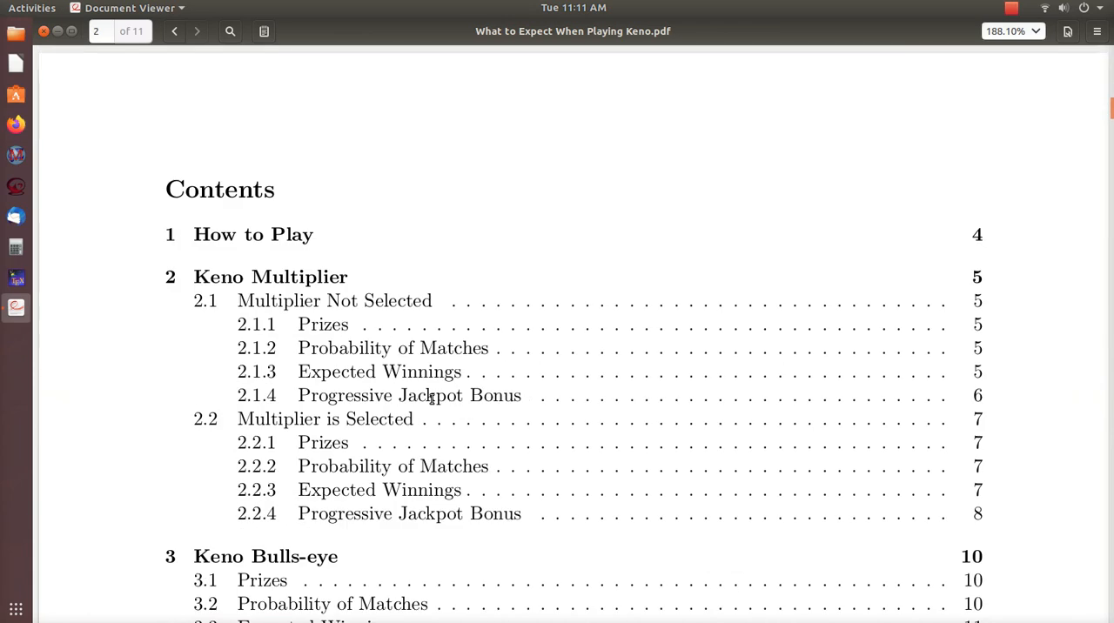
pyautogui.scroll(-3)
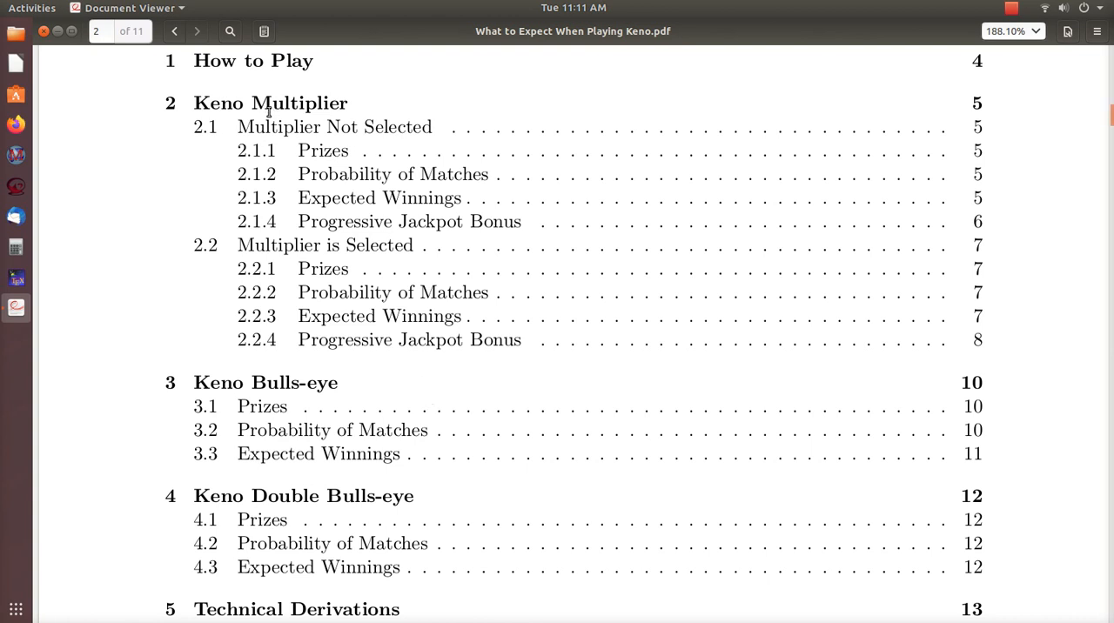
pyautogui.moveTo(324, 179)
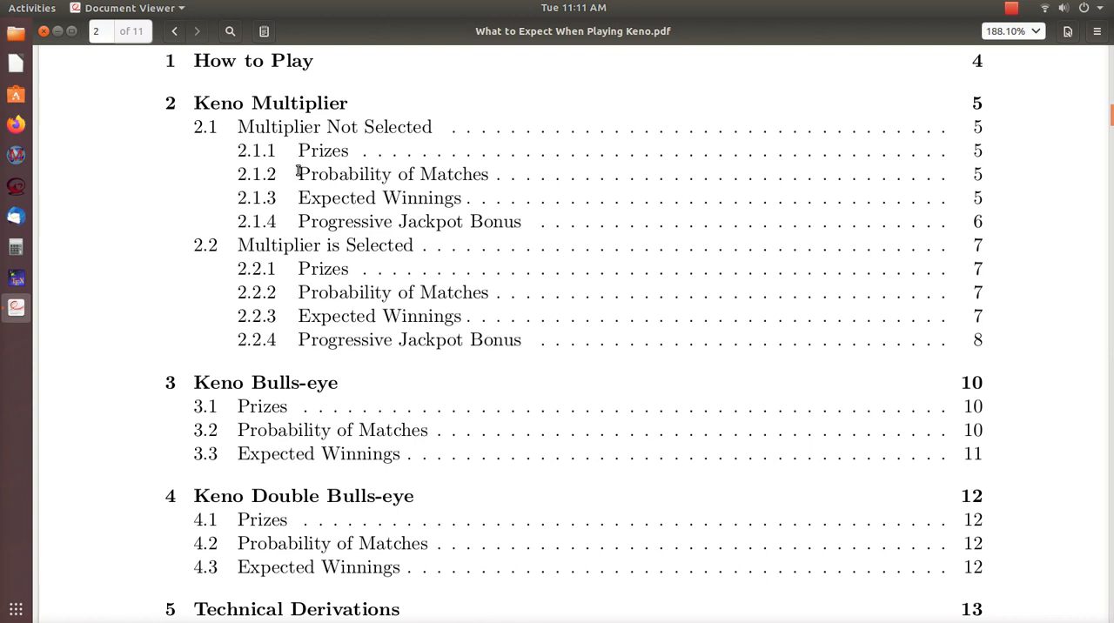
pyautogui.doubleClick(392, 174)
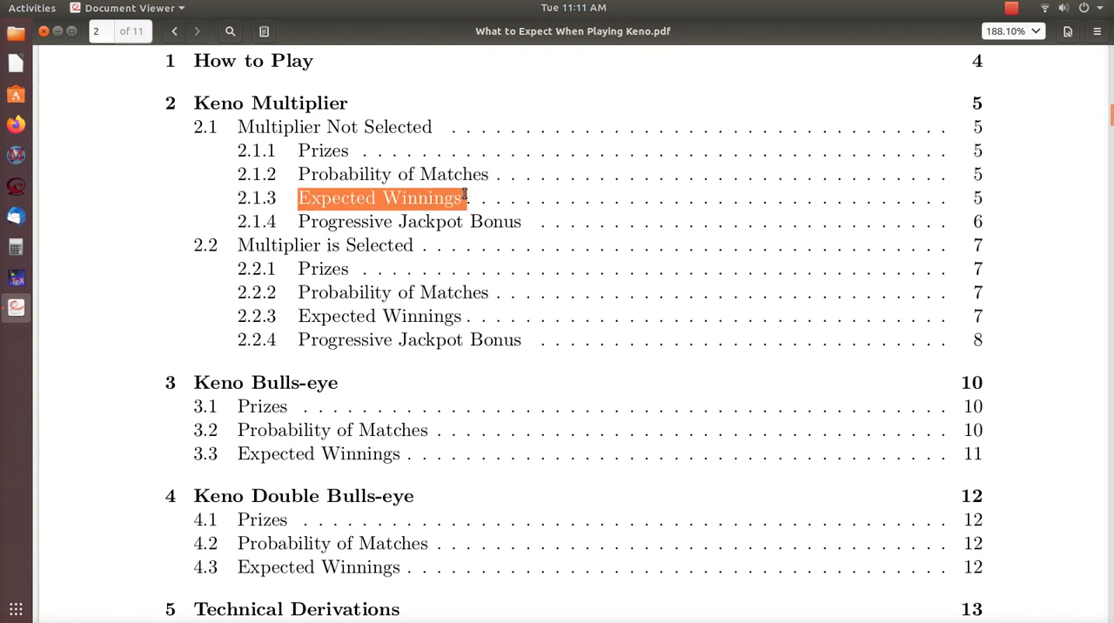
pyautogui.moveTo(461, 192)
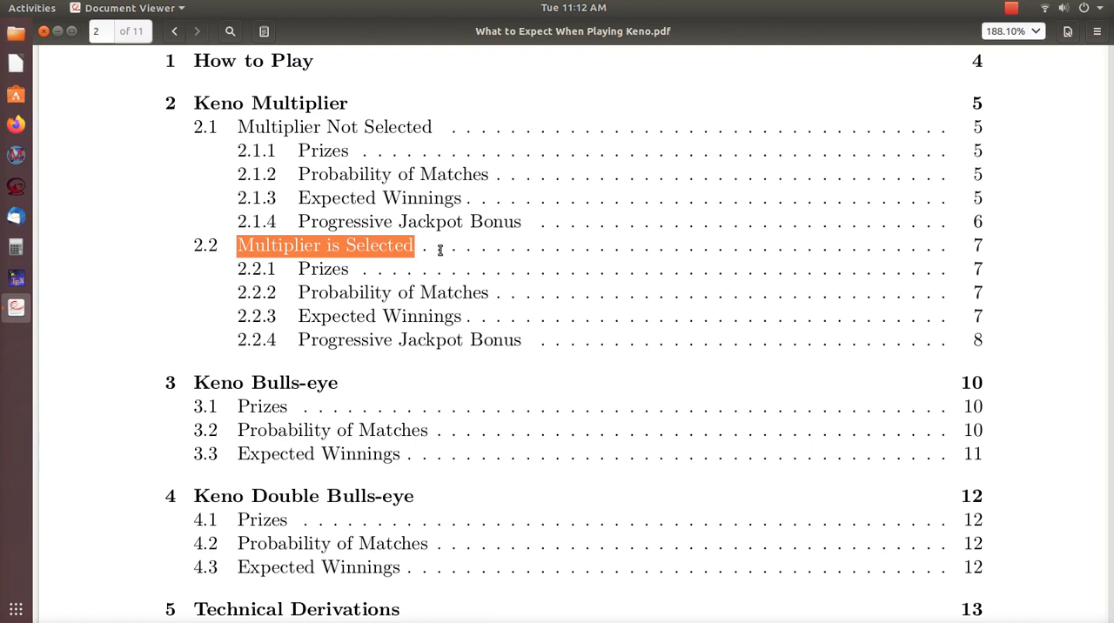
pyautogui.scroll(-3)
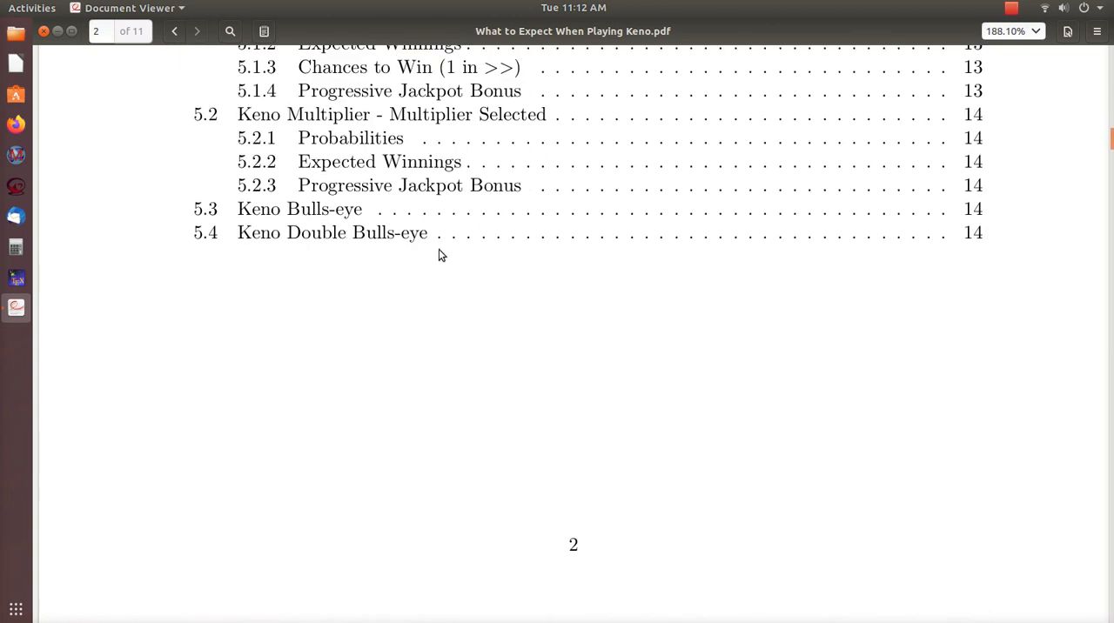
pyautogui.scroll(-3)
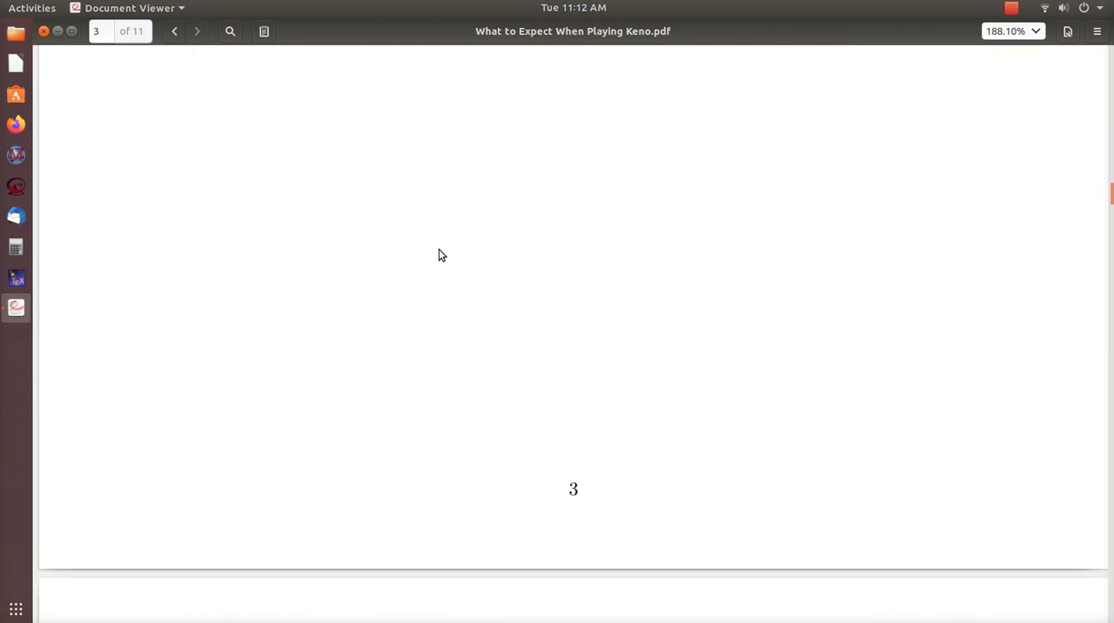
# - Scroll to page 4, highlighting Player Choices text and the multiplier range x1 to x10
pyautogui.scroll(-3)
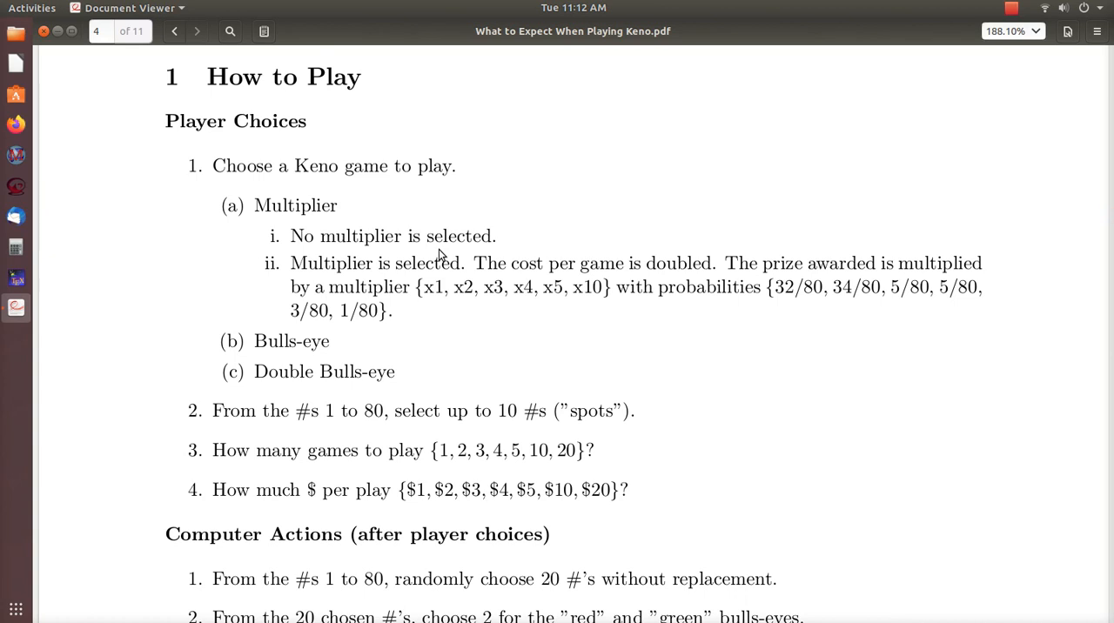
pyautogui.scroll(-3)
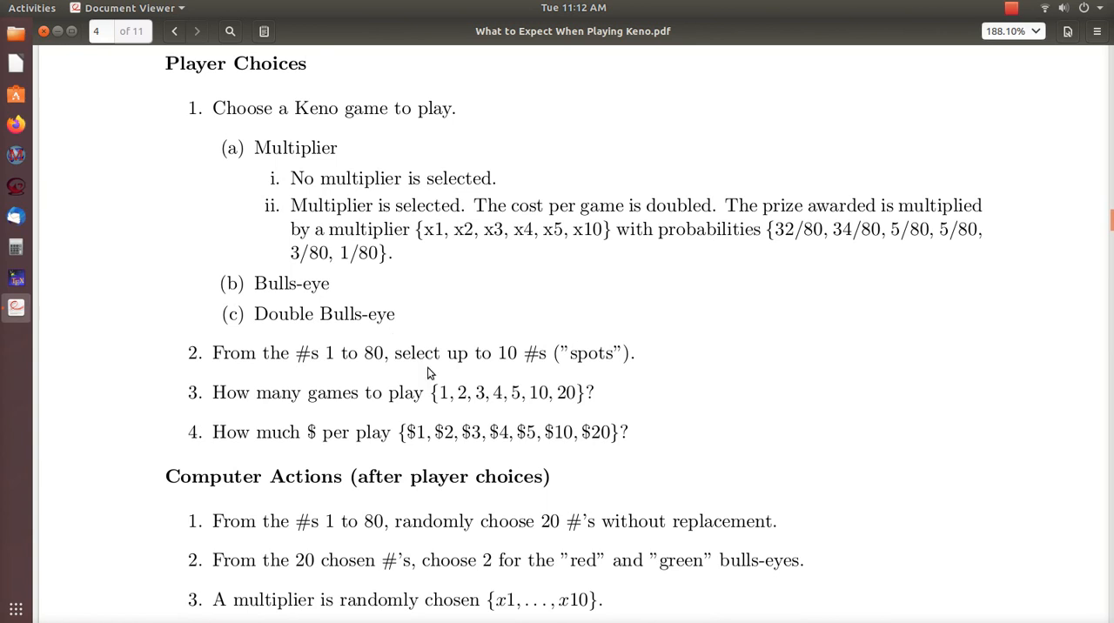
pyautogui.moveTo(437, 393); pyautogui.dragTo(513, 393)
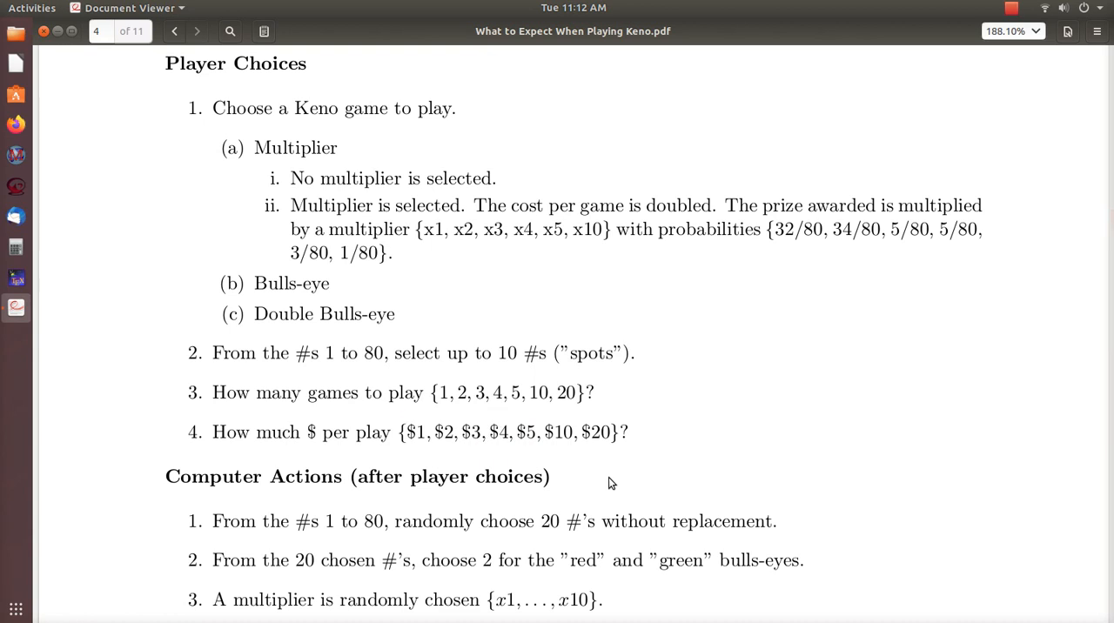
pyautogui.scroll(-3)
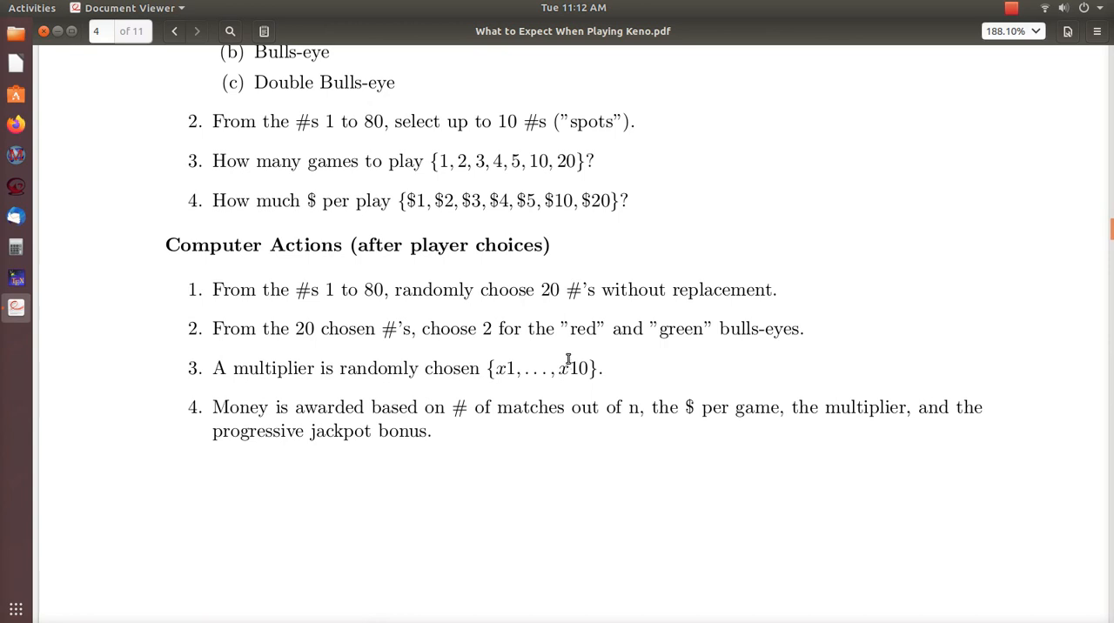
pyautogui.moveTo(379, 309)
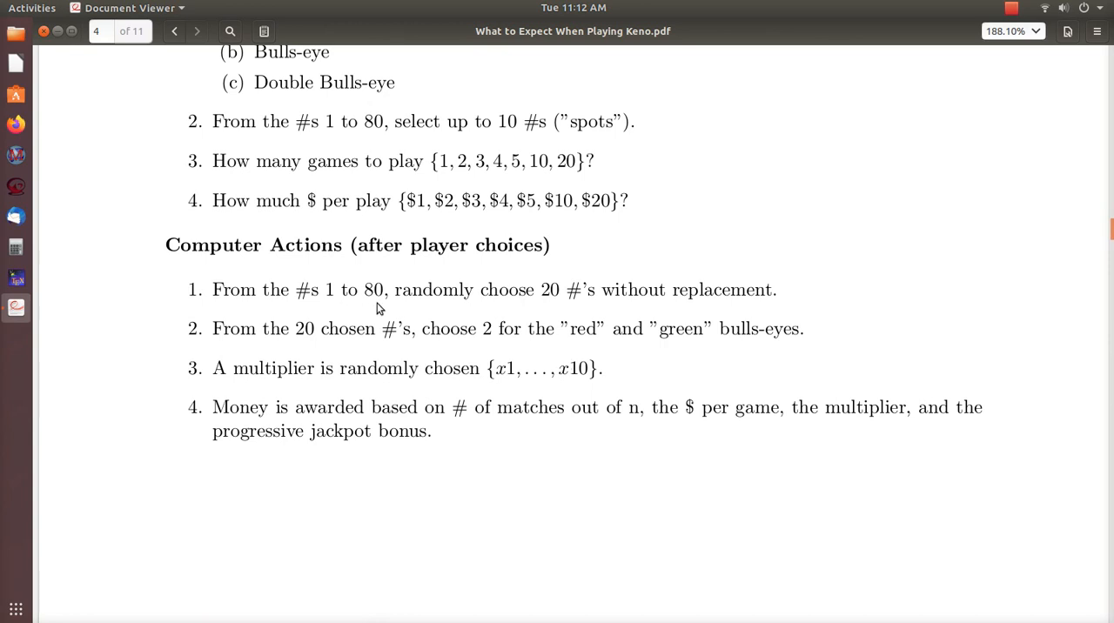
pyautogui.moveTo(294, 361)
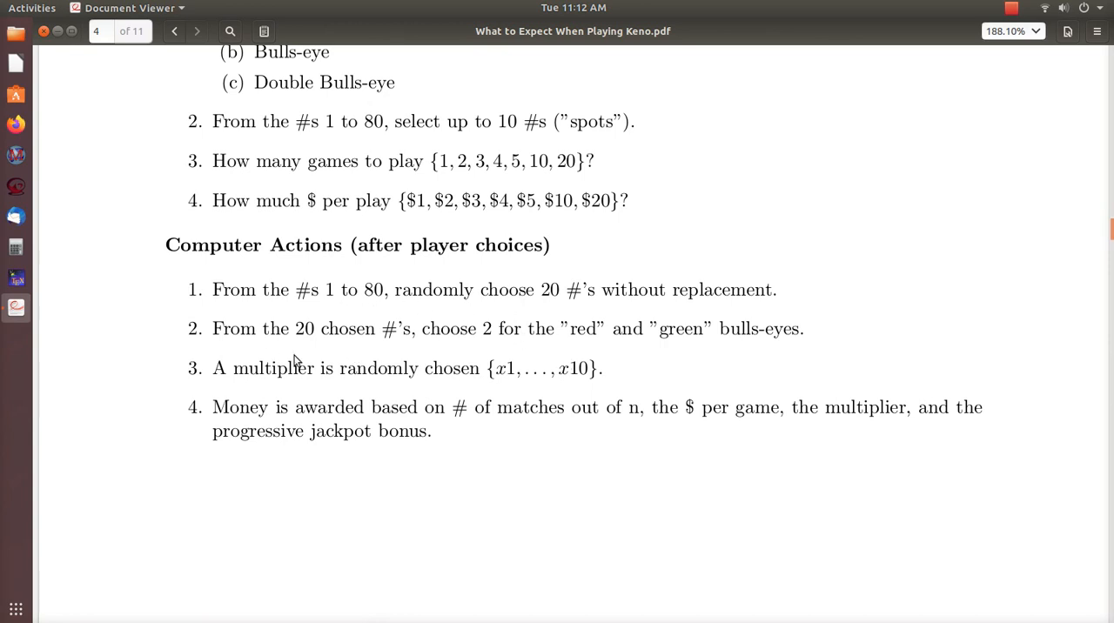
pyautogui.moveTo(493, 352)
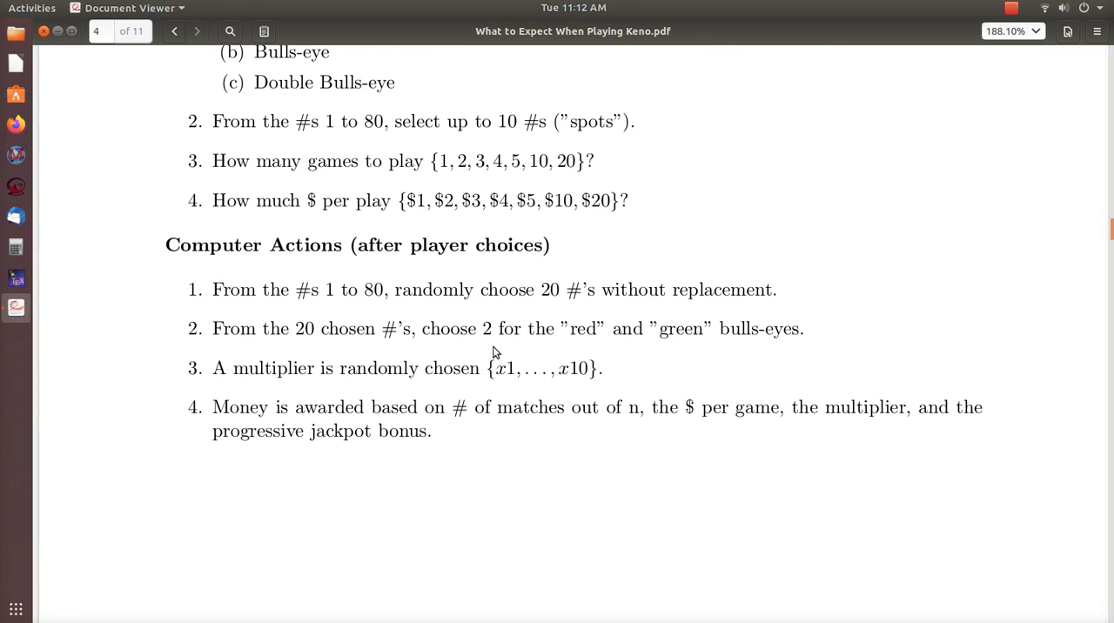
pyautogui.moveTo(378, 347)
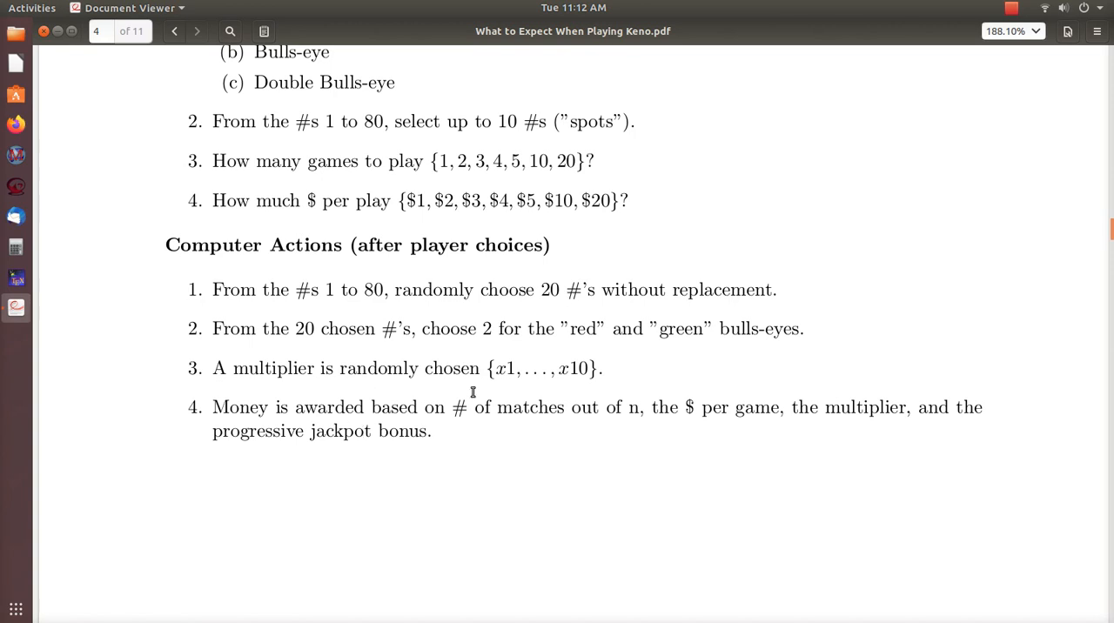
pyautogui.moveTo(496, 368); pyautogui.dragTo(561, 368)
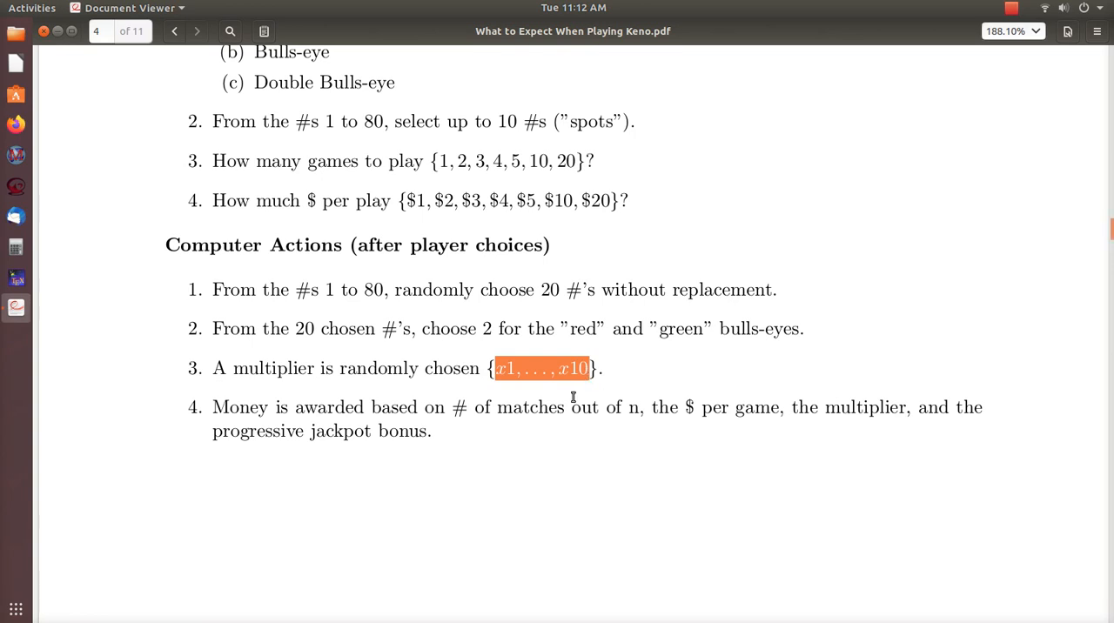
pyautogui.moveTo(358, 439)
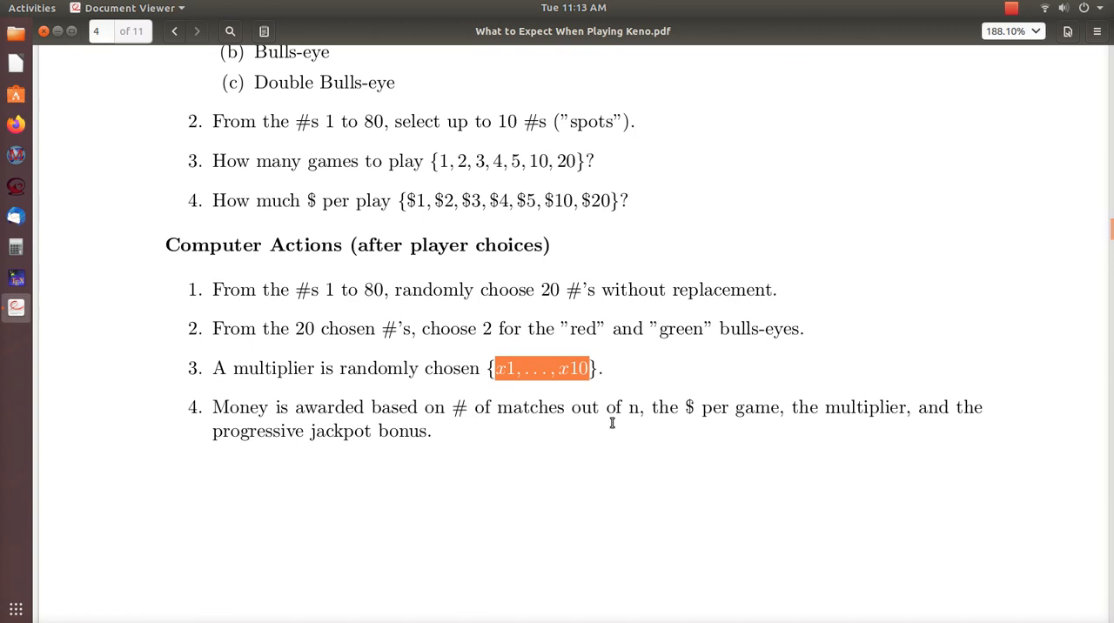
pyautogui.moveTo(840, 421)
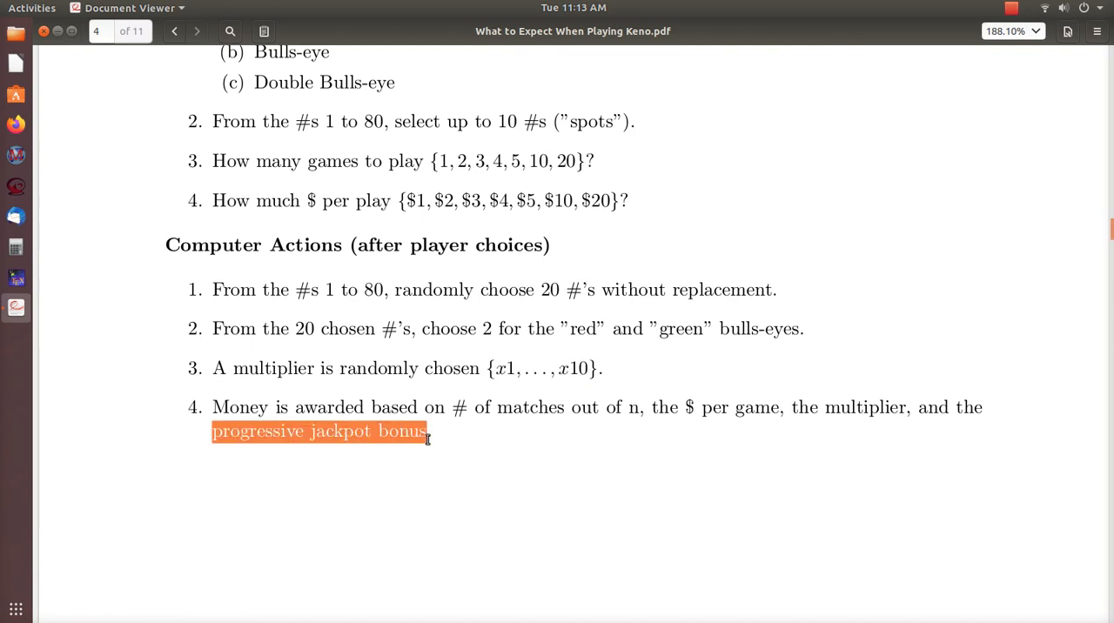
pyautogui.moveTo(449, 502)
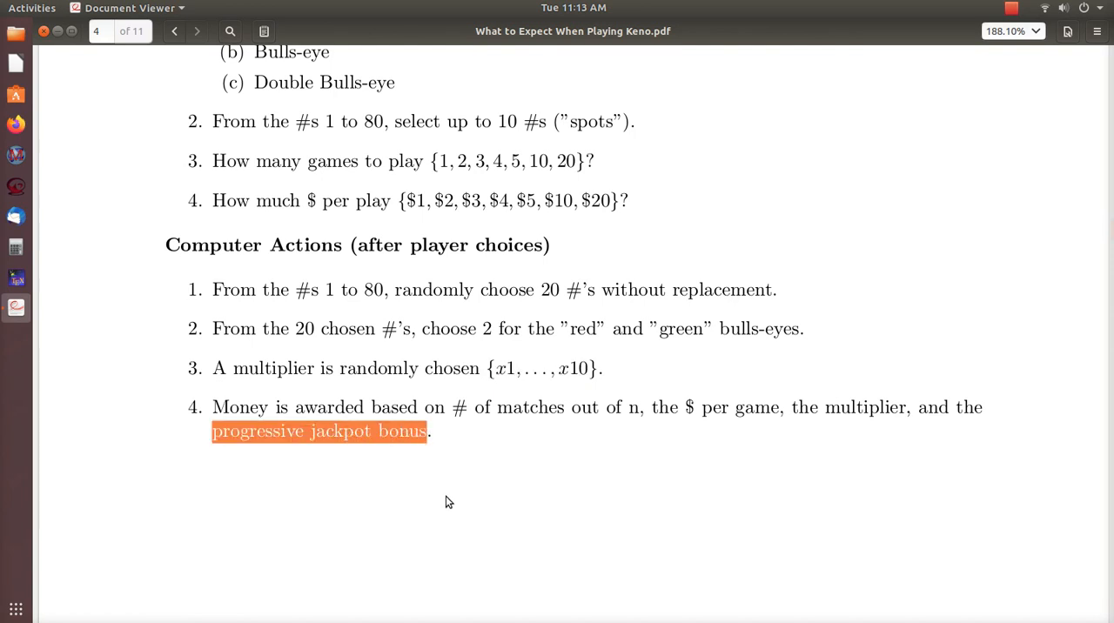
# - Clear the selection and scroll to page 5's Table 1 of Missouri prize awards
pyautogui.click(197, 31)
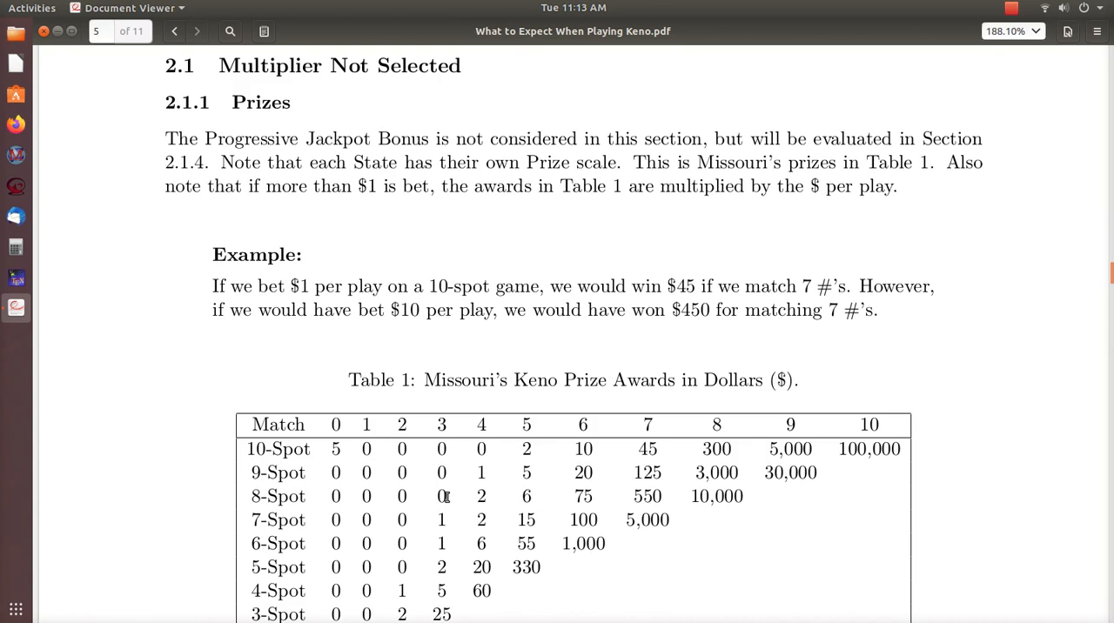
pyautogui.scroll(-3)
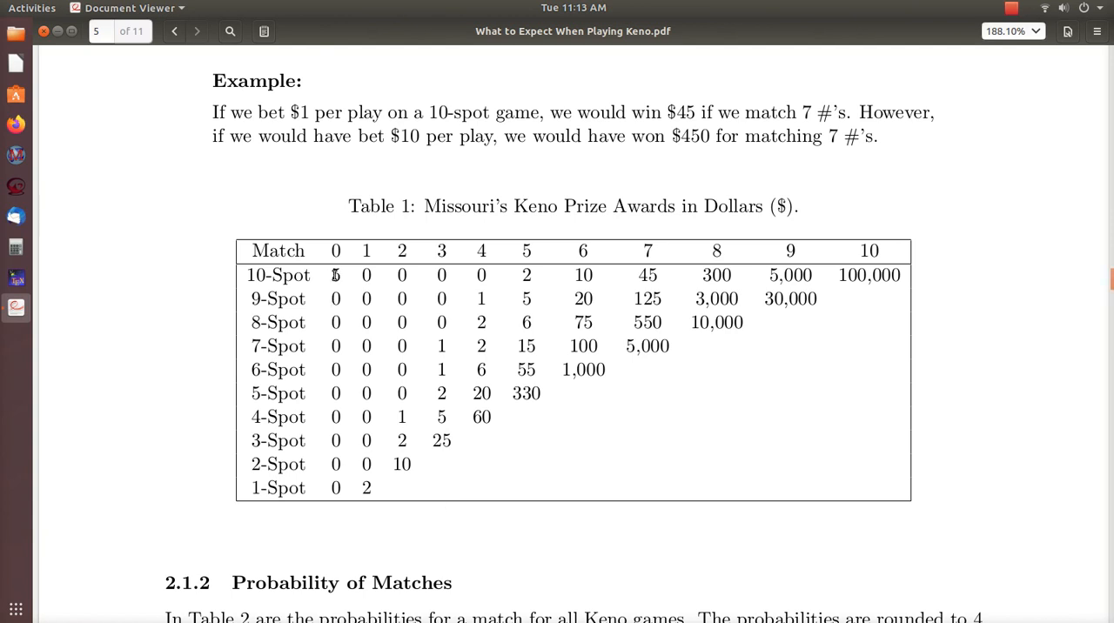
pyautogui.moveTo(346, 278)
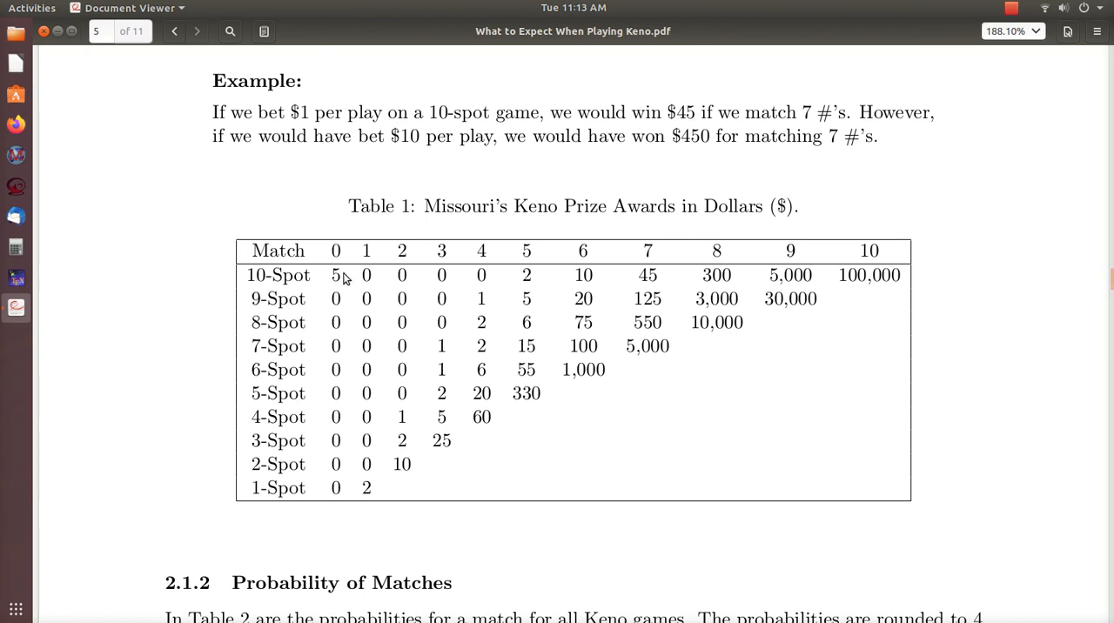
pyautogui.moveTo(851, 268)
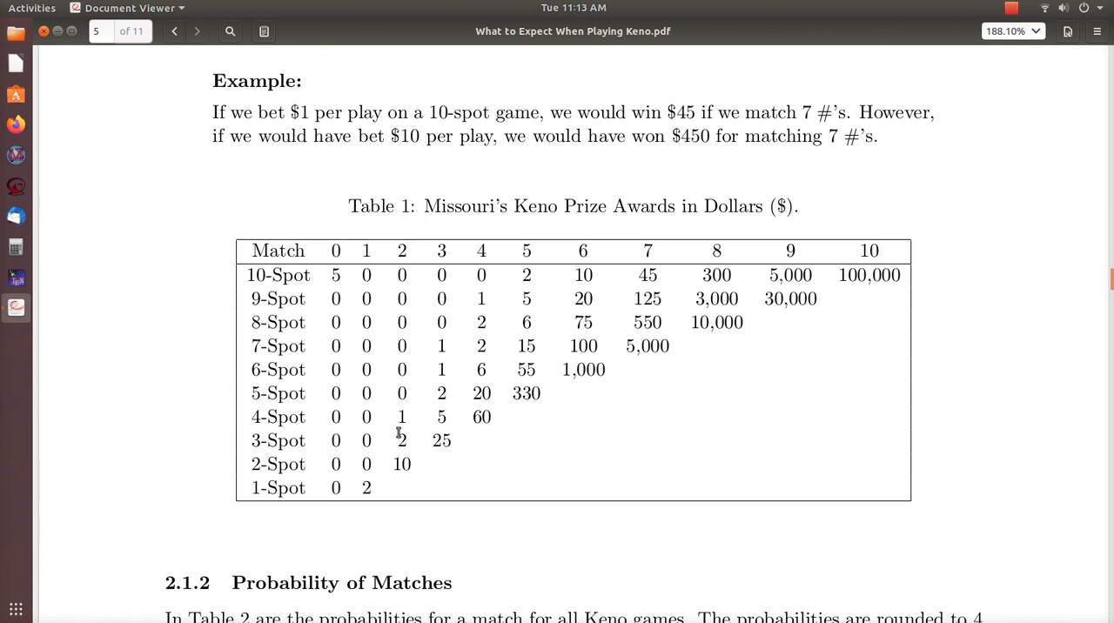
pyautogui.moveTo(170, 484)
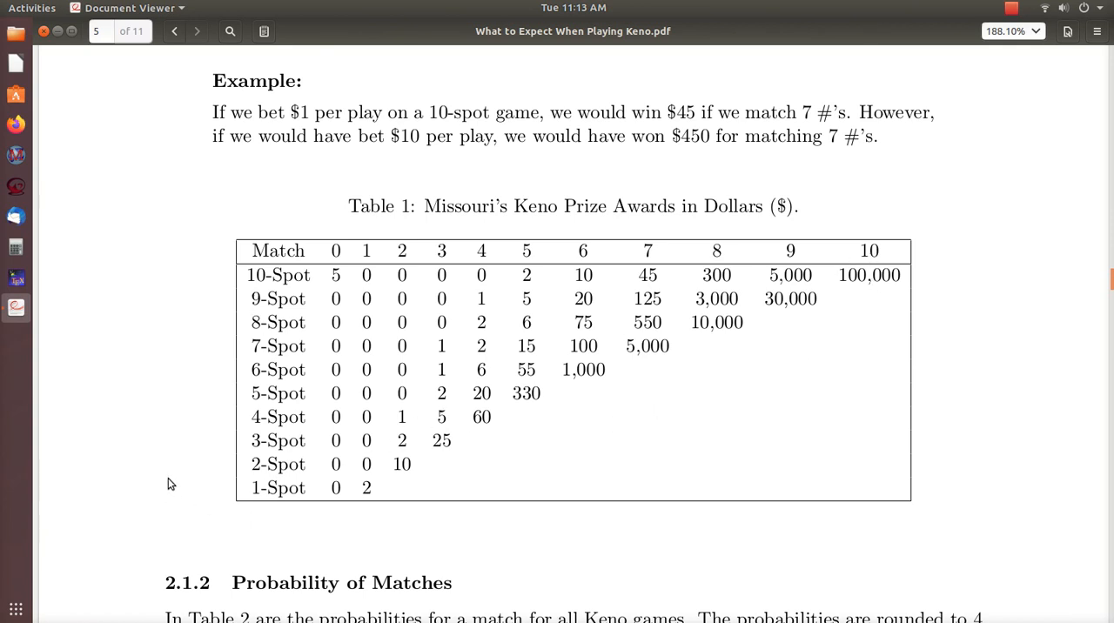
# - Mark the 7-Spot four-match probability 0.0522, then scroll on to page 7's Table 4
pyautogui.scroll(-3)
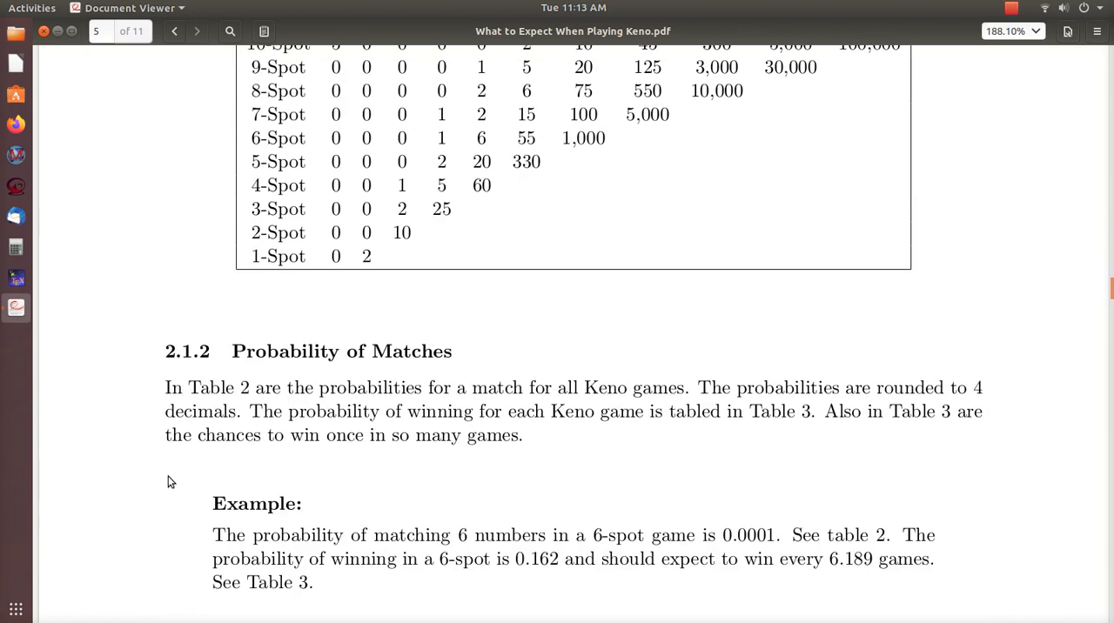
pyautogui.scroll(-3)
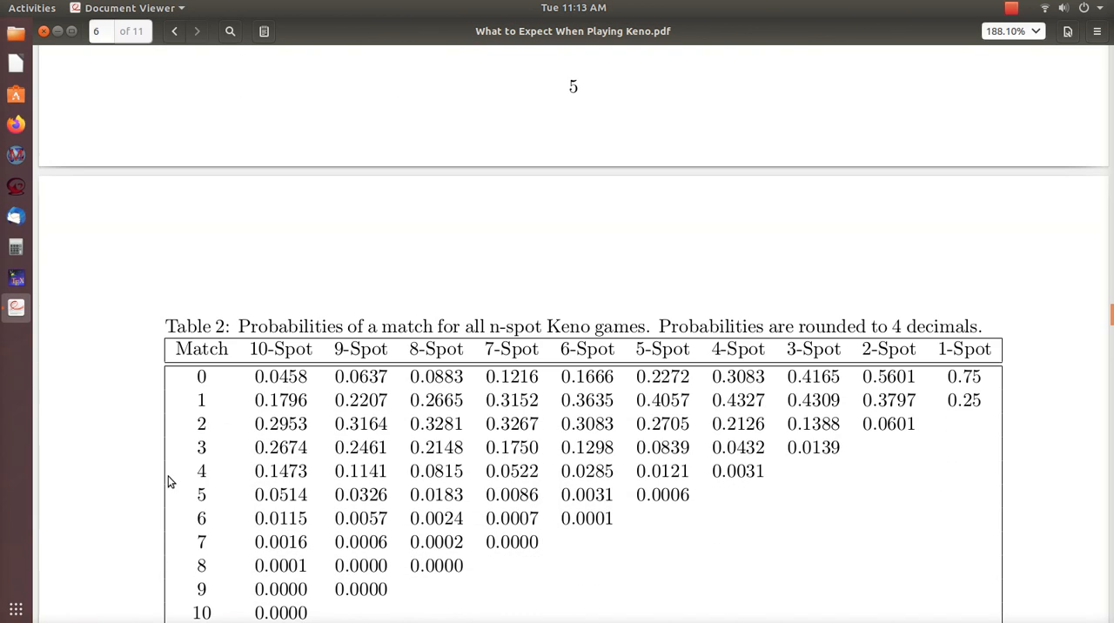
pyautogui.scroll(-3)
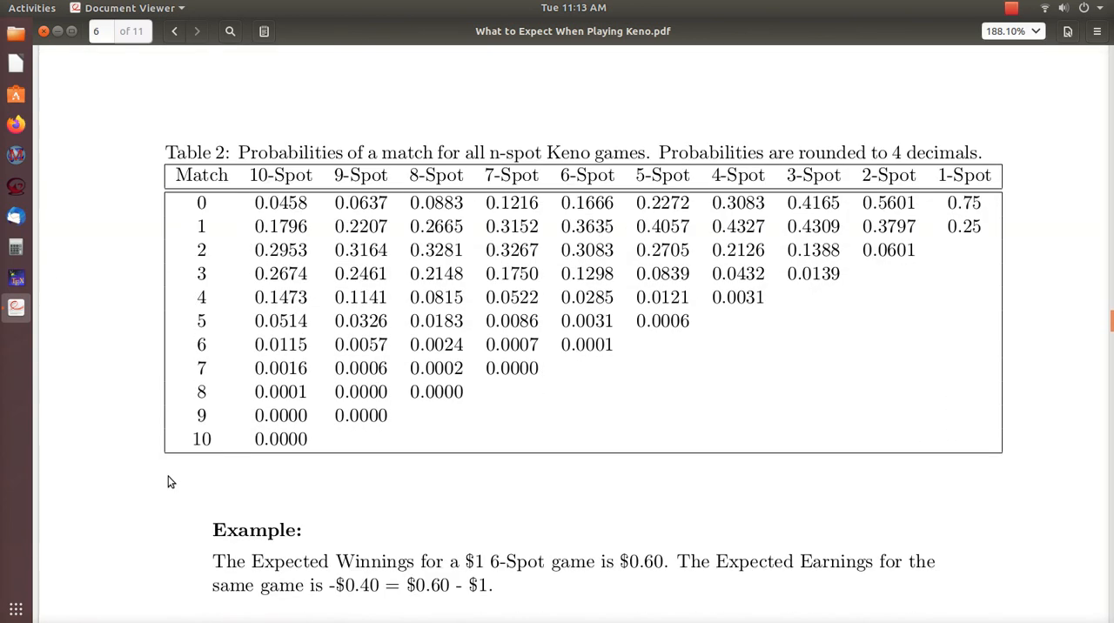
pyautogui.scroll(-3)
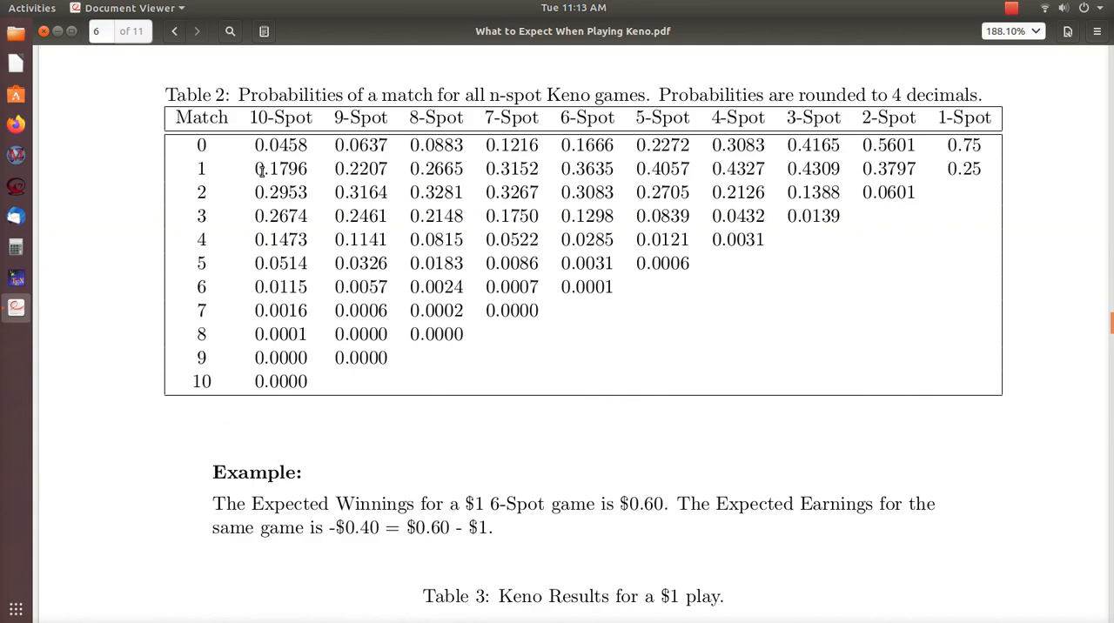
pyautogui.doubleClick(510, 117)
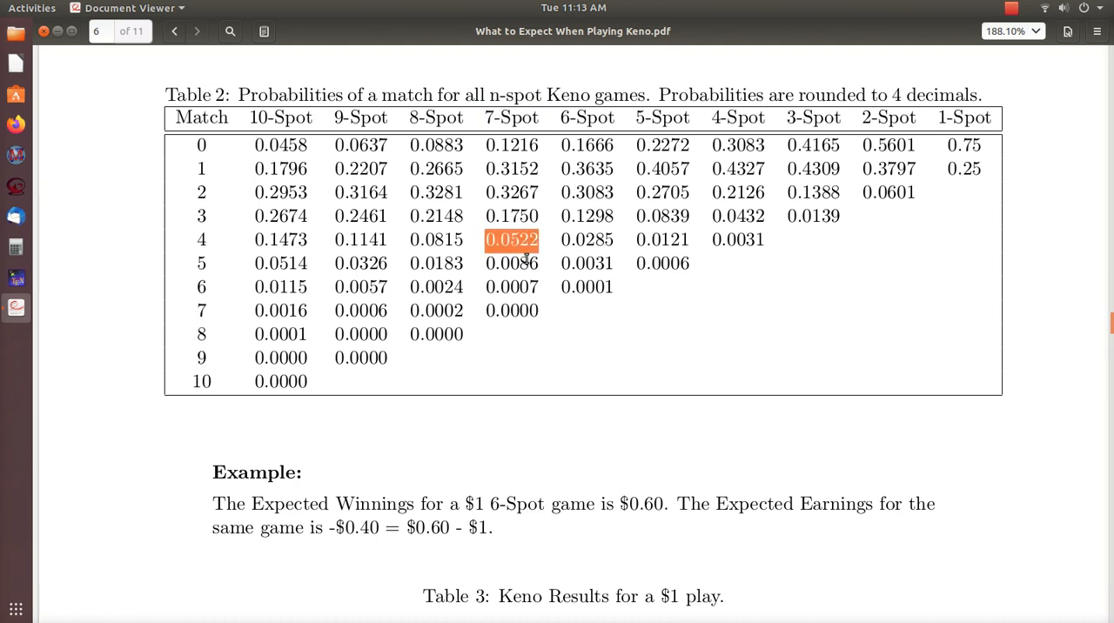
pyautogui.moveTo(103, 460)
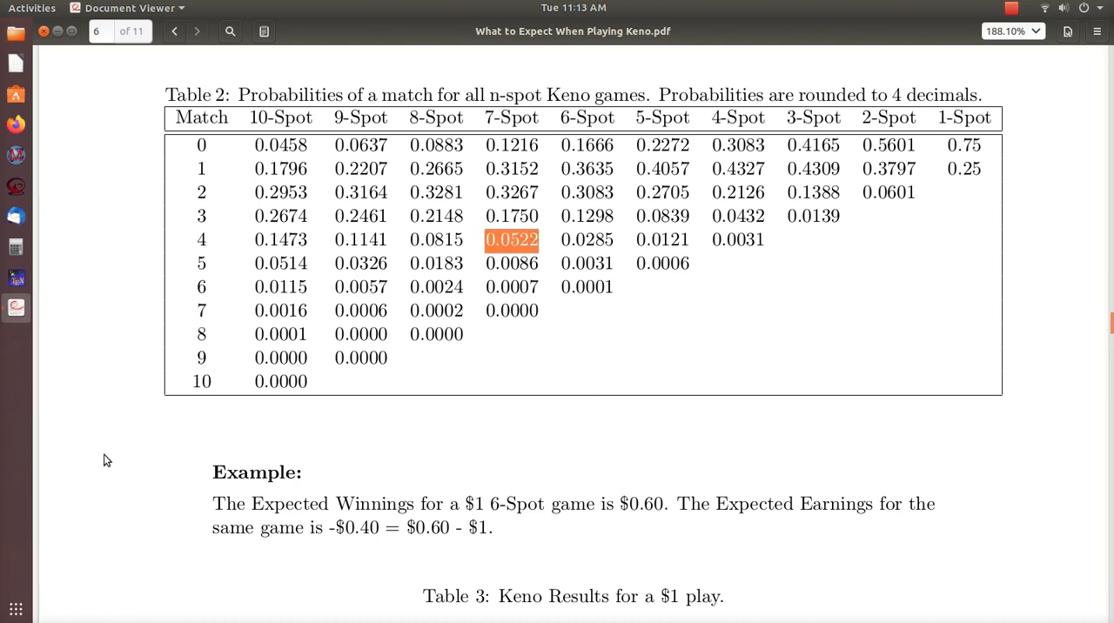
pyautogui.scroll(-3)
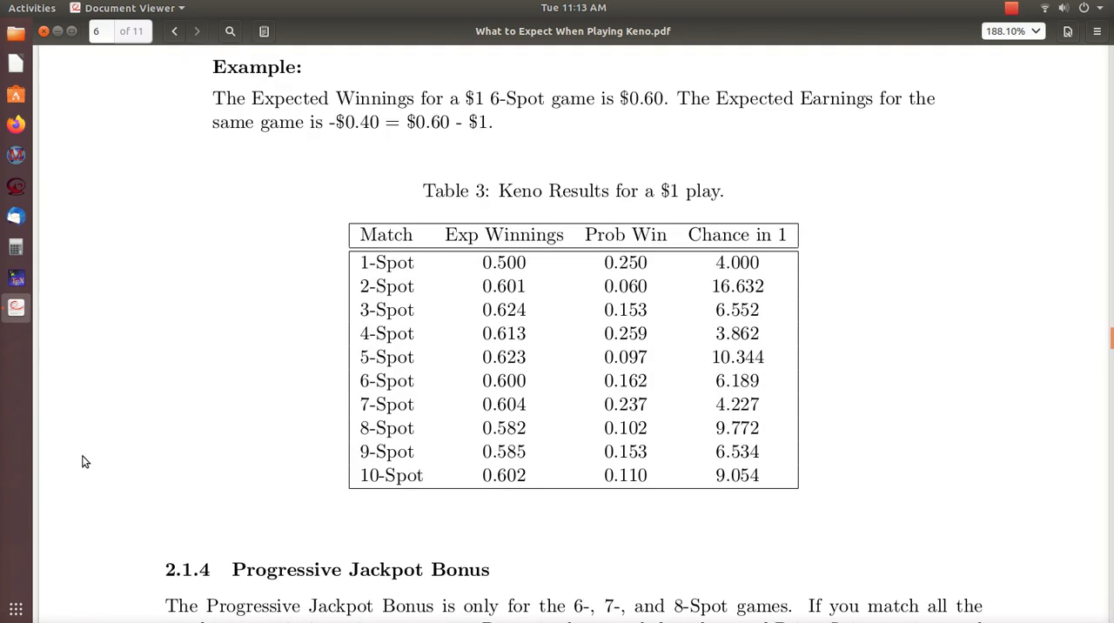
pyautogui.scroll(-3)
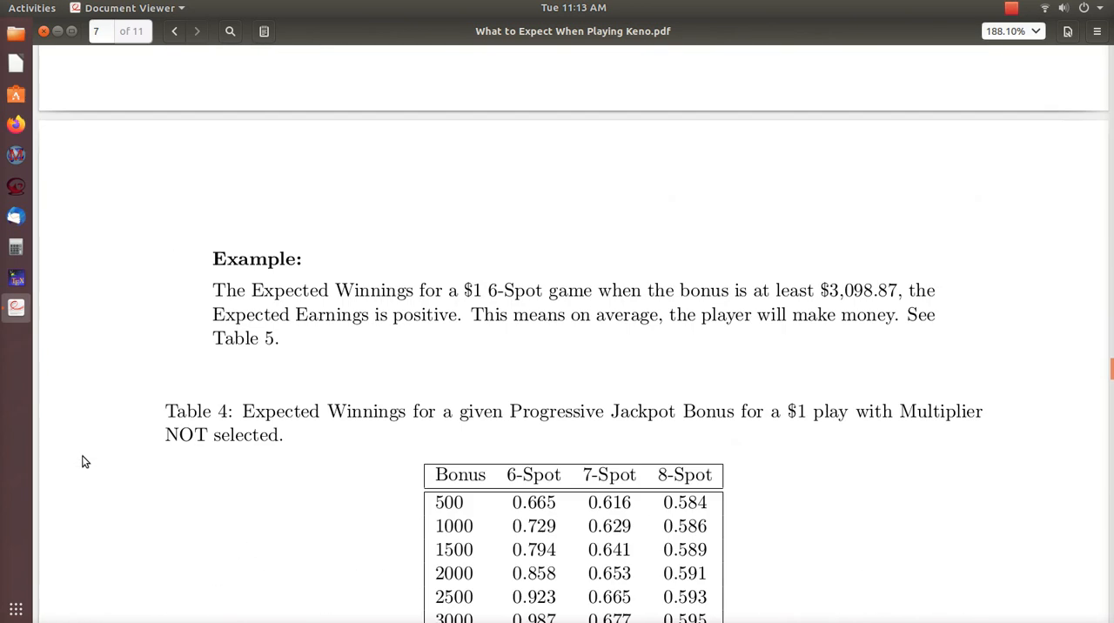
# - Highlight the multiplier list x1 to x10 and the unchanged match-probabilities sentence
pyautogui.scroll(-3)
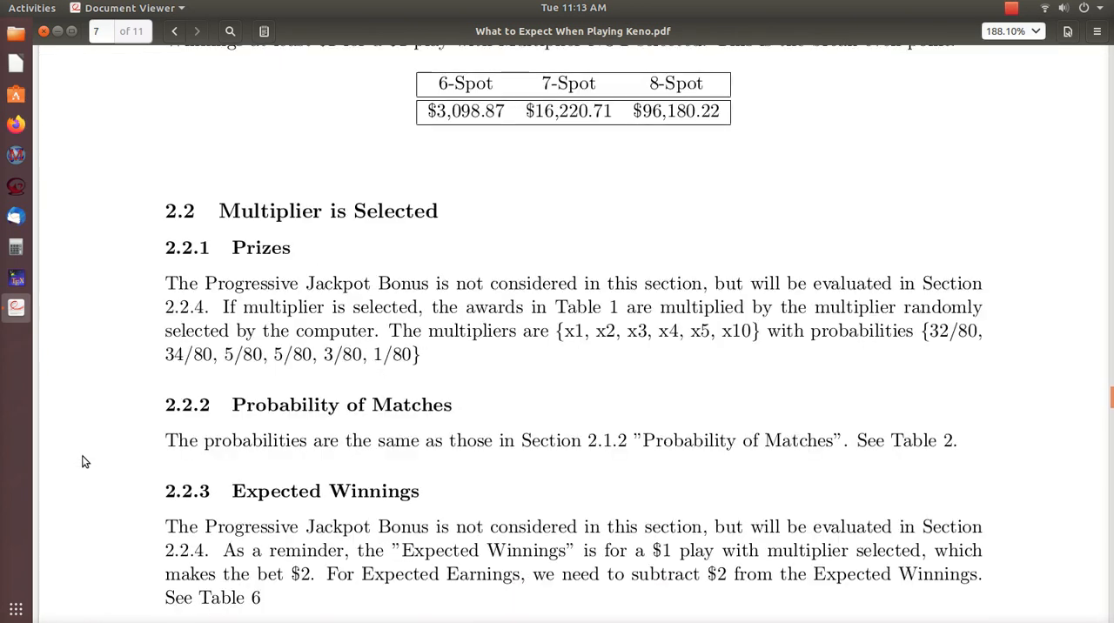
pyautogui.scroll(-3)
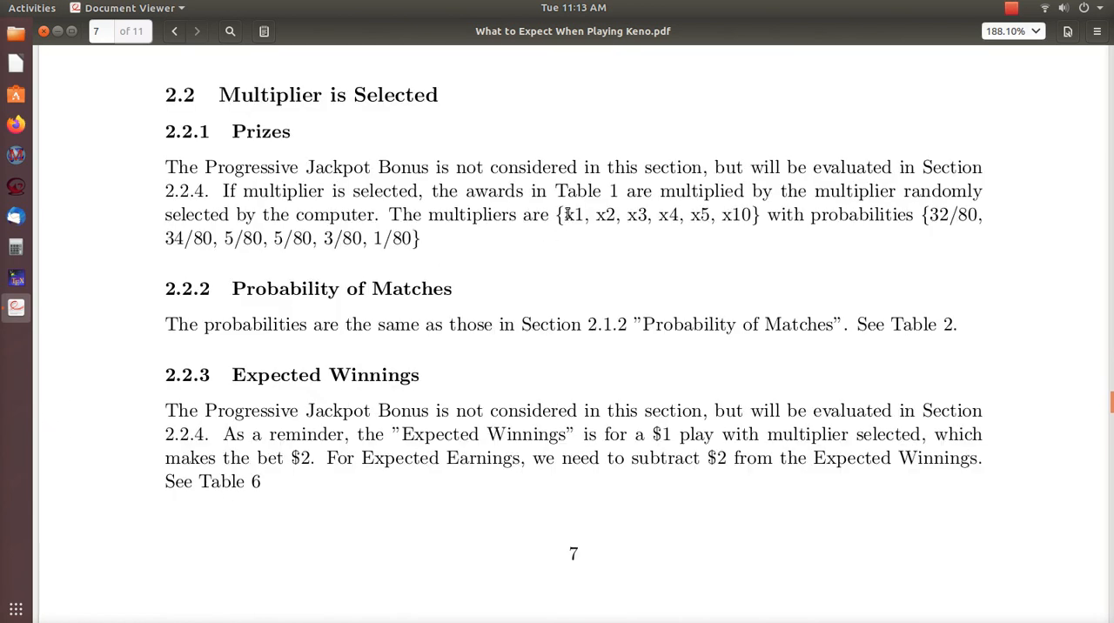
pyautogui.moveTo(564, 214); pyautogui.dragTo(659, 215)
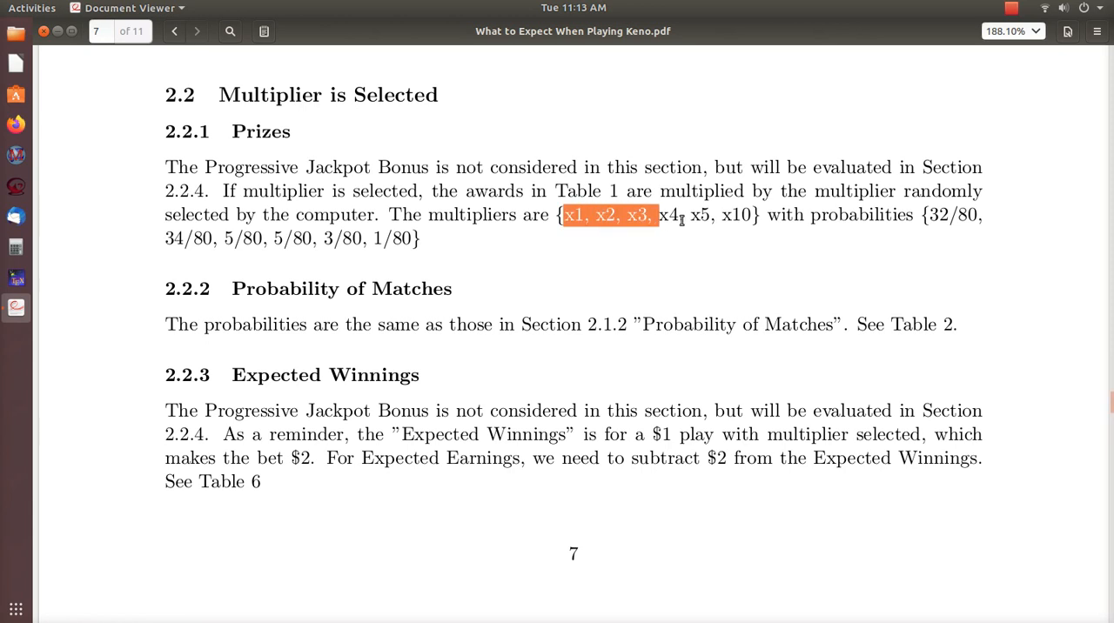
pyautogui.moveTo(660, 215); pyautogui.dragTo(754, 215)
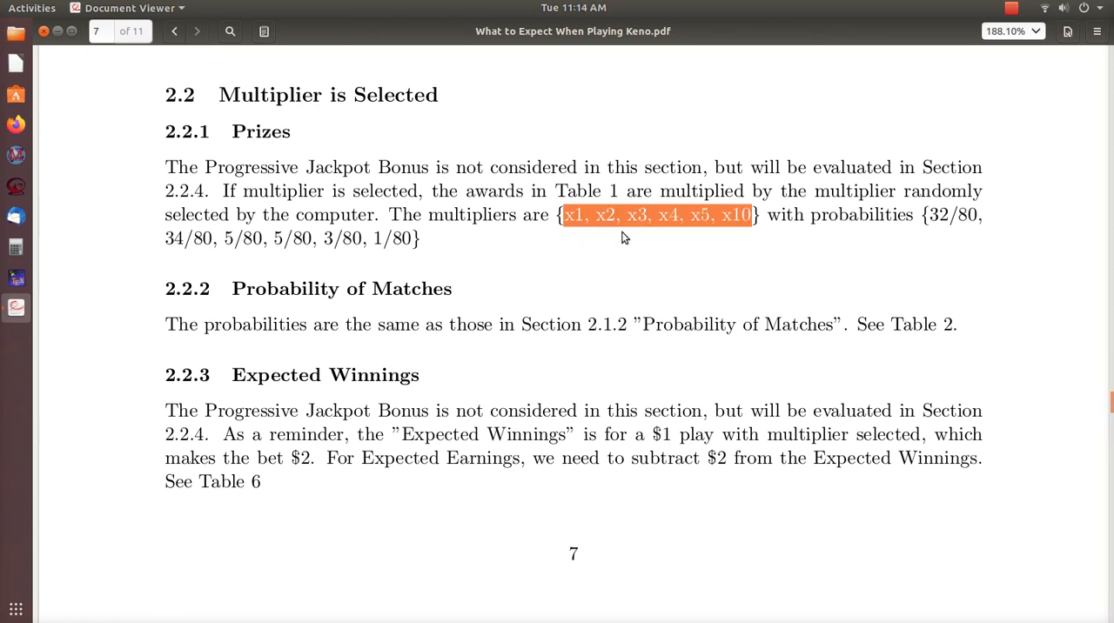
pyautogui.moveTo(945, 243)
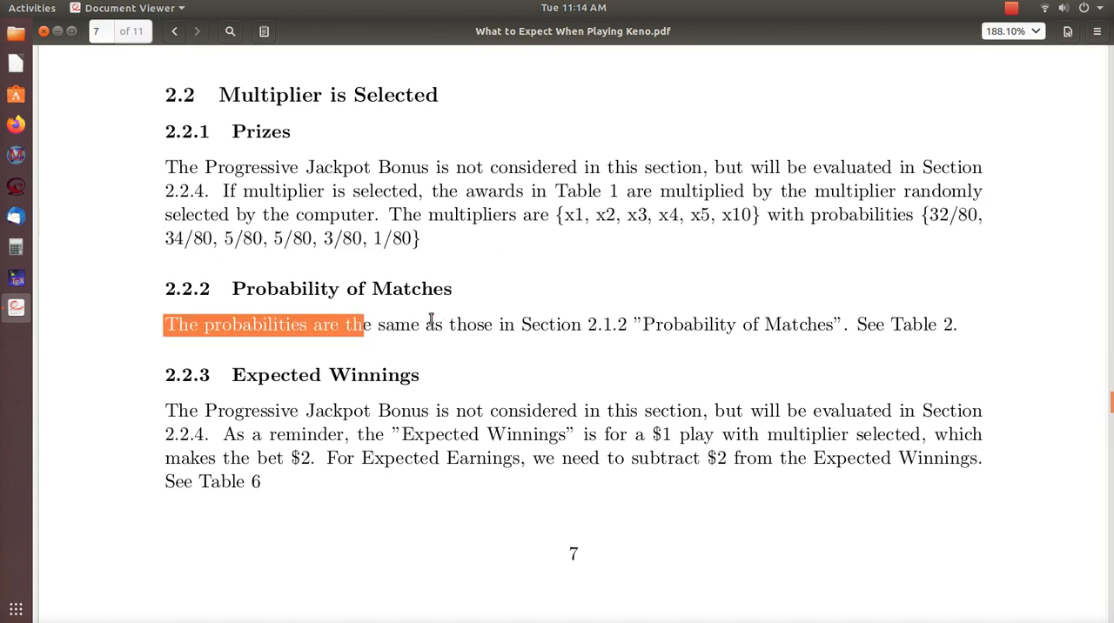
pyautogui.moveTo(357, 325); pyautogui.dragTo(954, 325)
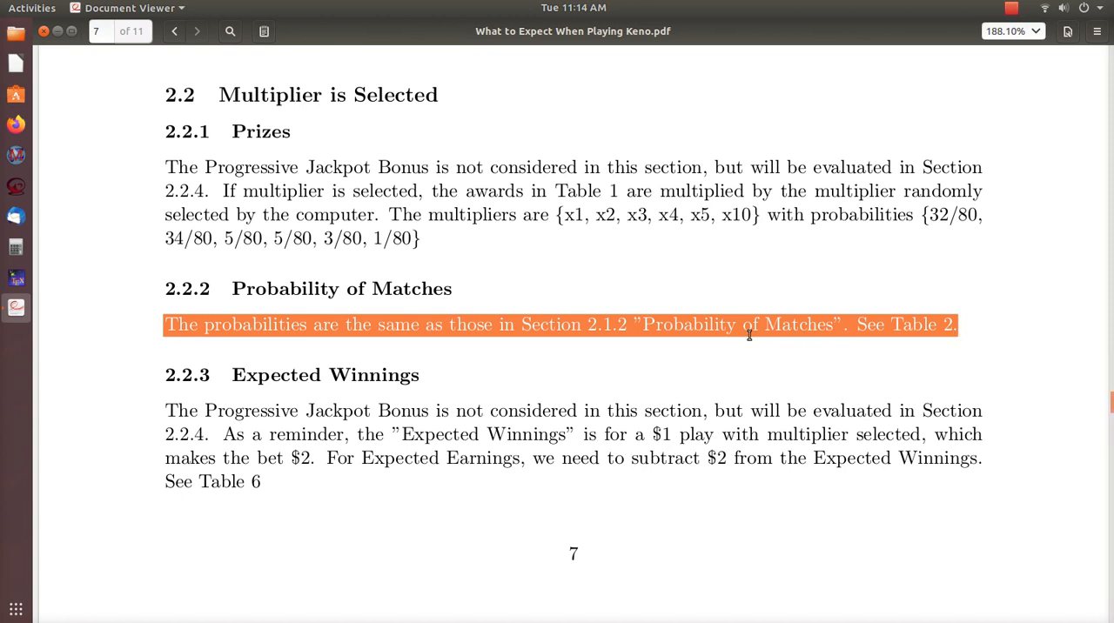
pyautogui.moveTo(609, 345)
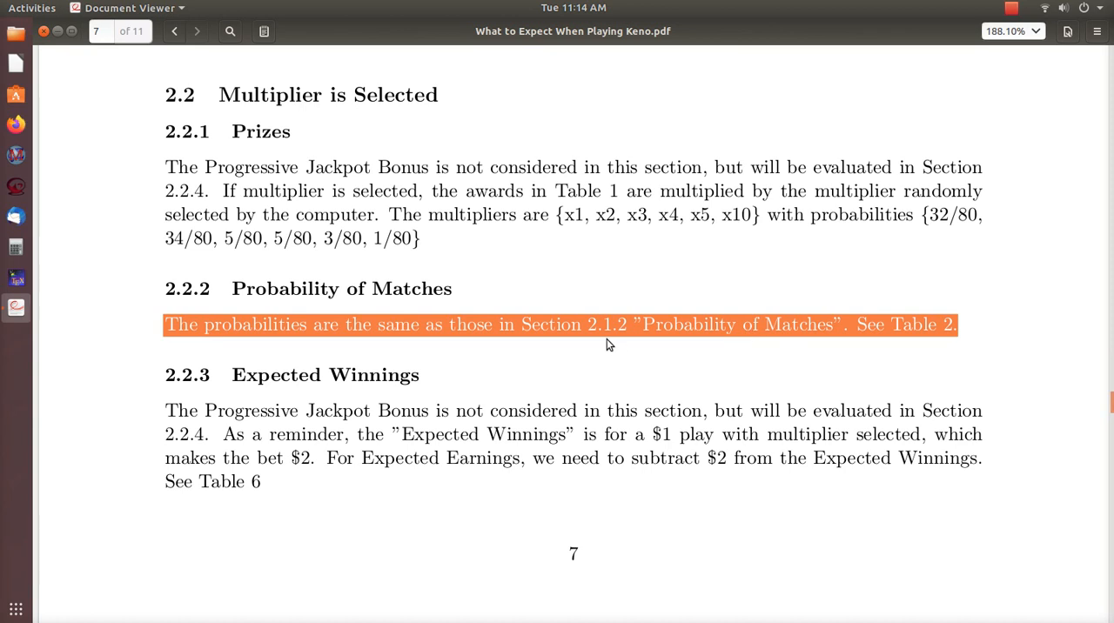
pyautogui.moveTo(648, 345)
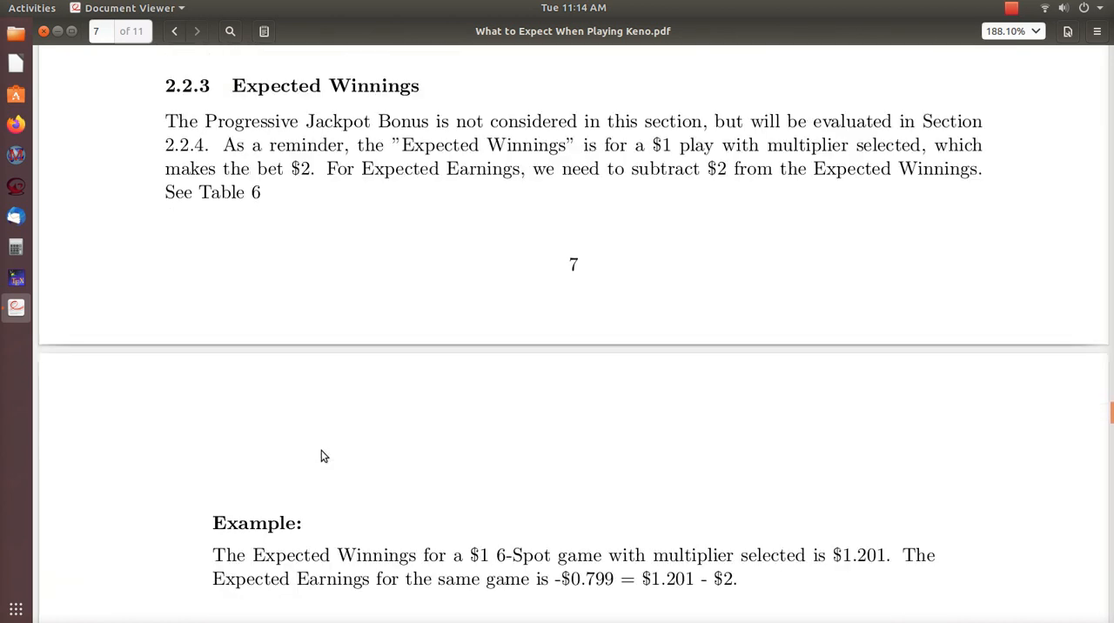
pyautogui.moveTo(327, 253)
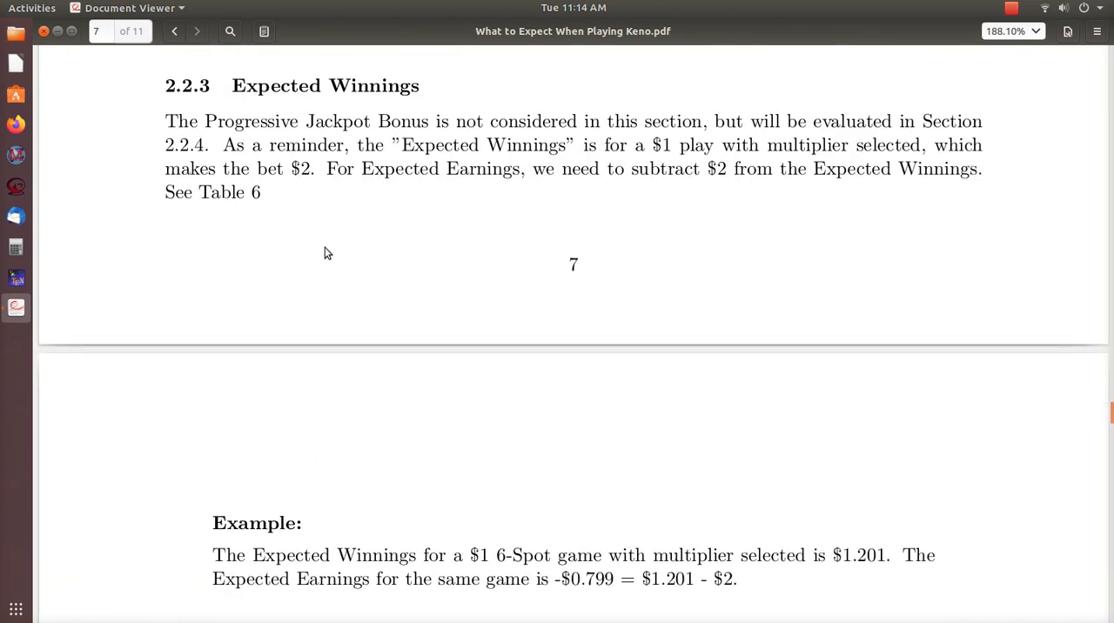
pyautogui.moveTo(390, 262)
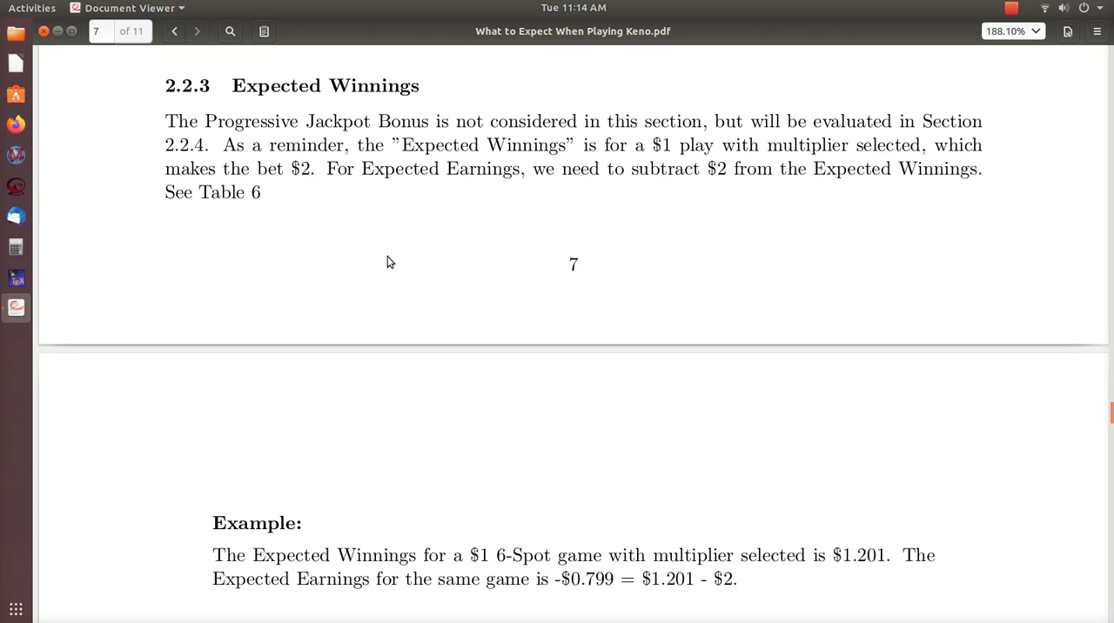
pyautogui.moveTo(411, 283)
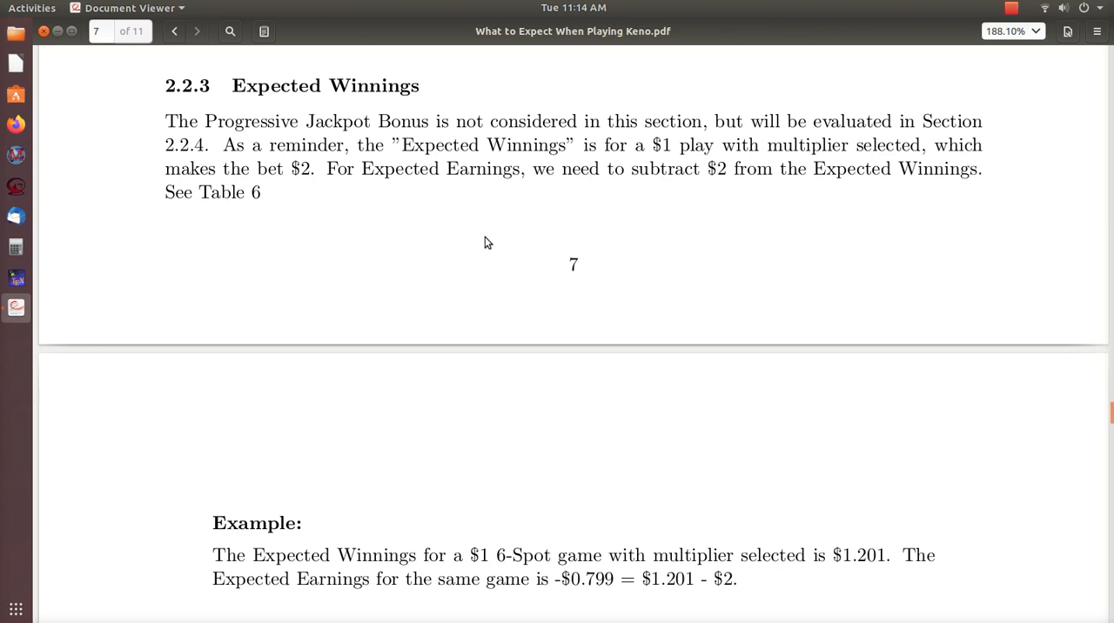
# - Scroll to page 8's Table 6 and highlight the 1-Spot expected winnings 1.000
pyautogui.scroll(-3)
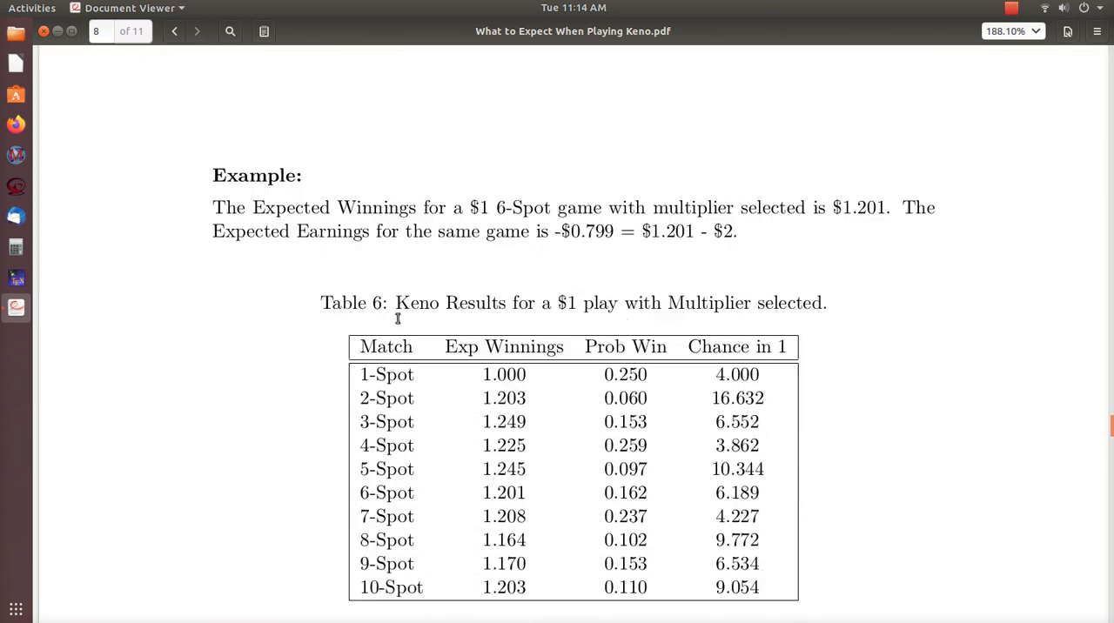
pyautogui.scroll(-3)
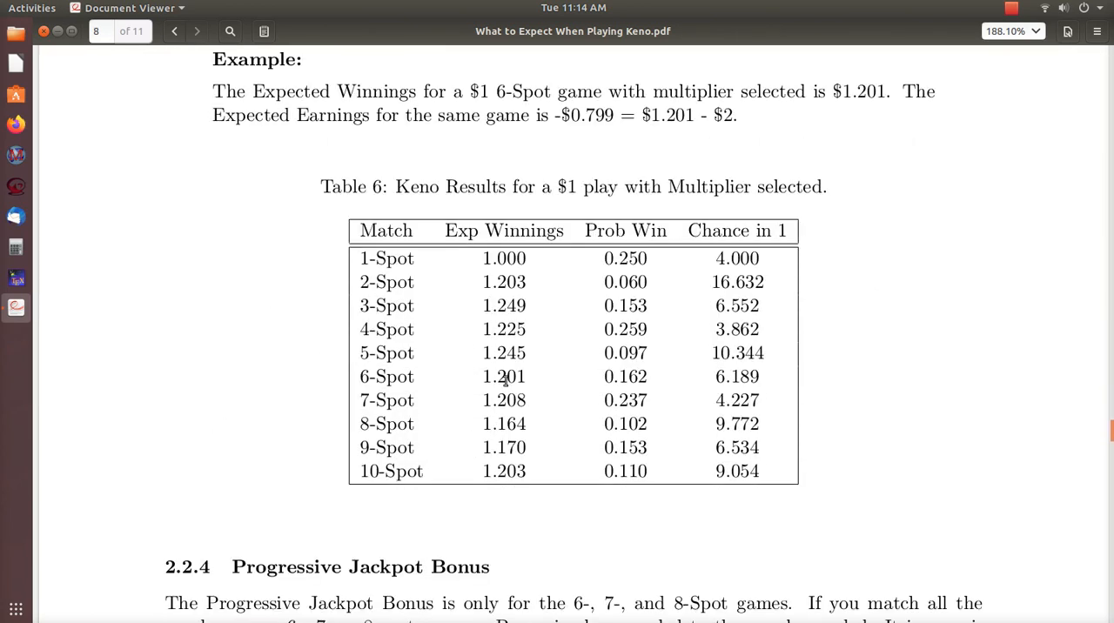
pyautogui.doubleClick(503, 376)
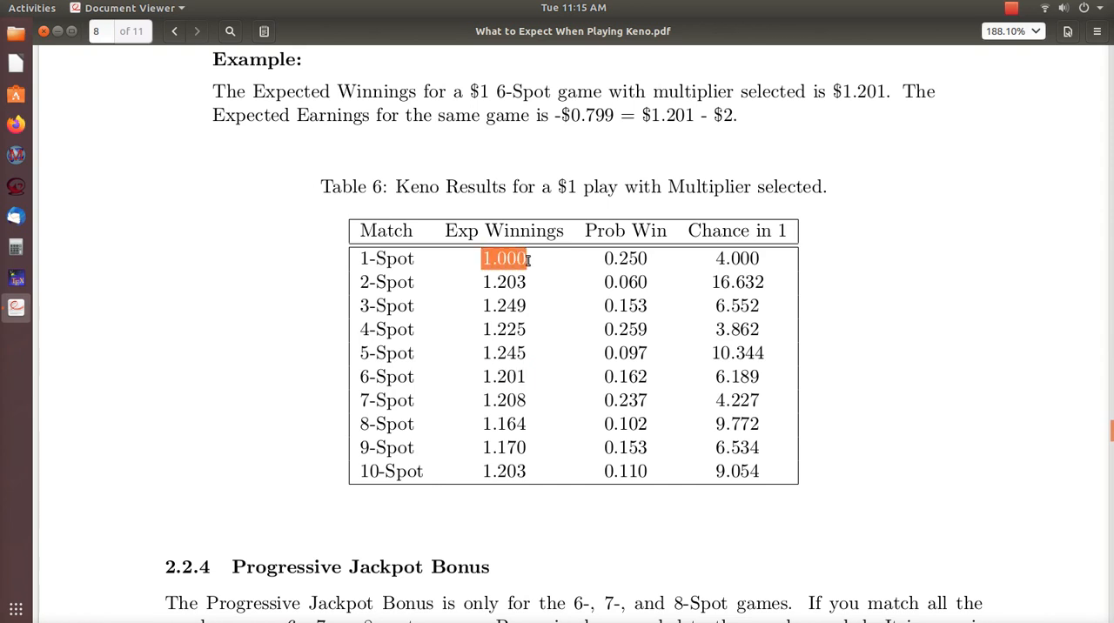
pyautogui.moveTo(535, 267)
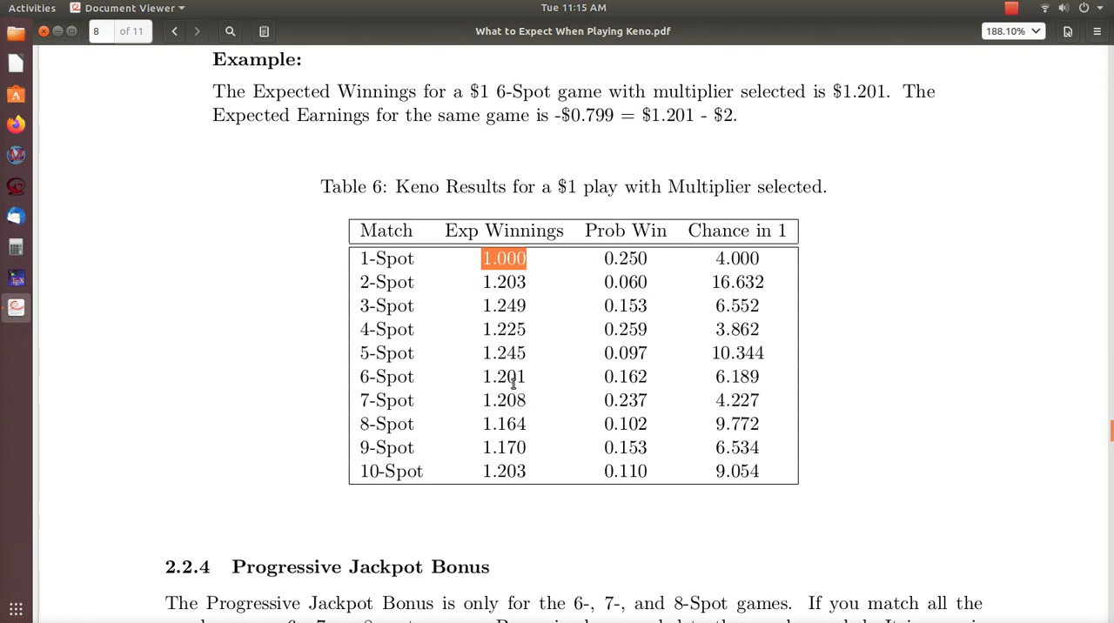
pyautogui.moveTo(503, 277)
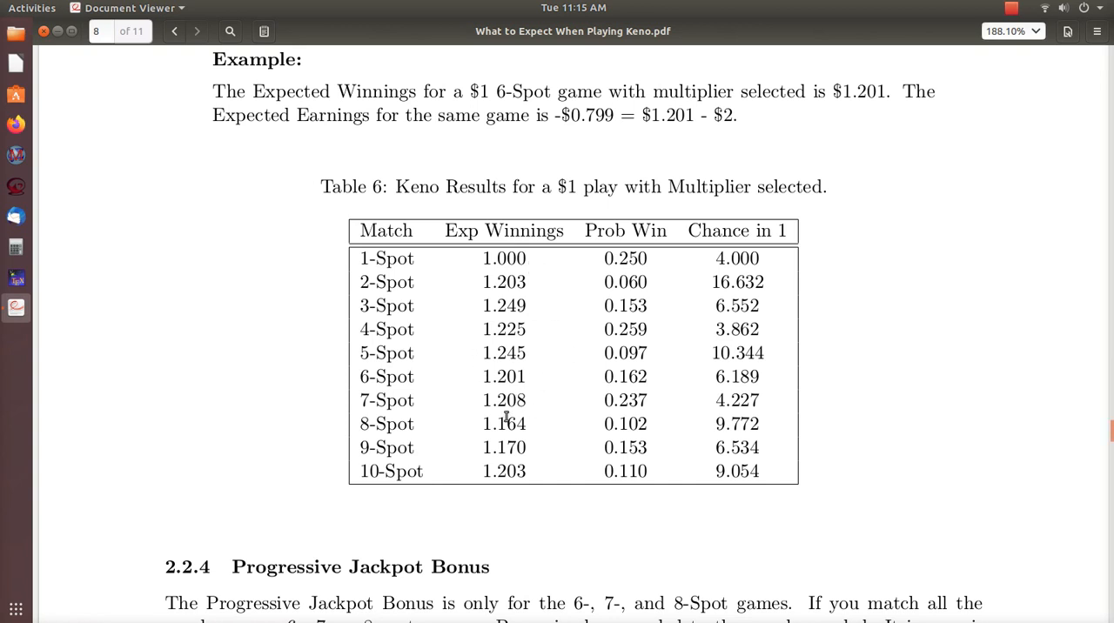
pyautogui.moveTo(534, 437)
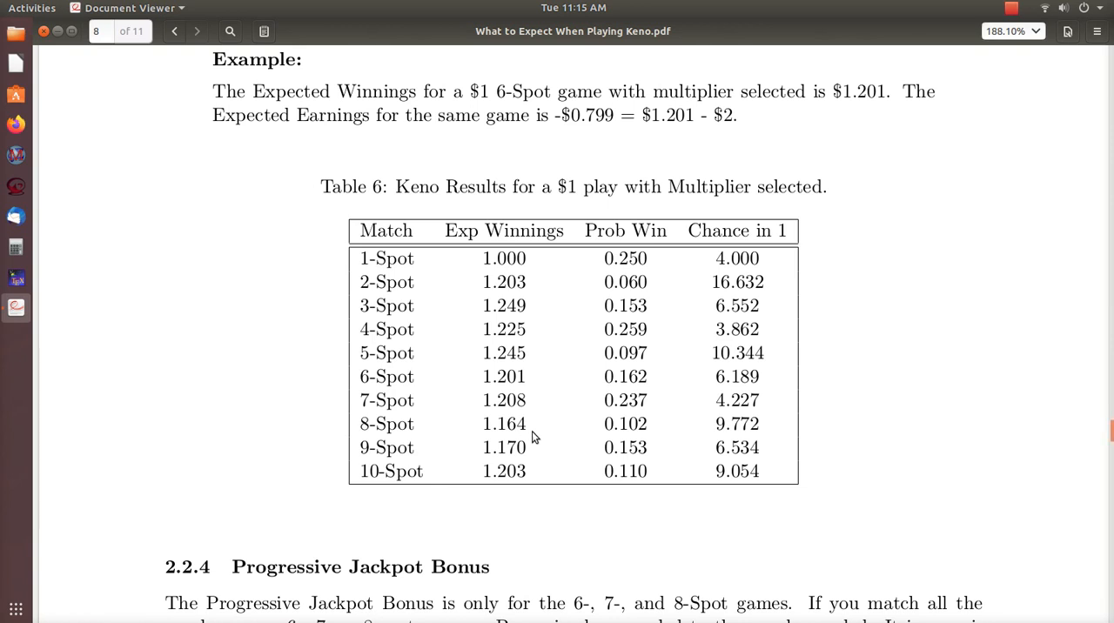
pyautogui.moveTo(549, 417)
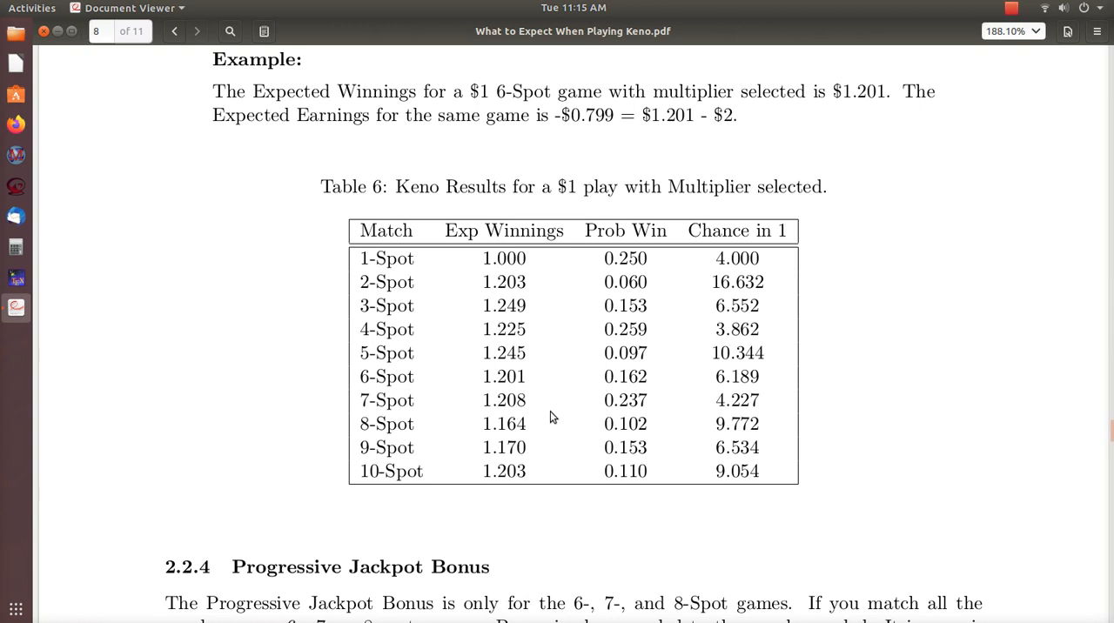
pyautogui.moveTo(534, 390)
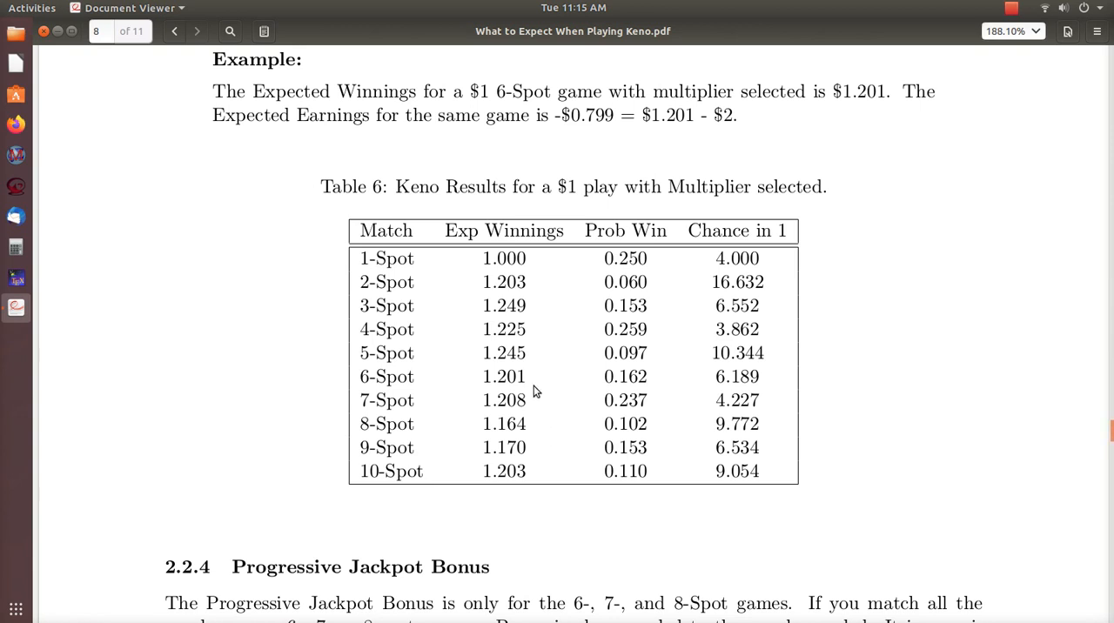
pyautogui.moveTo(523, 400)
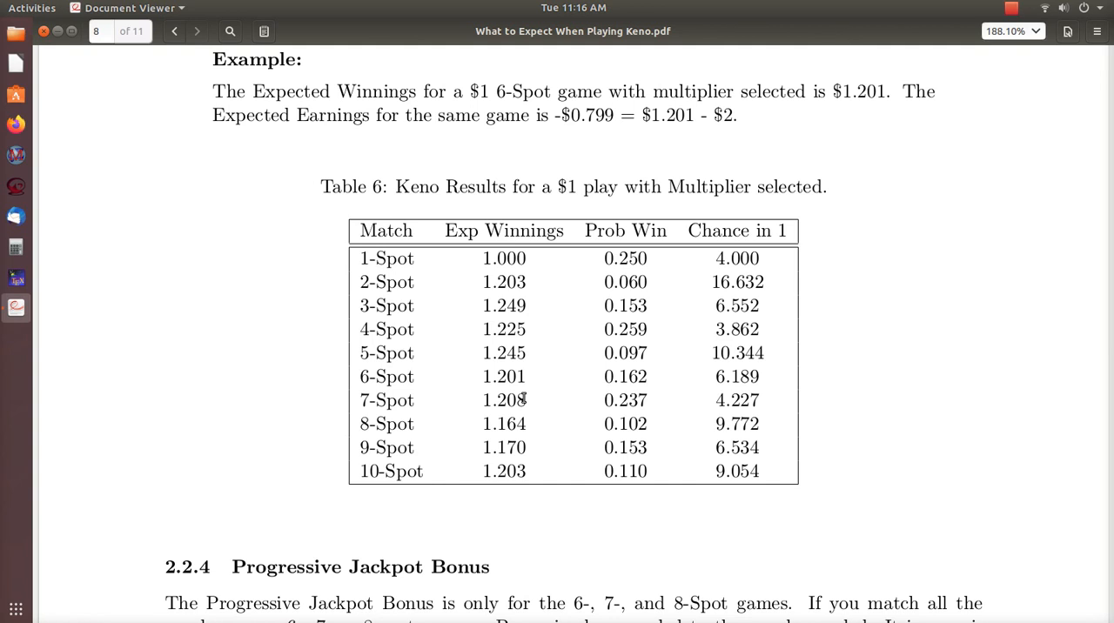
pyautogui.moveTo(91, 450)
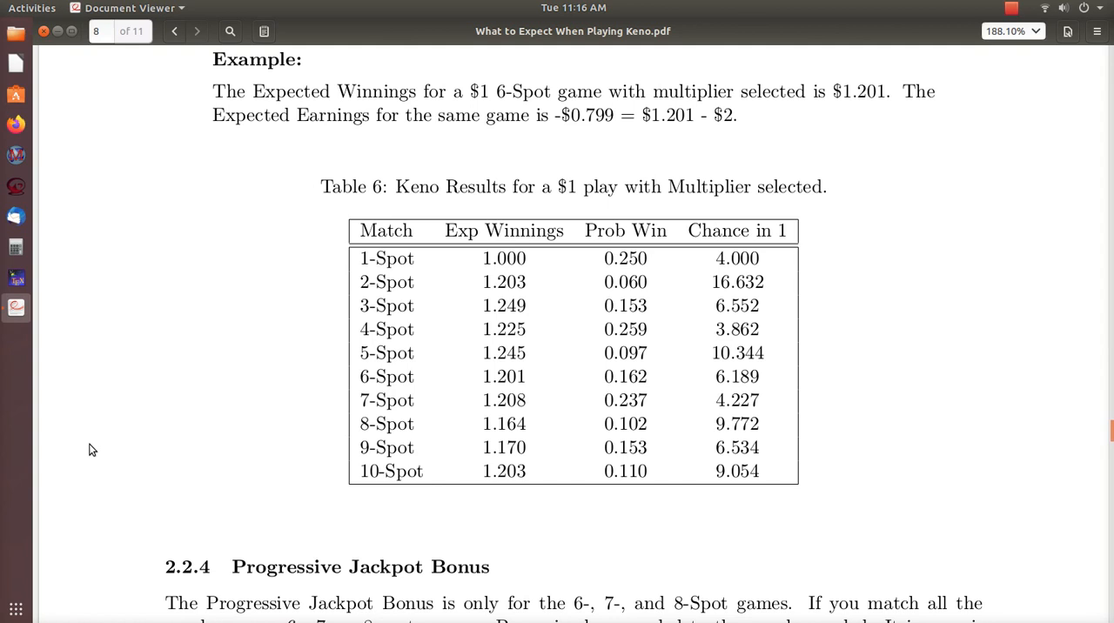
# - Scroll to the Progressive Jackpot Bonus section and highlight 'pari-mutuel jackpot prize'
pyautogui.scroll(-3)
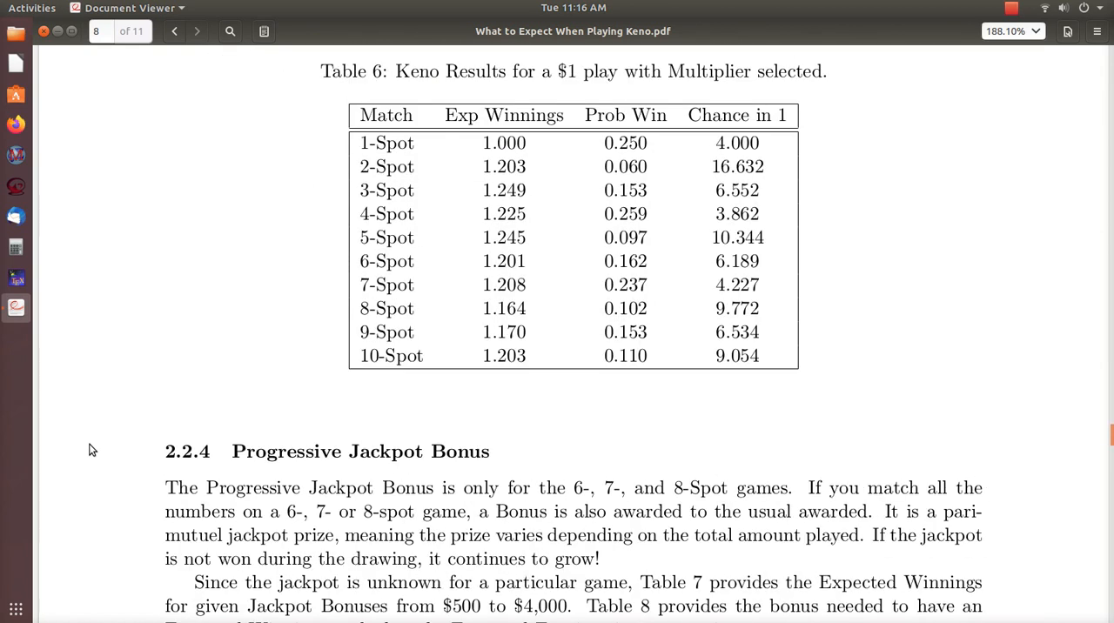
pyautogui.moveTo(605, 338)
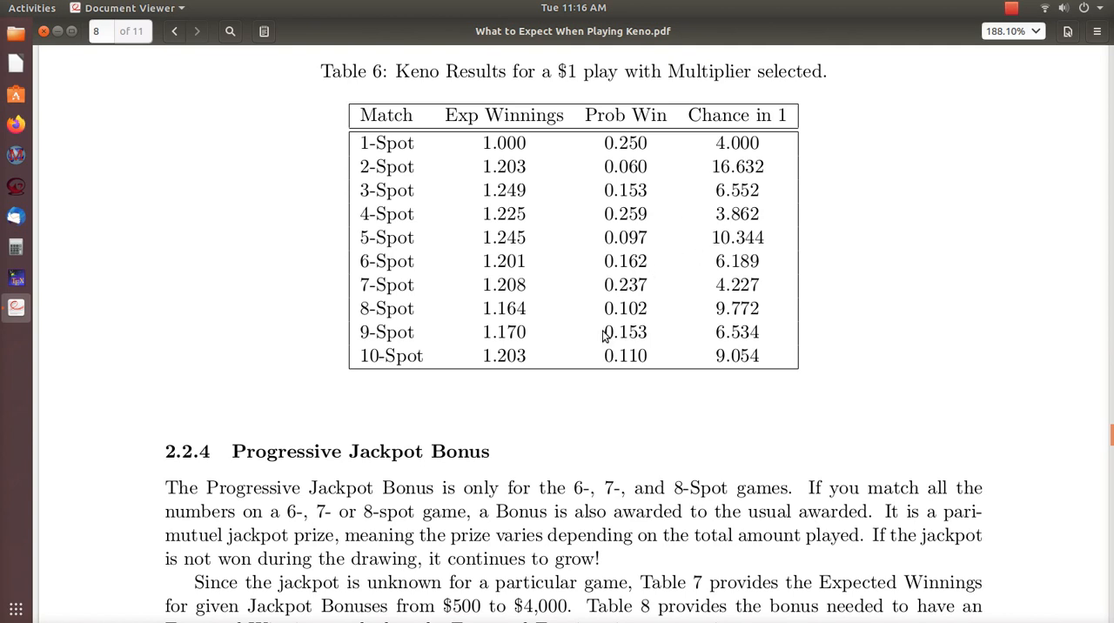
pyautogui.scroll(-3)
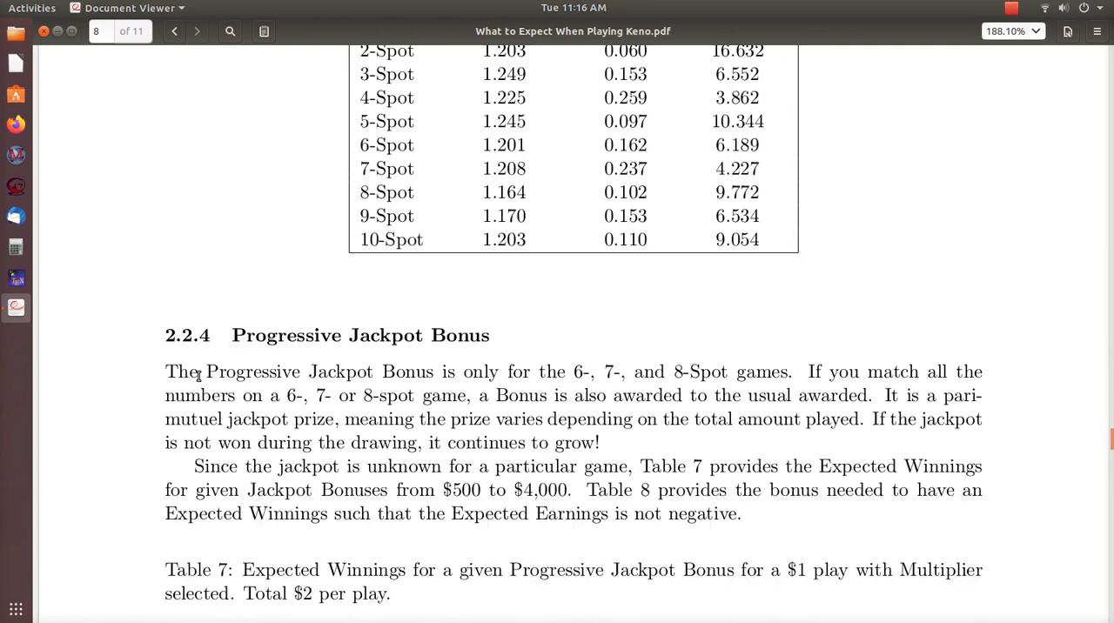
pyautogui.scroll(-3)
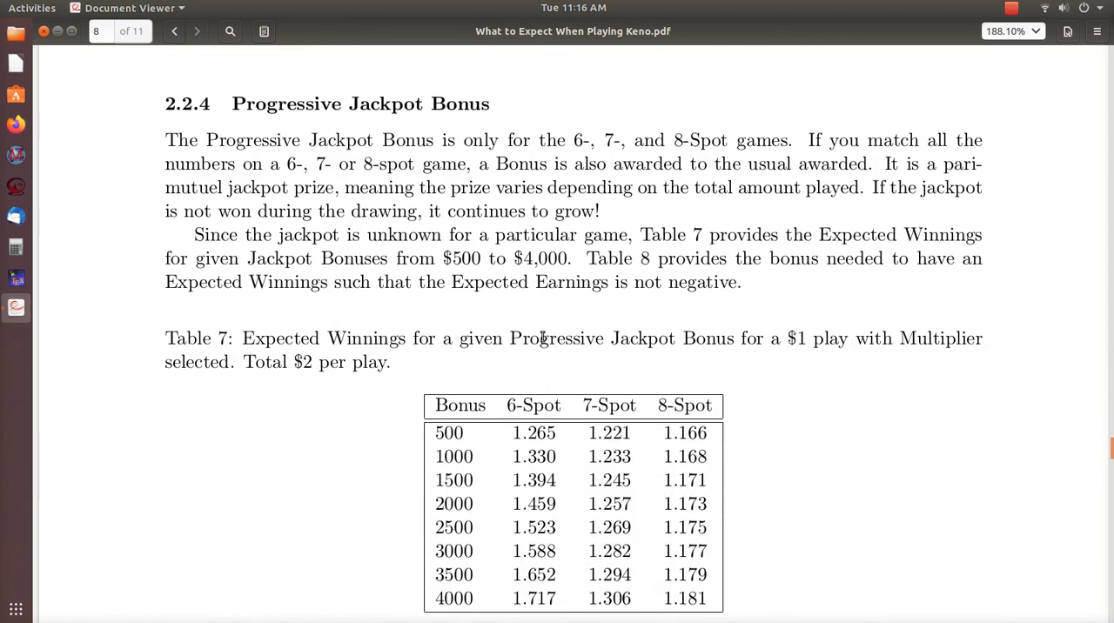
pyautogui.moveTo(755, 159)
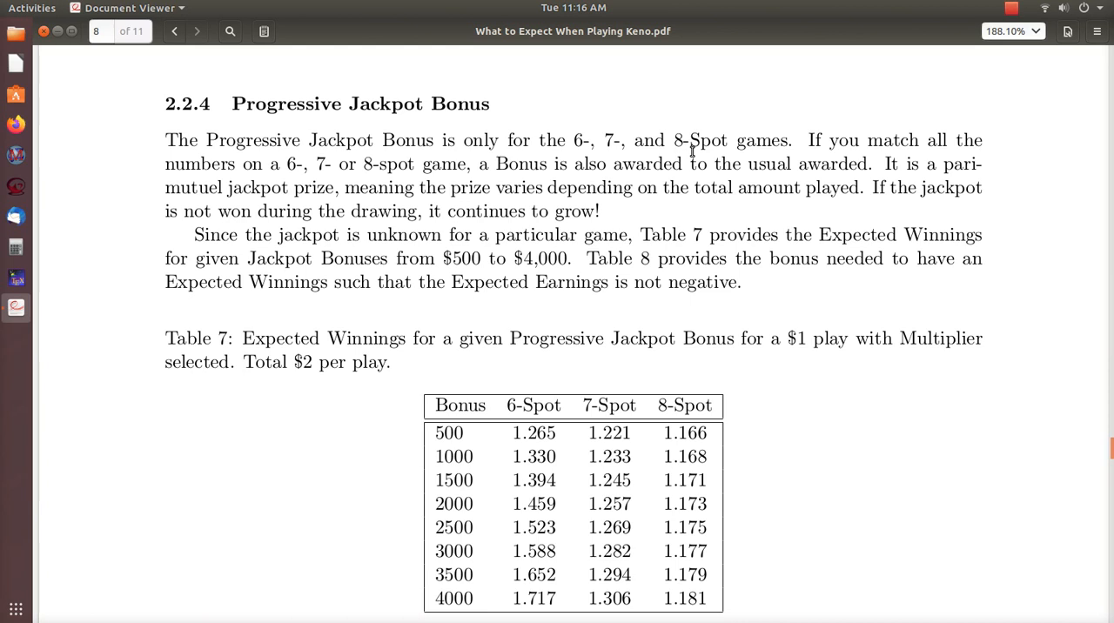
pyautogui.moveTo(522, 205)
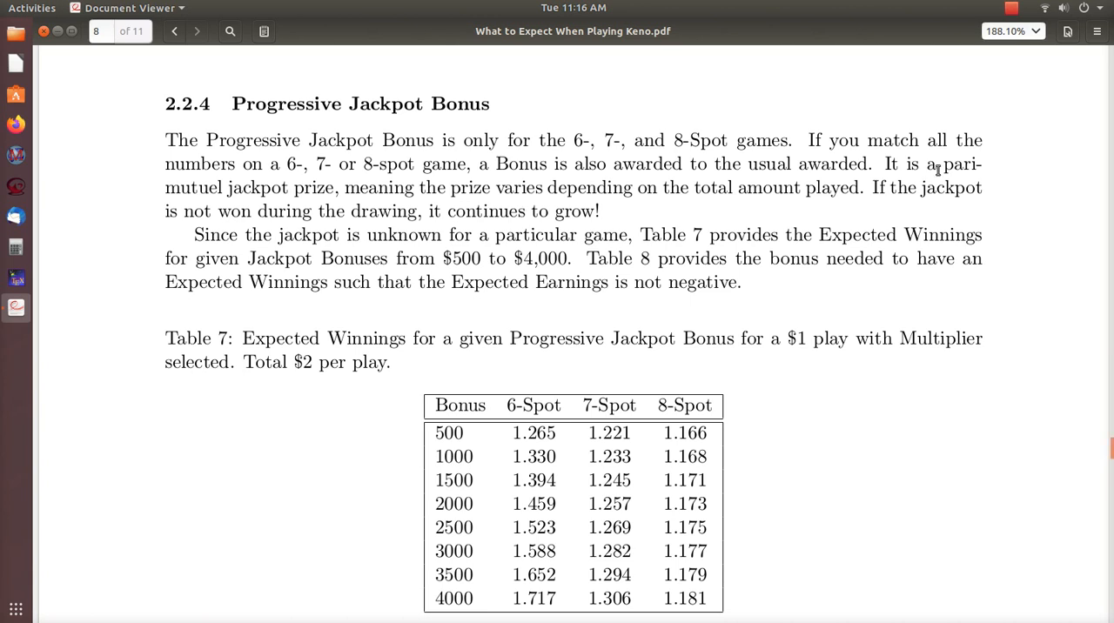
pyautogui.moveTo(941, 165); pyautogui.dragTo(307, 187)
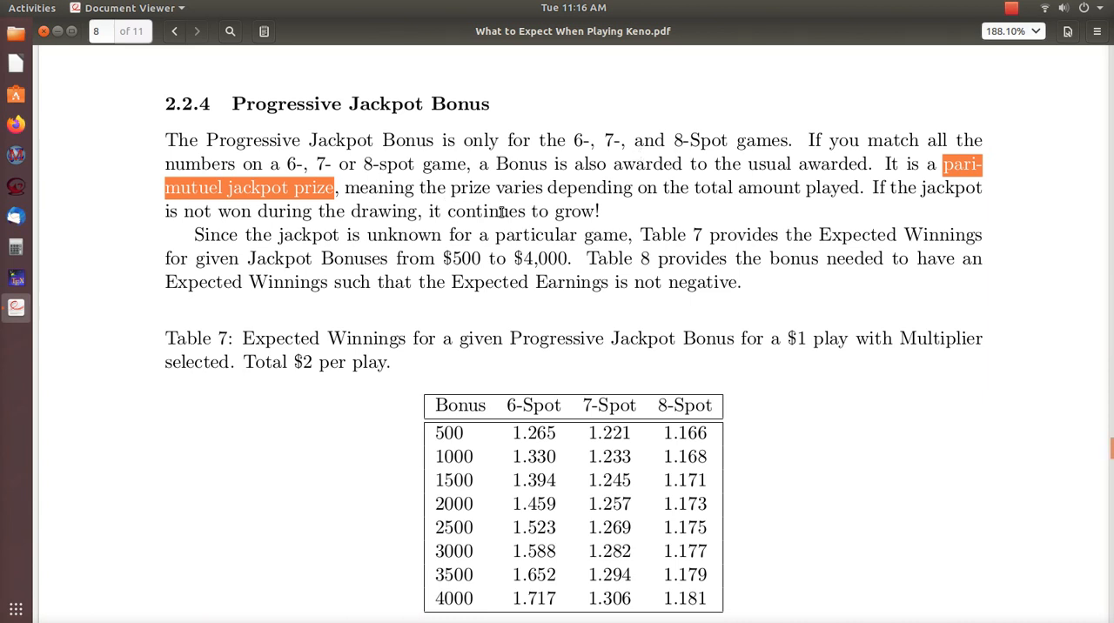
pyautogui.moveTo(622, 214)
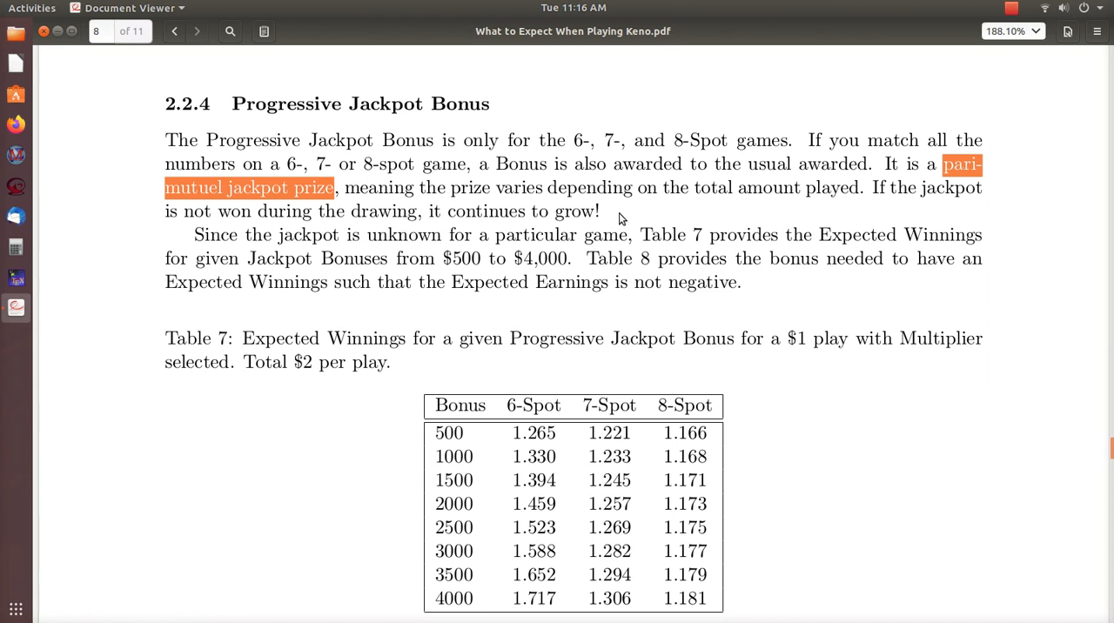
pyautogui.moveTo(617, 217)
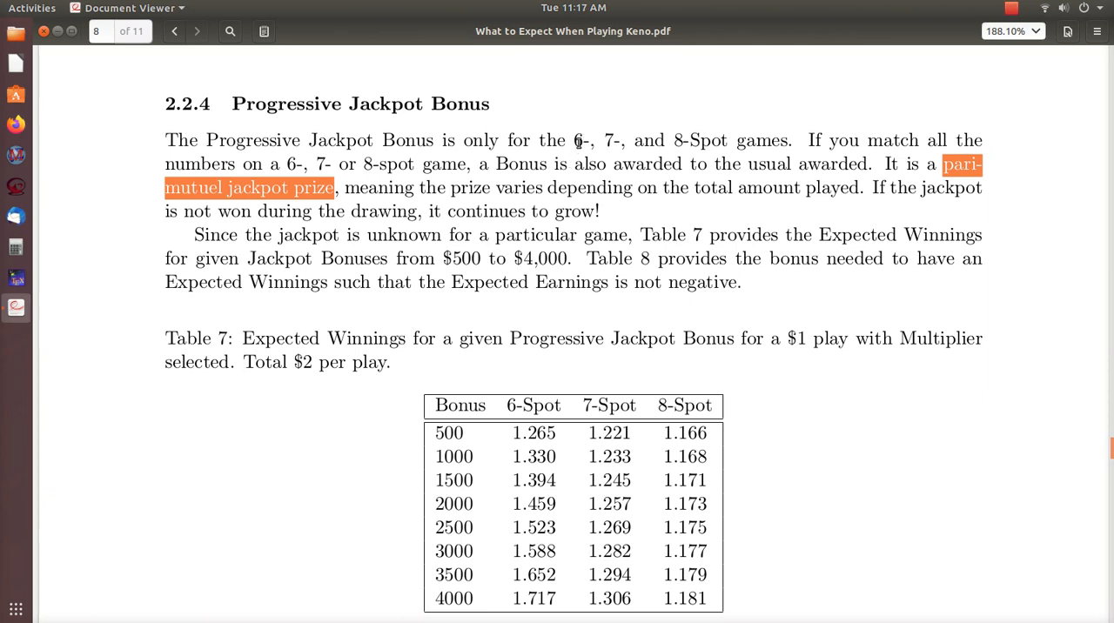
pyautogui.moveTo(612, 159)
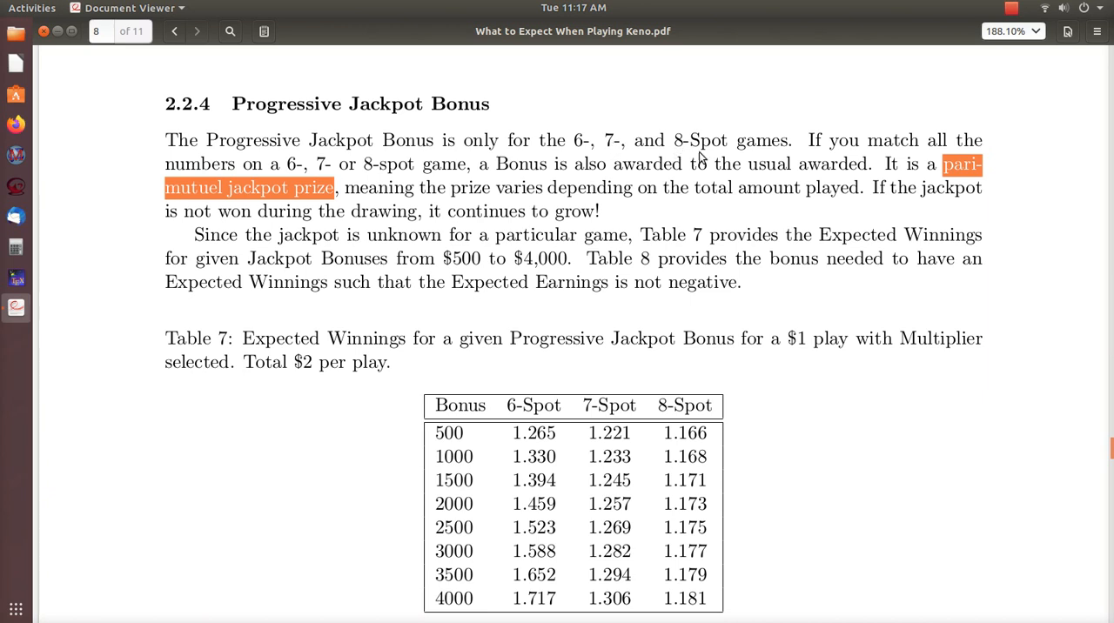
pyautogui.moveTo(508, 313)
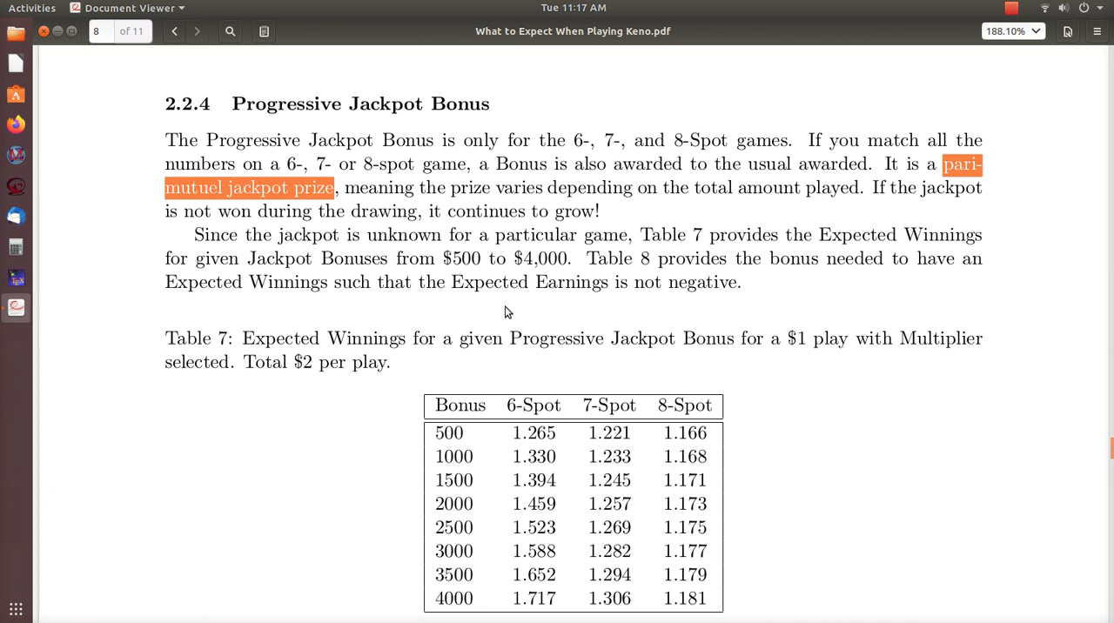
pyautogui.moveTo(777, 295)
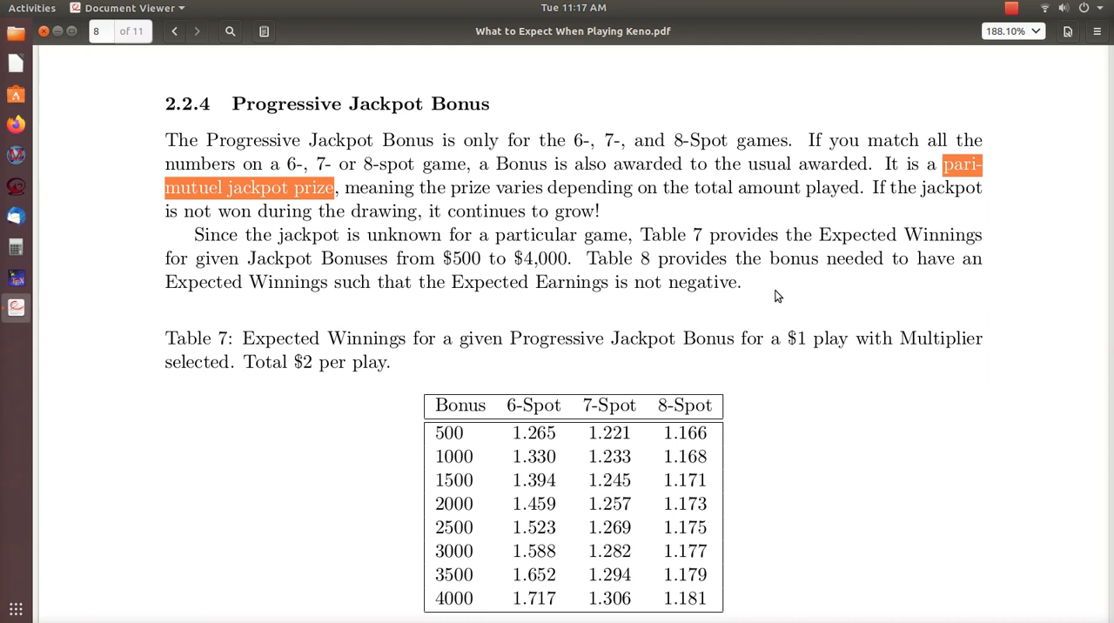
# - Scroll down until Table 7 and the page 8 footer are fully visible
pyautogui.scroll(-3)
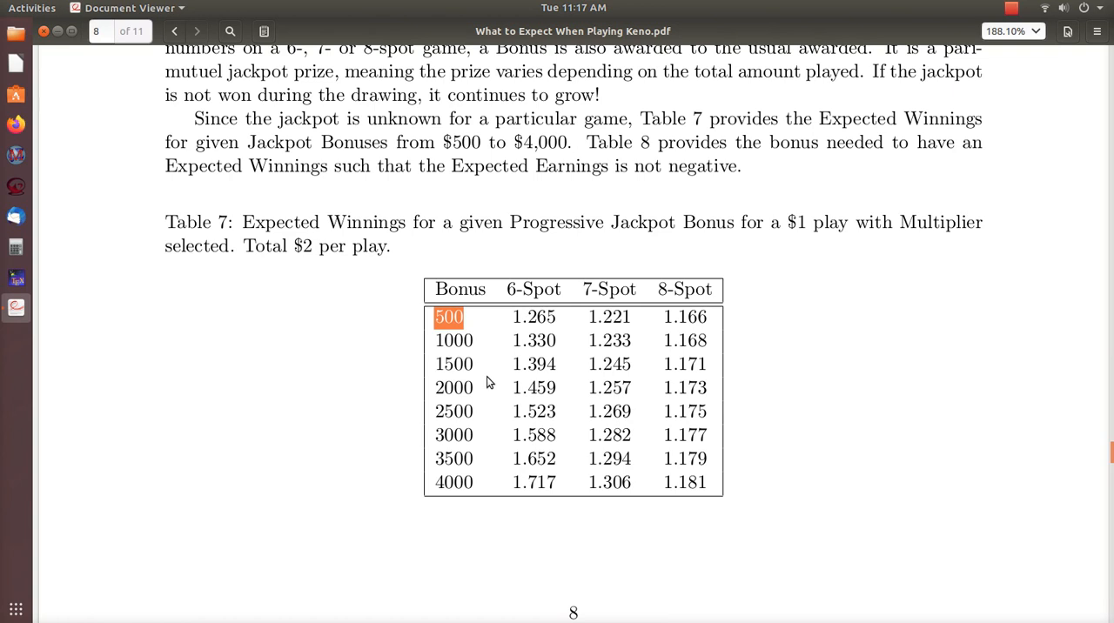
pyautogui.moveTo(485, 331)
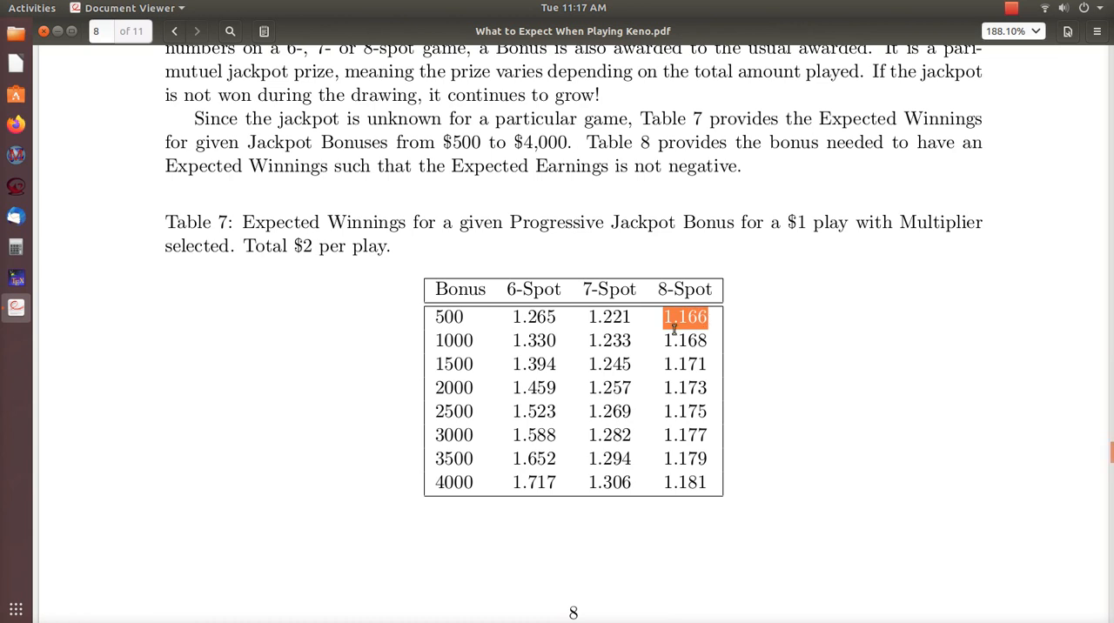
pyautogui.moveTo(562, 340)
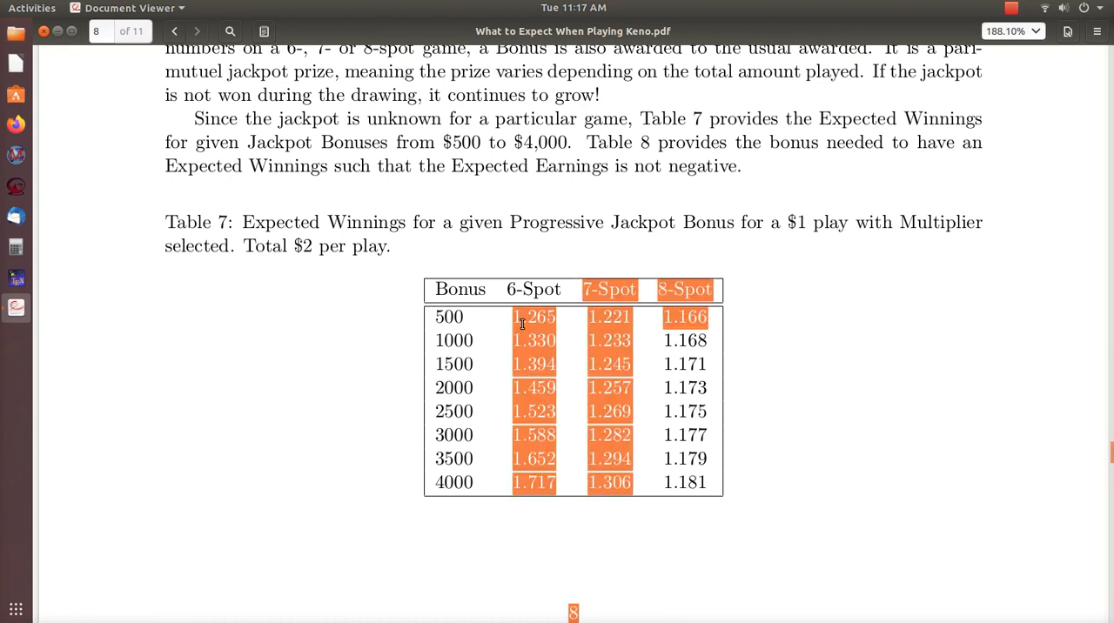
pyautogui.moveTo(670, 329)
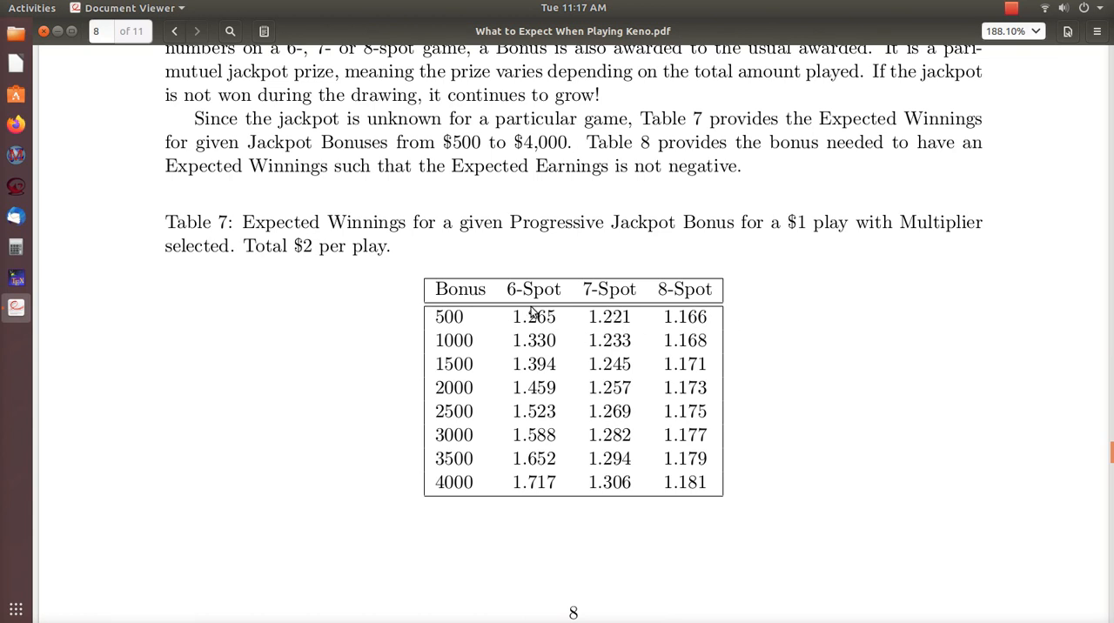
pyautogui.moveTo(540, 383)
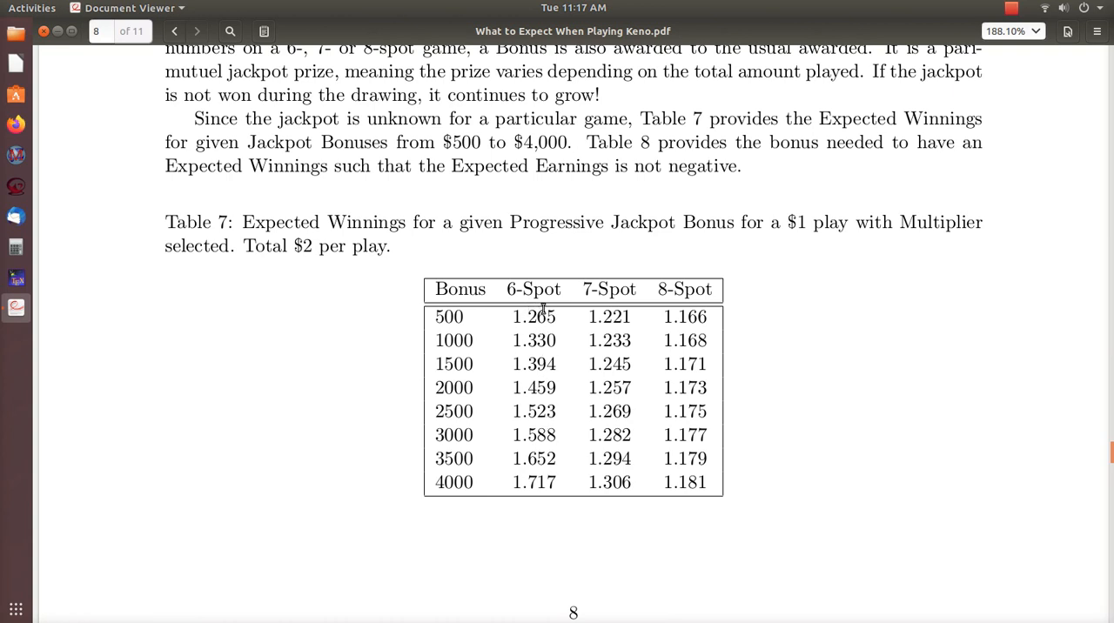
pyautogui.moveTo(523, 290)
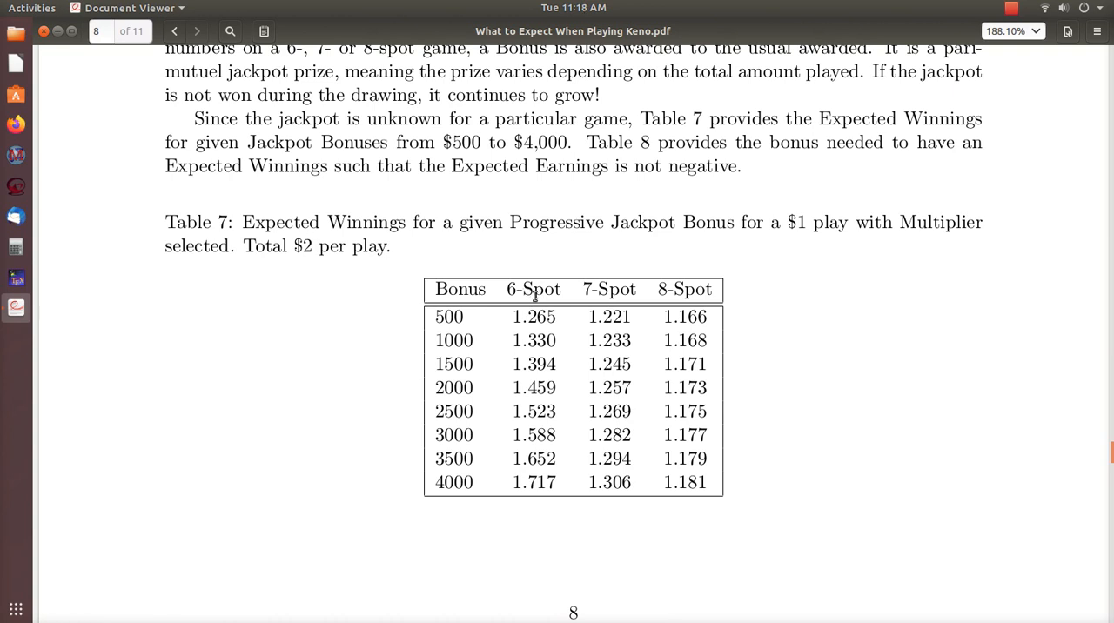
pyautogui.moveTo(605, 294)
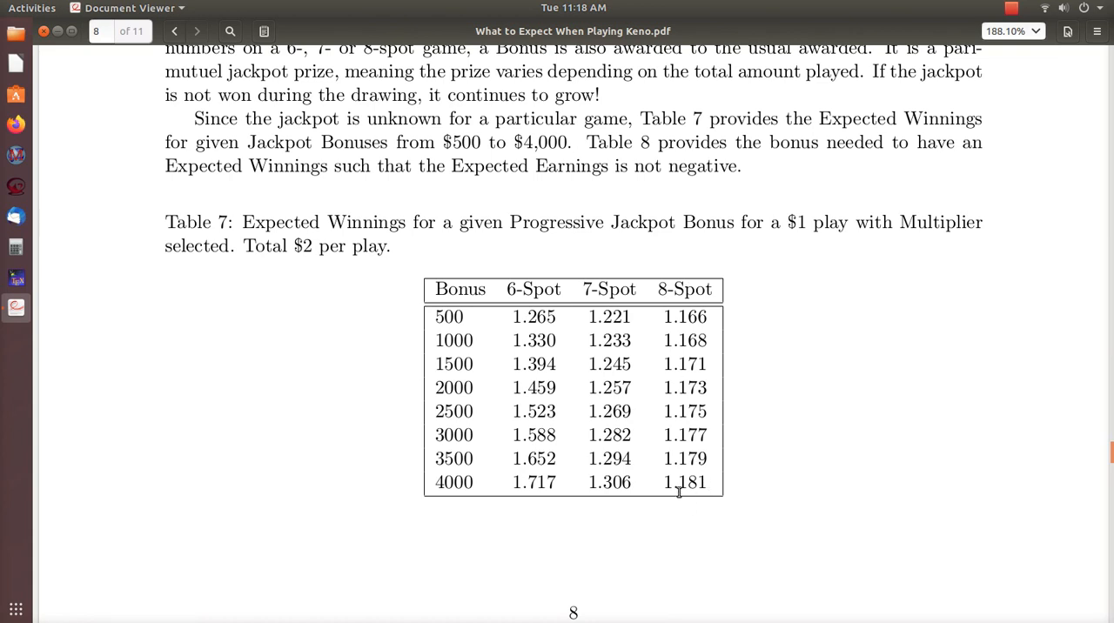
pyautogui.moveTo(526, 383)
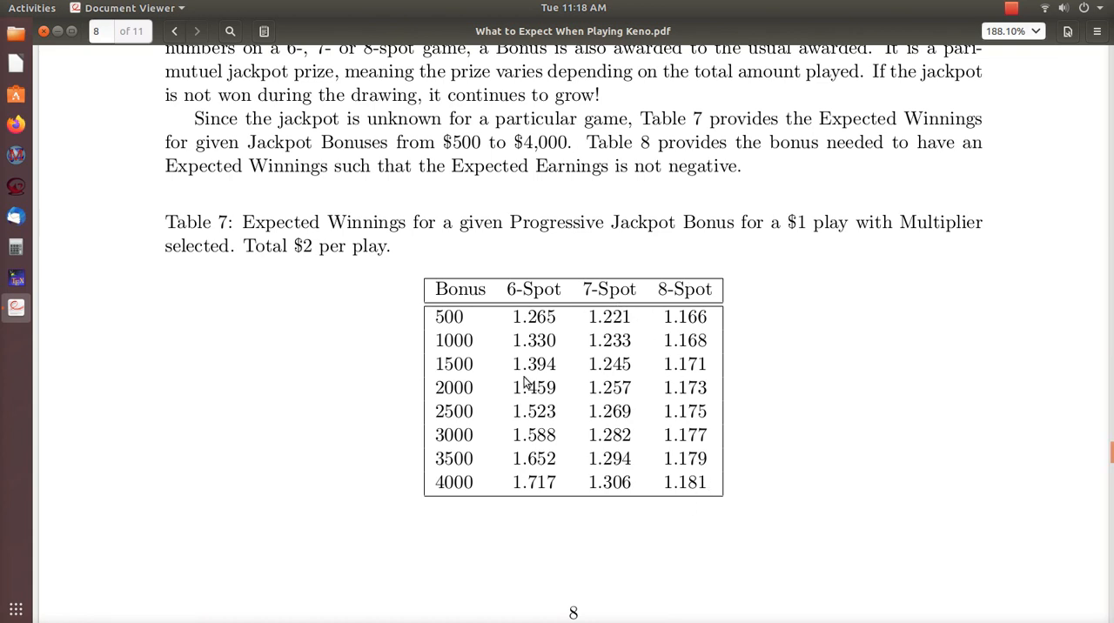
pyautogui.moveTo(500, 322)
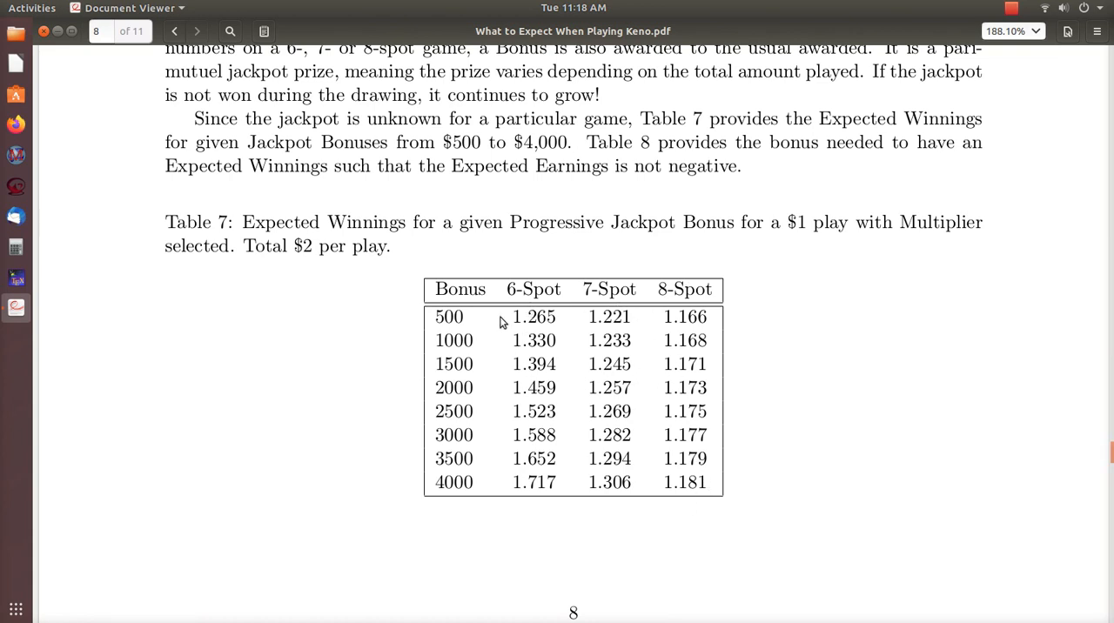
pyautogui.moveTo(466, 352)
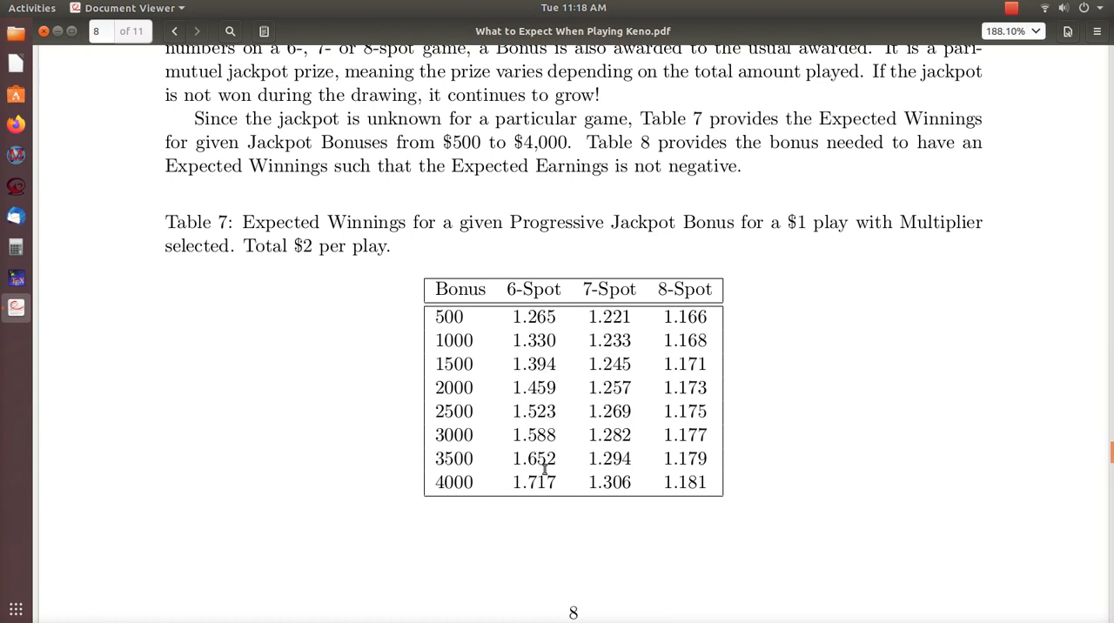
pyautogui.moveTo(501, 470)
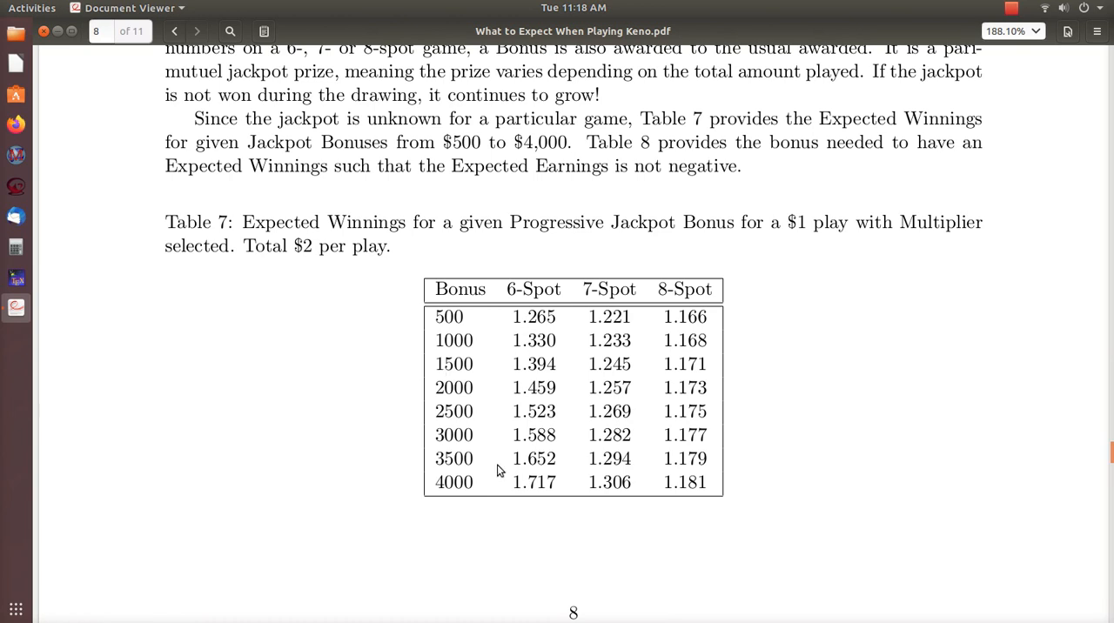
pyautogui.moveTo(516, 485)
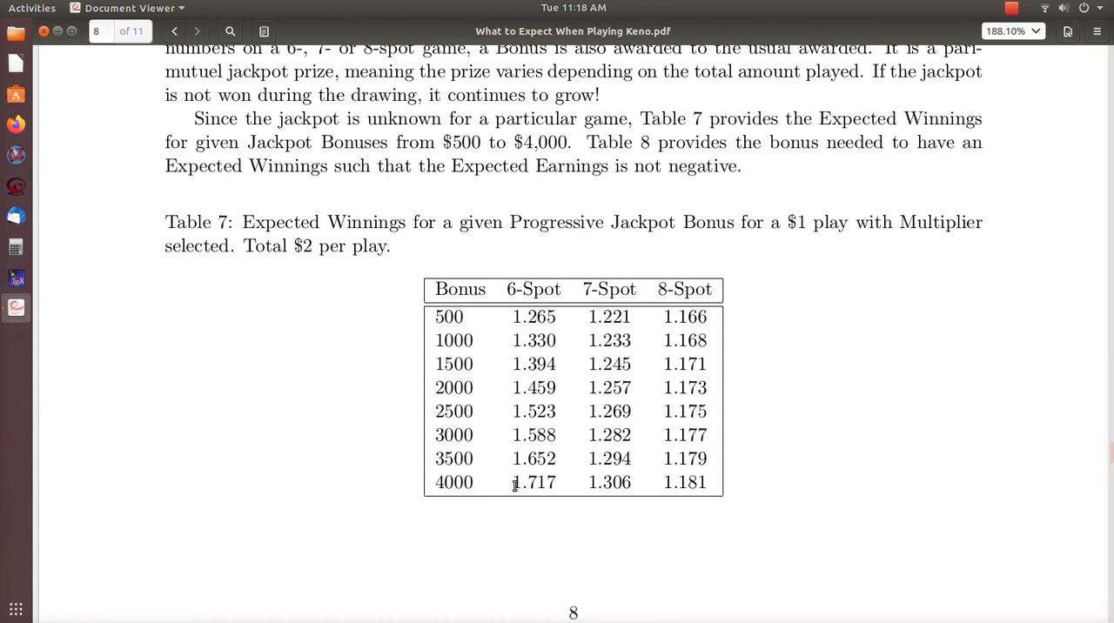
pyautogui.moveTo(740, 446)
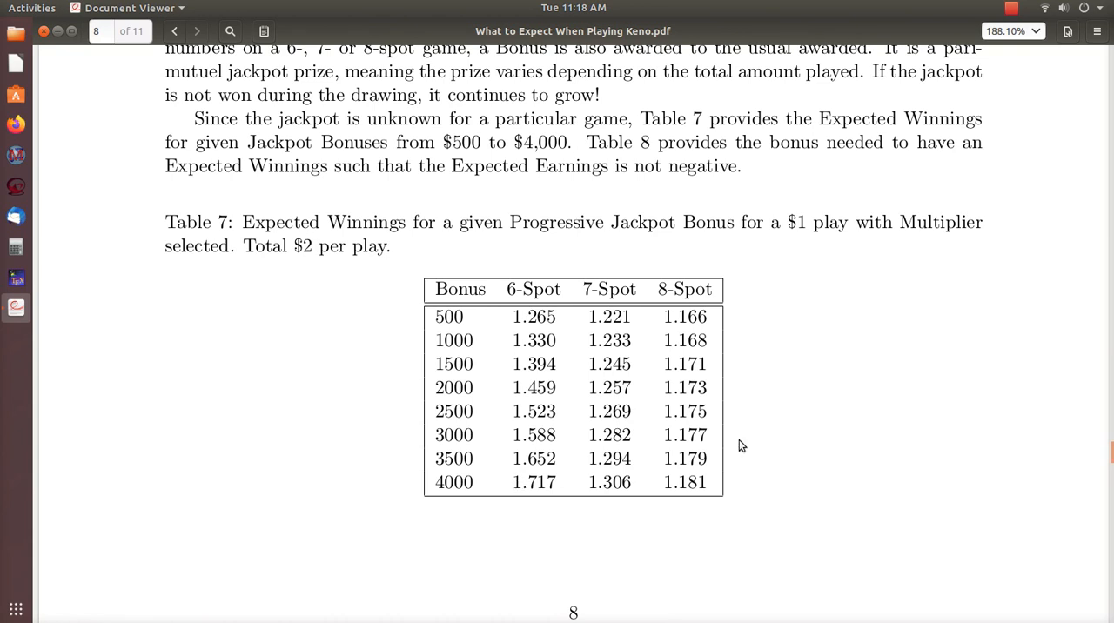
# - Scroll to page 9's Table 8 break-even jackpot bonuses for 6-, 7- and 8-Spot
pyautogui.scroll(-3)
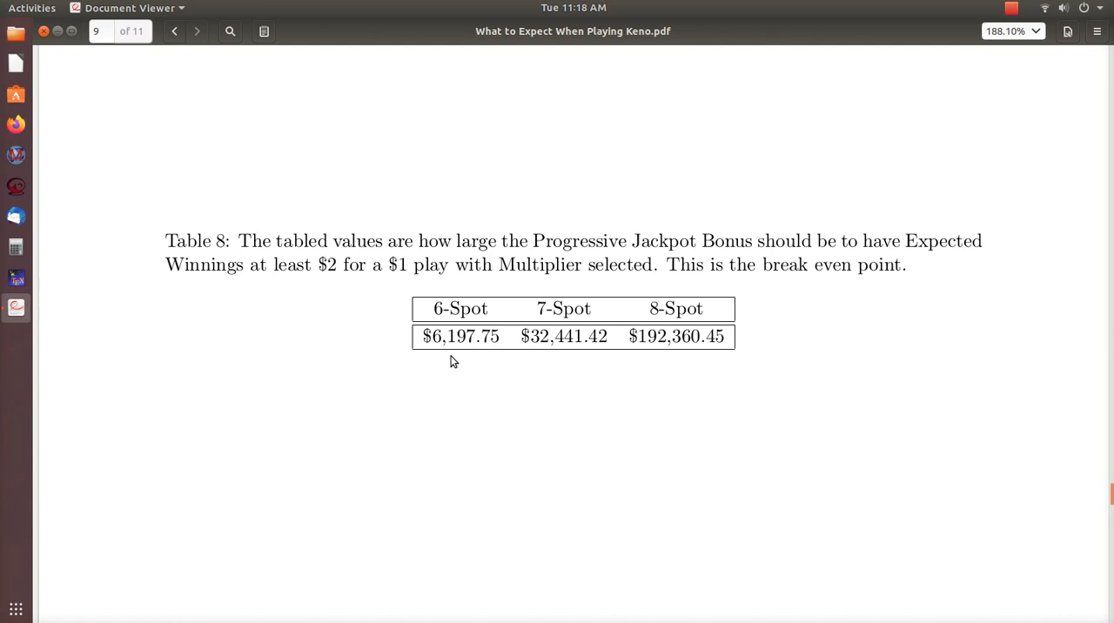
pyautogui.moveTo(460, 337)
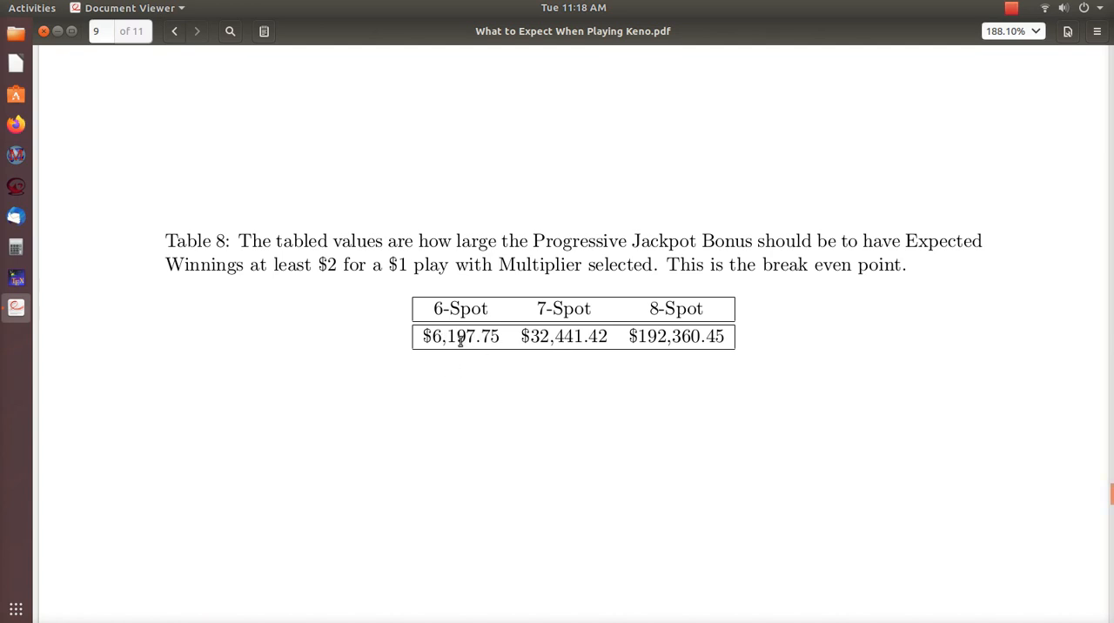
pyautogui.moveTo(581, 350)
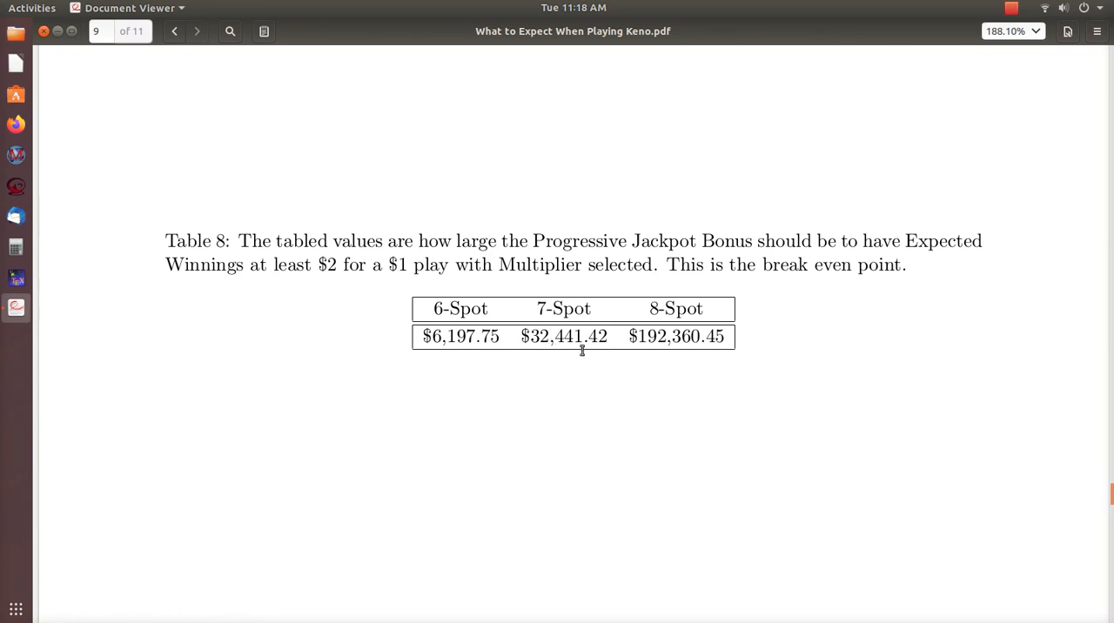
pyautogui.moveTo(694, 386)
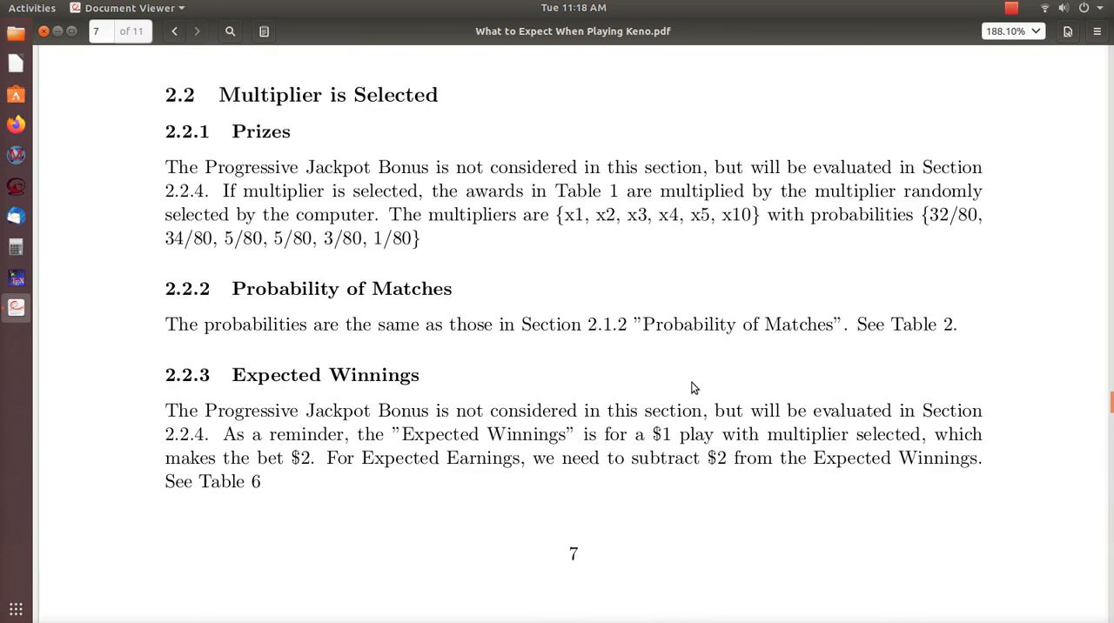
pyautogui.scroll(-3)
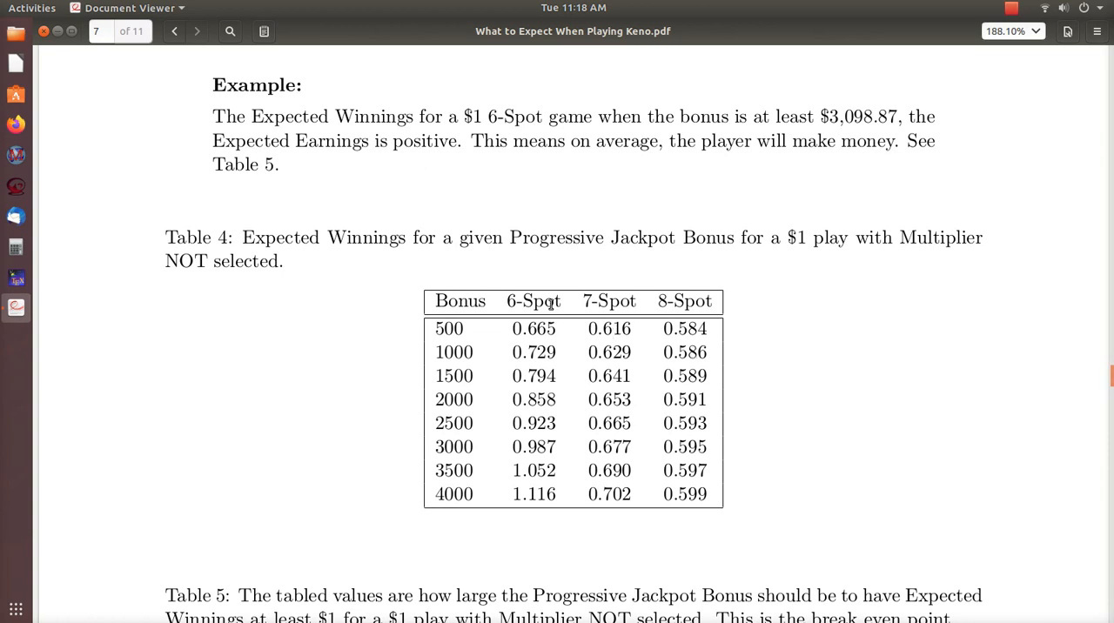
pyautogui.moveTo(507, 305)
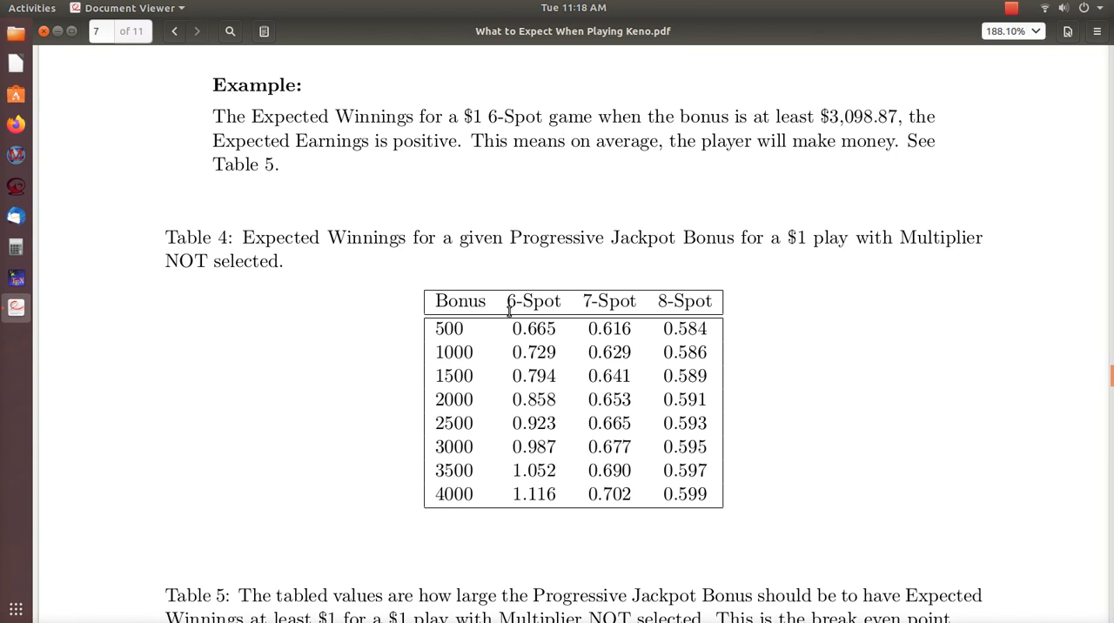
pyautogui.moveTo(526, 320)
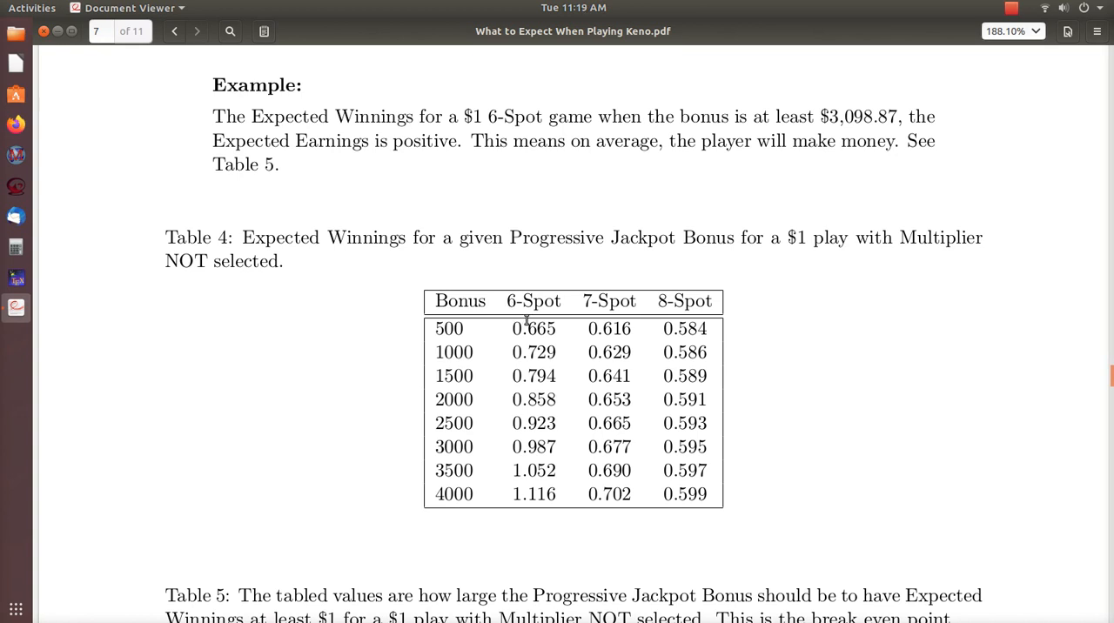
pyautogui.moveTo(516, 304)
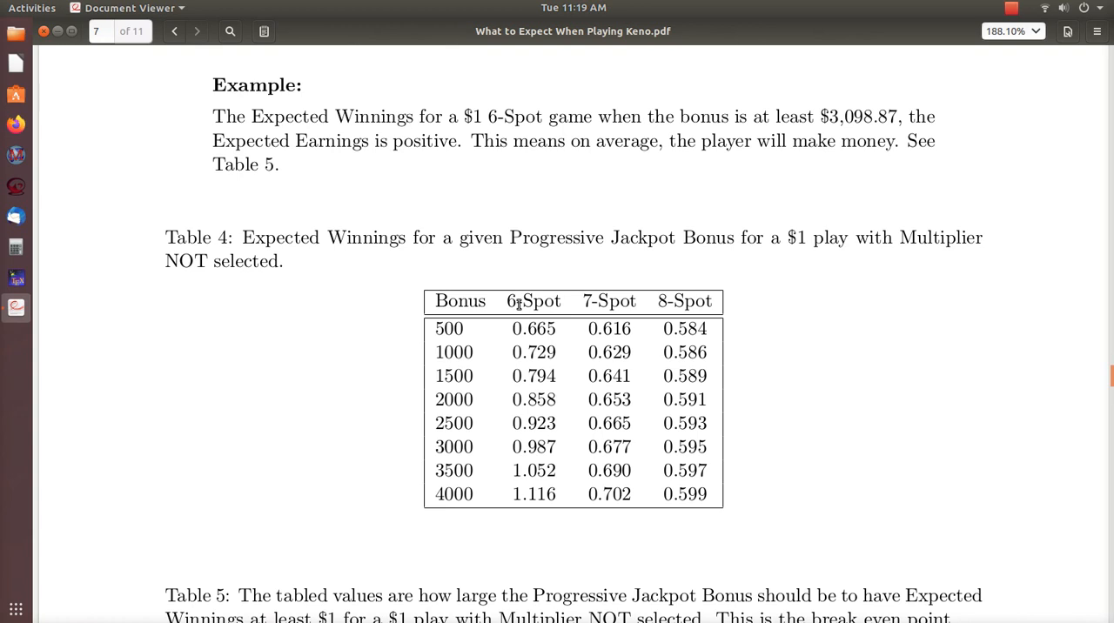
pyautogui.moveTo(659, 345)
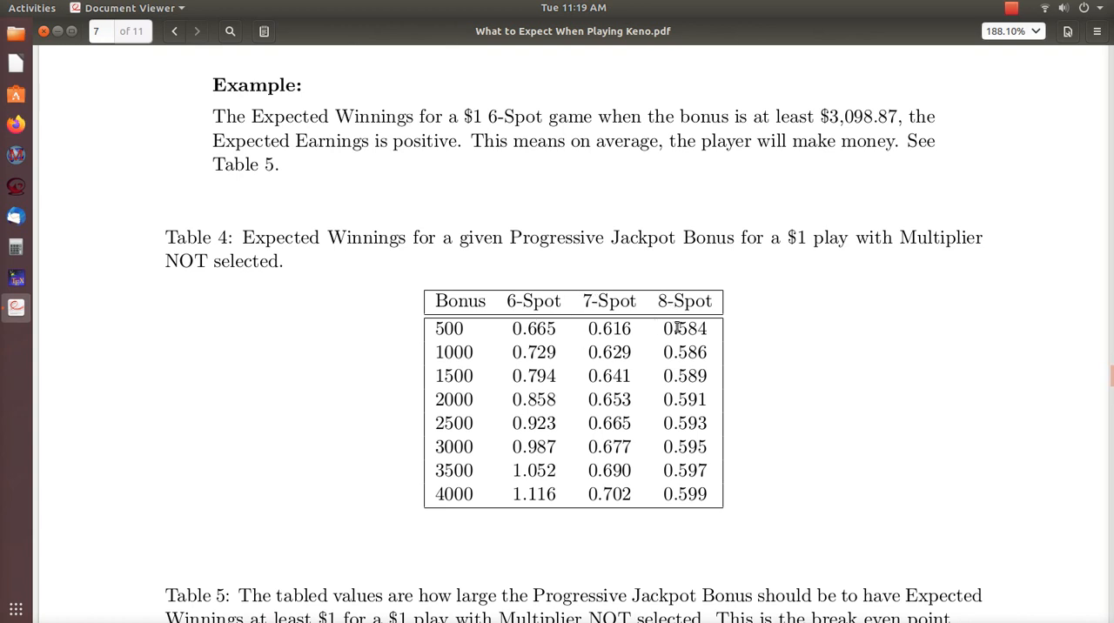
pyautogui.moveTo(575, 366)
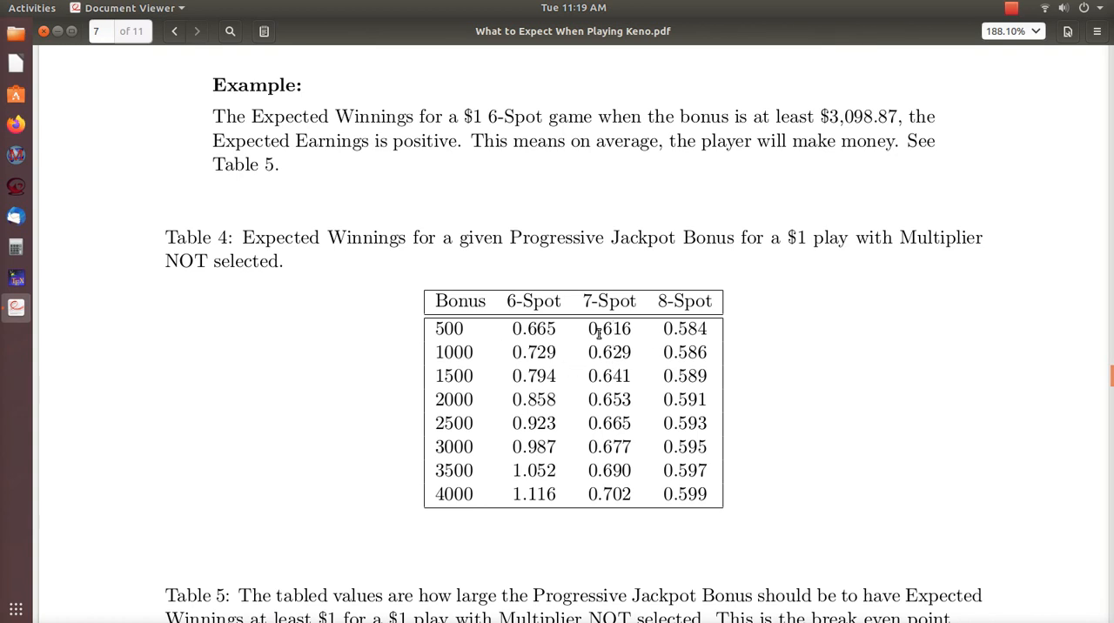
pyautogui.moveTo(561, 505)
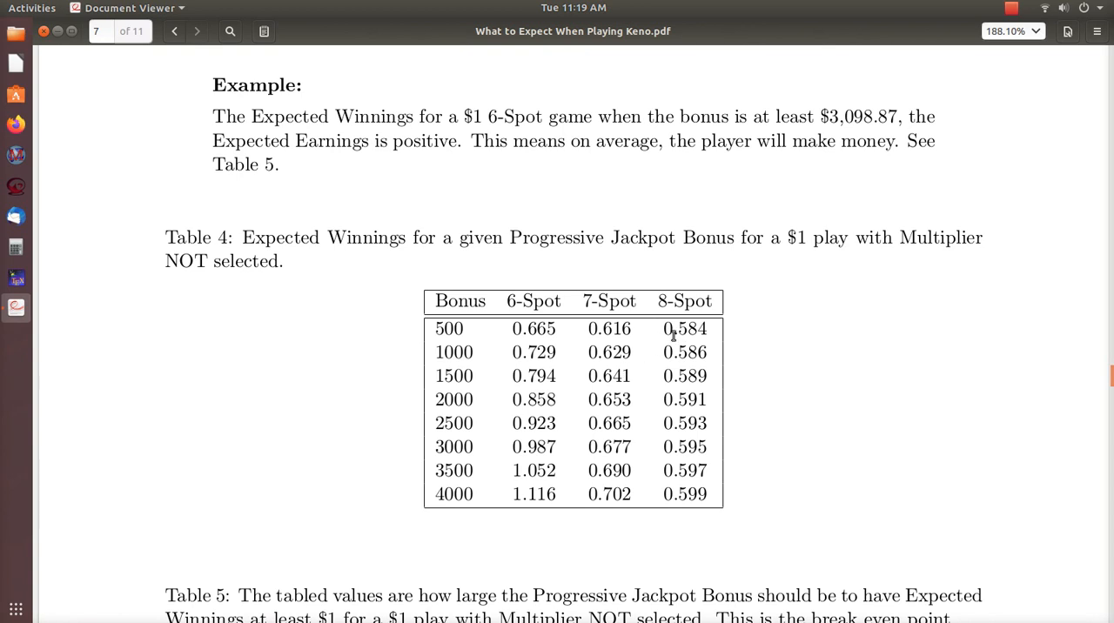
pyautogui.moveTo(549, 328); pyautogui.dragTo(531, 447)
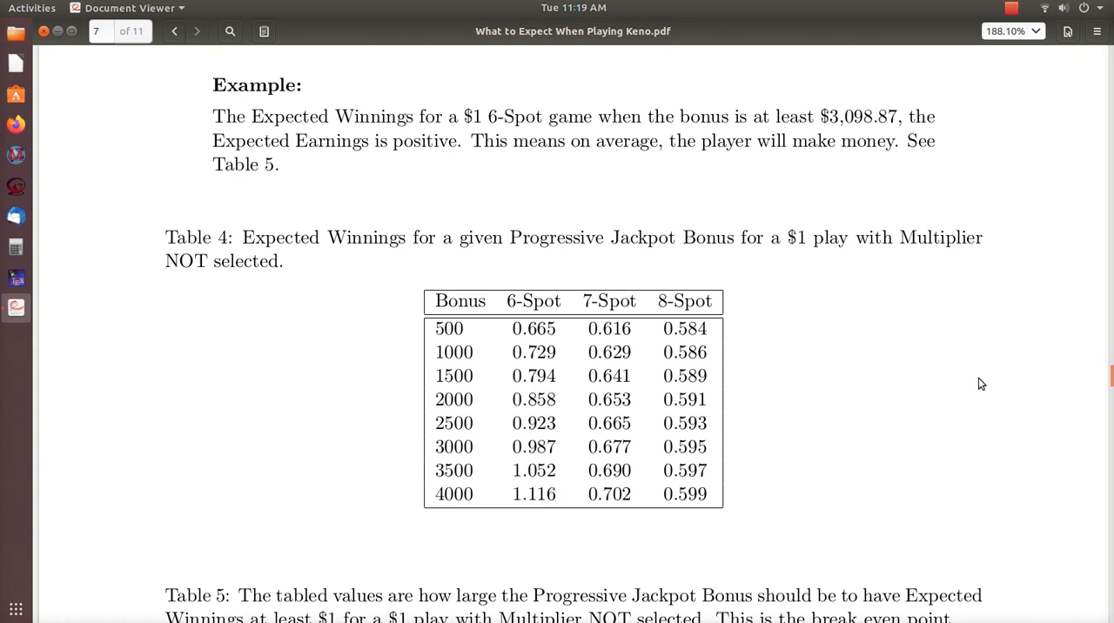
# - Scroll past Table 5's break-even bonuses to page 10's hypergeometric probability derivation
pyautogui.scroll(-3)
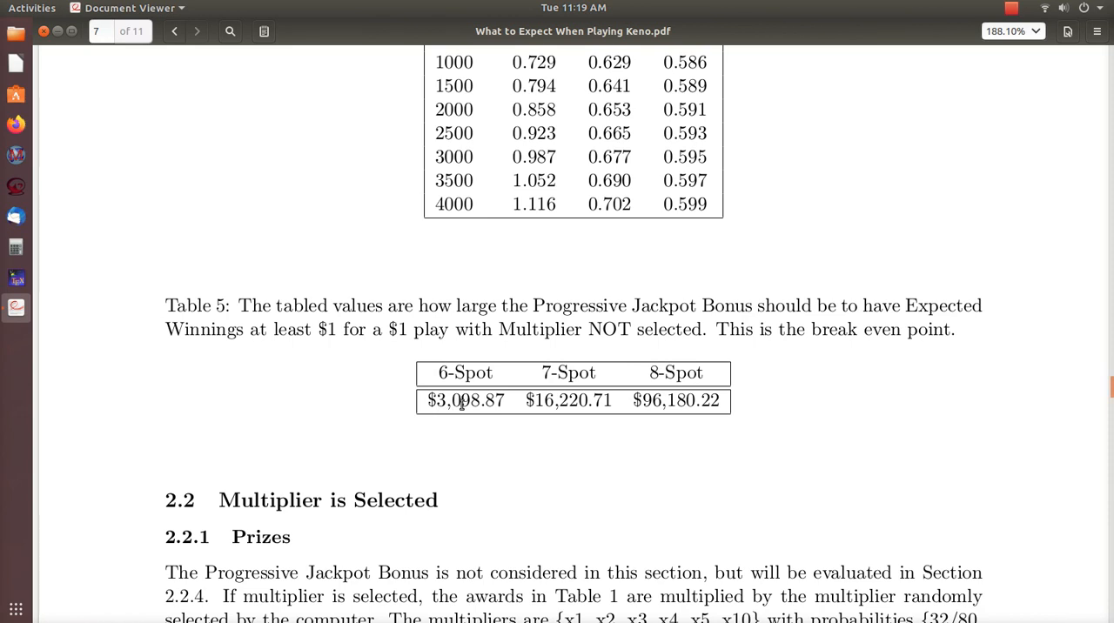
pyautogui.moveTo(484, 403)
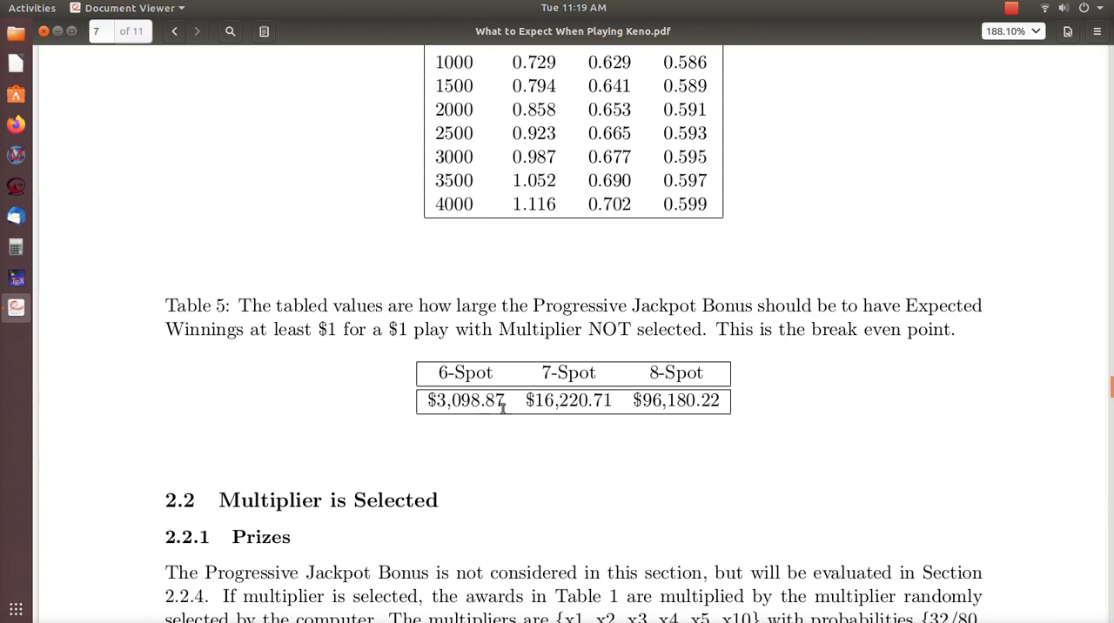
pyautogui.moveTo(550, 400)
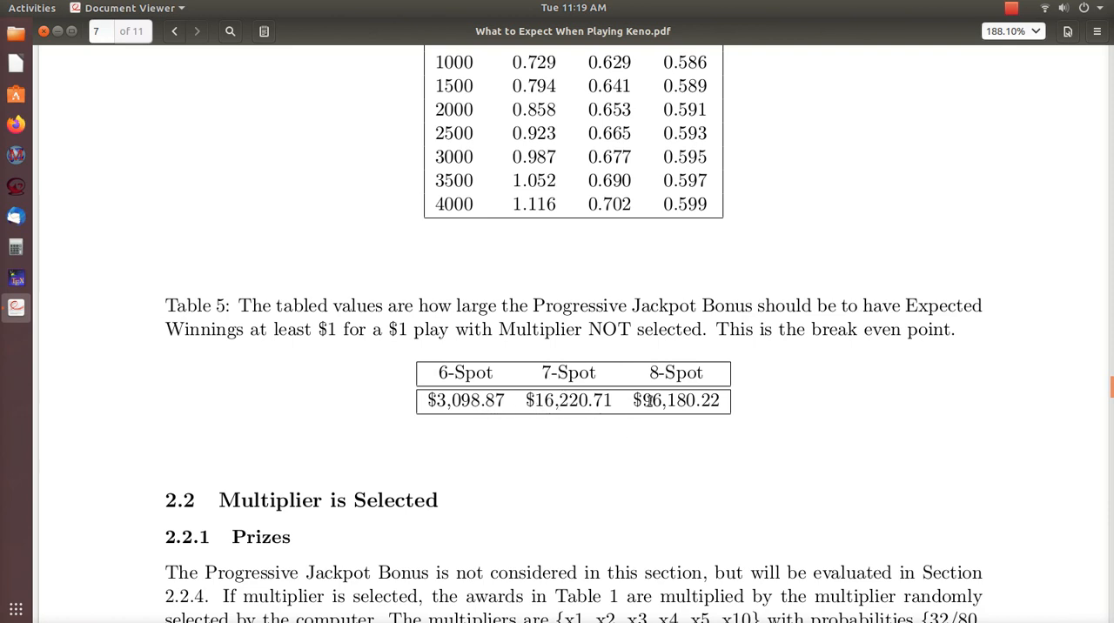
pyautogui.moveTo(791, 375)
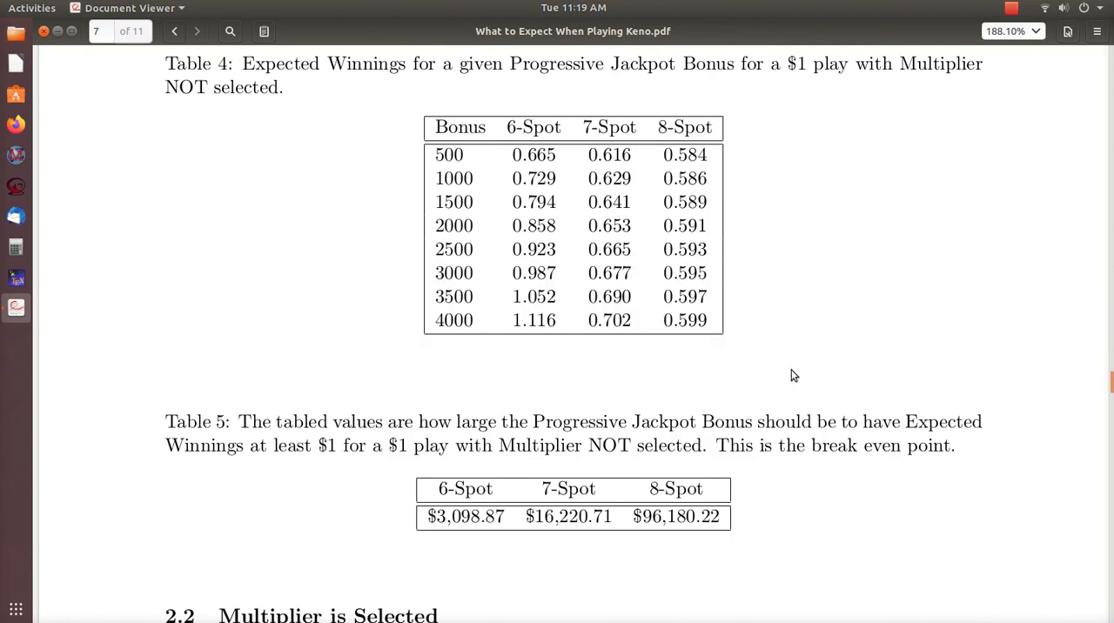
pyautogui.scroll(-3)
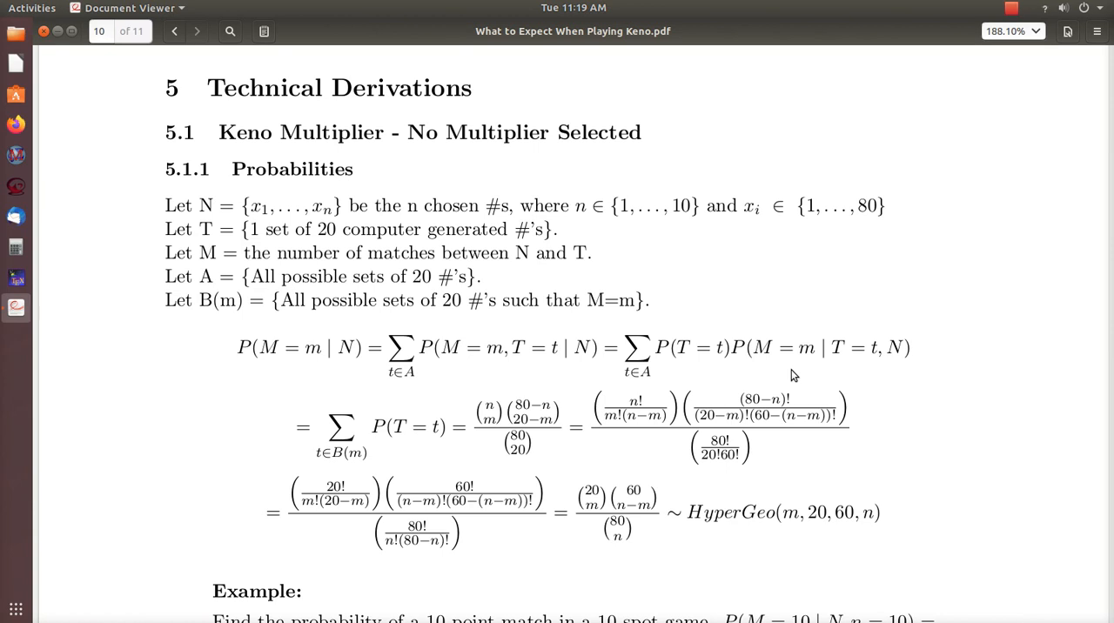
# - Scroll down page 10 to section 5.1.4 Progressive Jackpot Bonus formulas
pyautogui.scroll(-3)
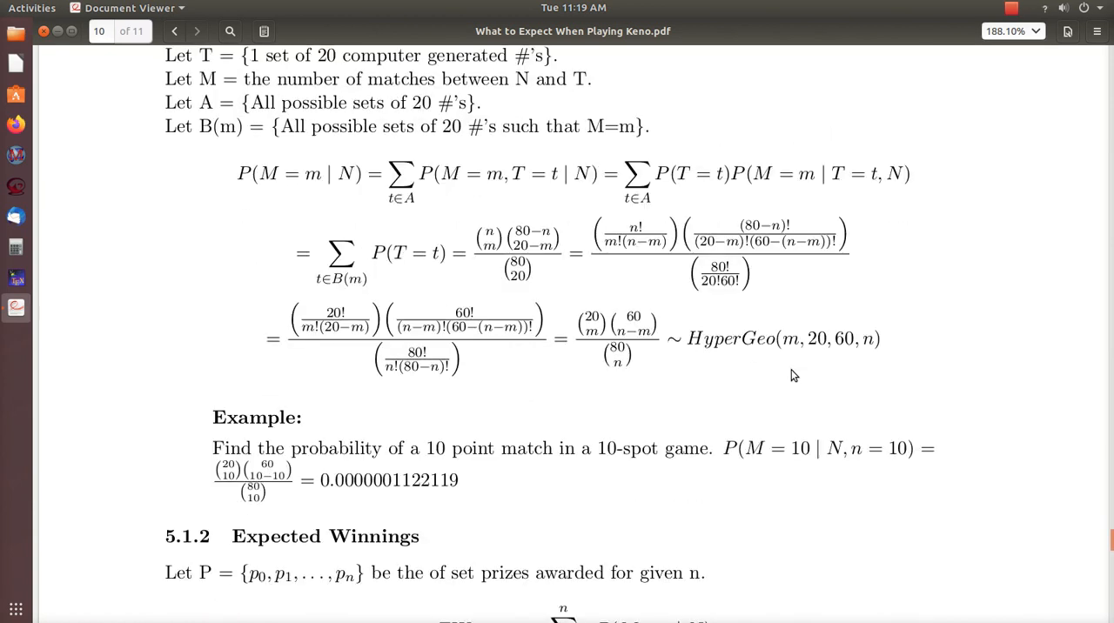
pyautogui.scroll(-3)
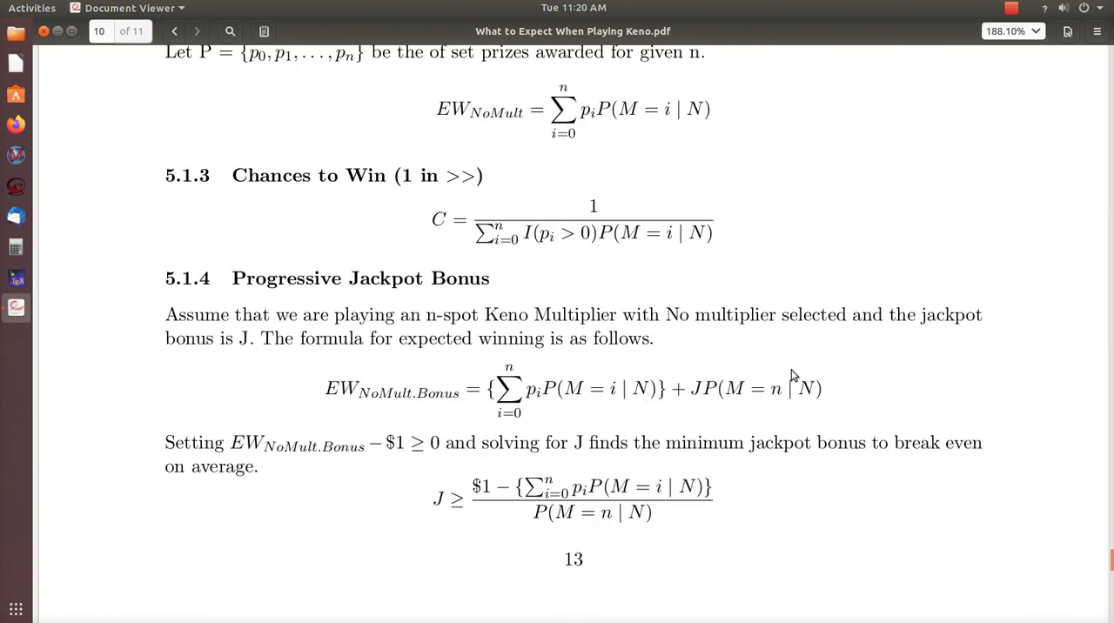
# - Scroll to page 11 section 5.2, clearing the JP(M=n|N) selection
pyautogui.scroll(-3)
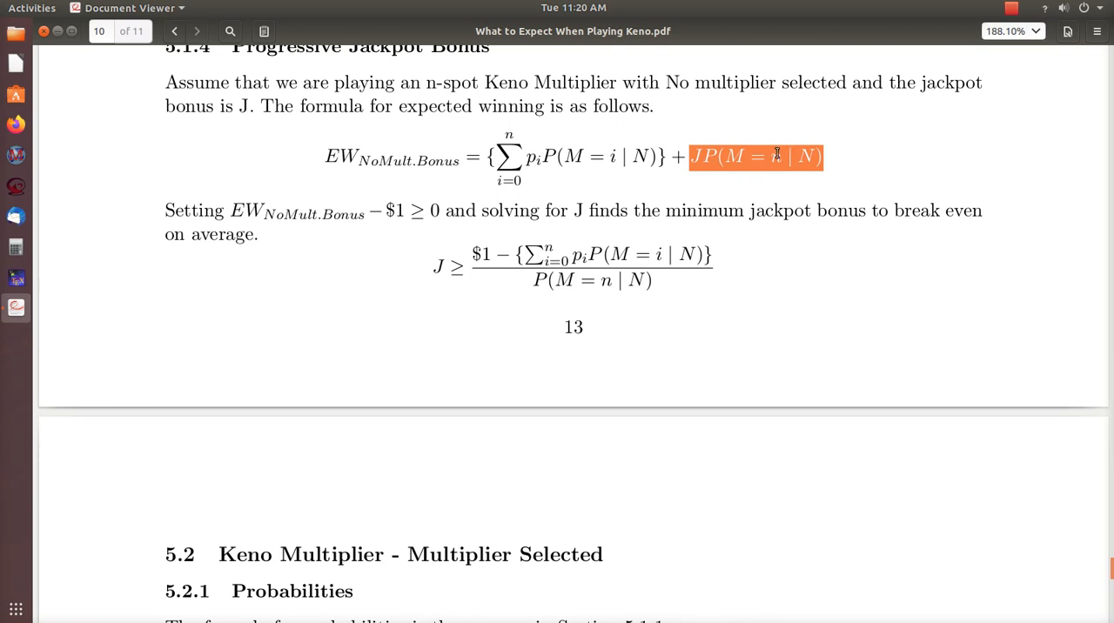
pyautogui.moveTo(513, 140)
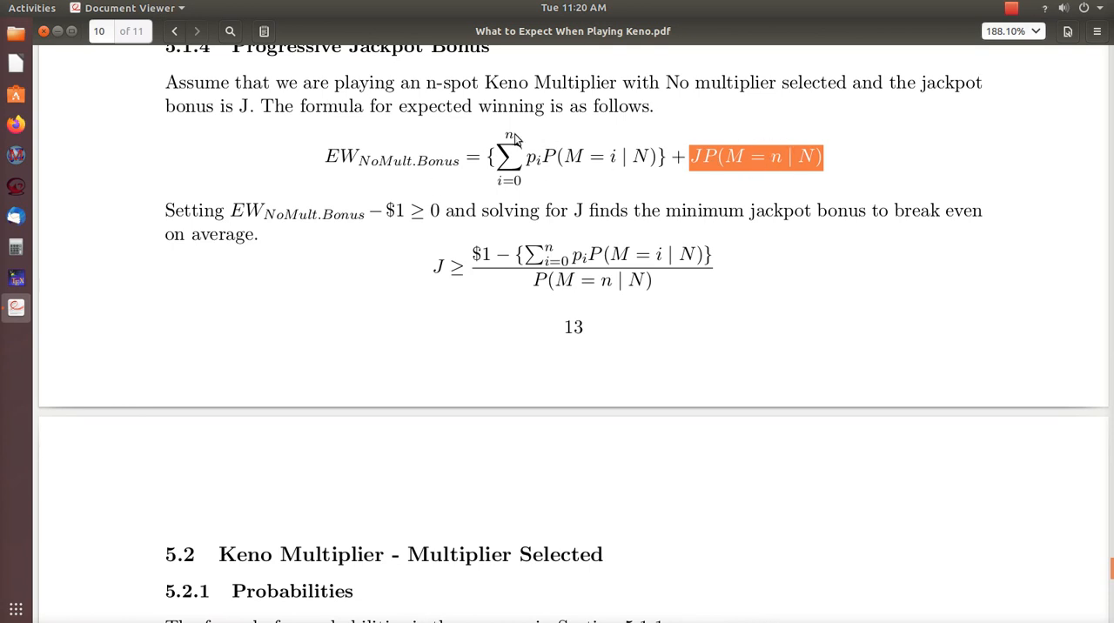
pyautogui.moveTo(633, 196)
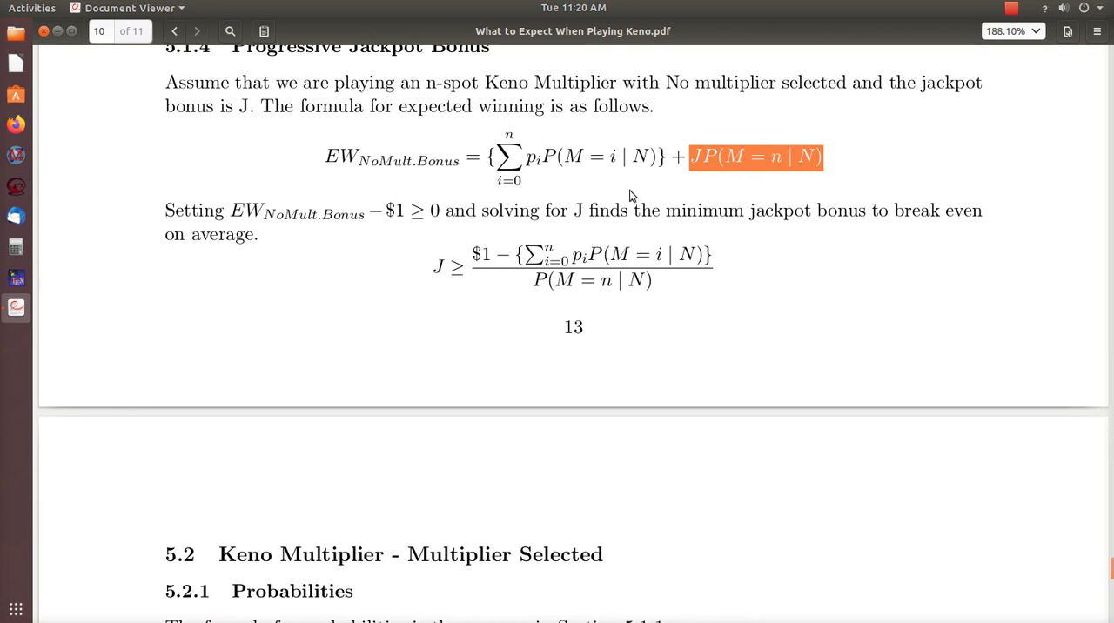
pyautogui.moveTo(901, 156)
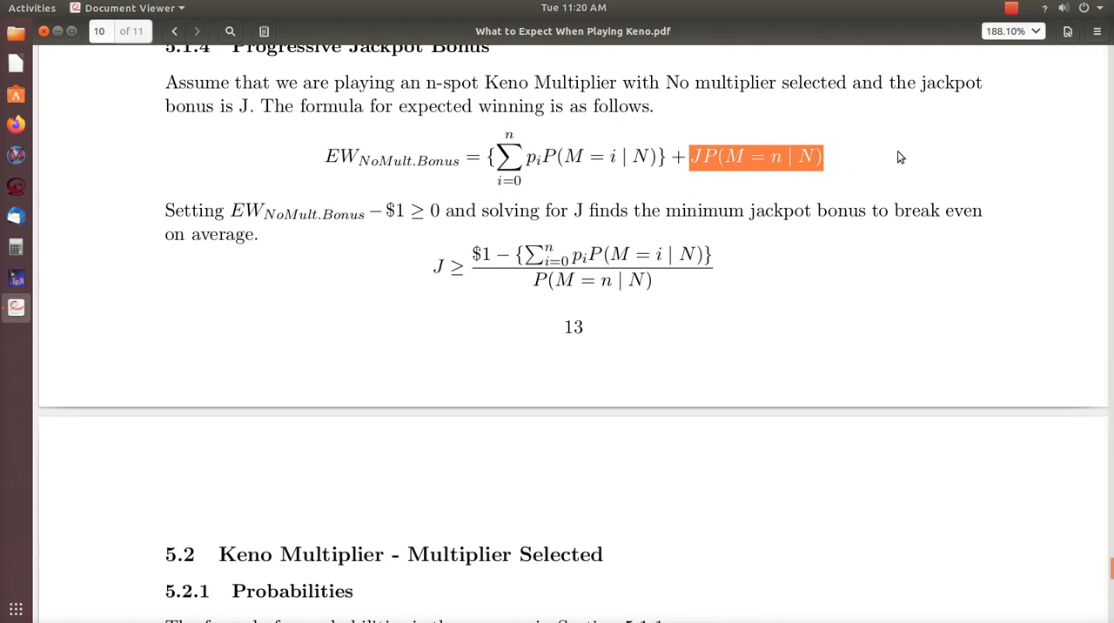
pyautogui.moveTo(853, 173)
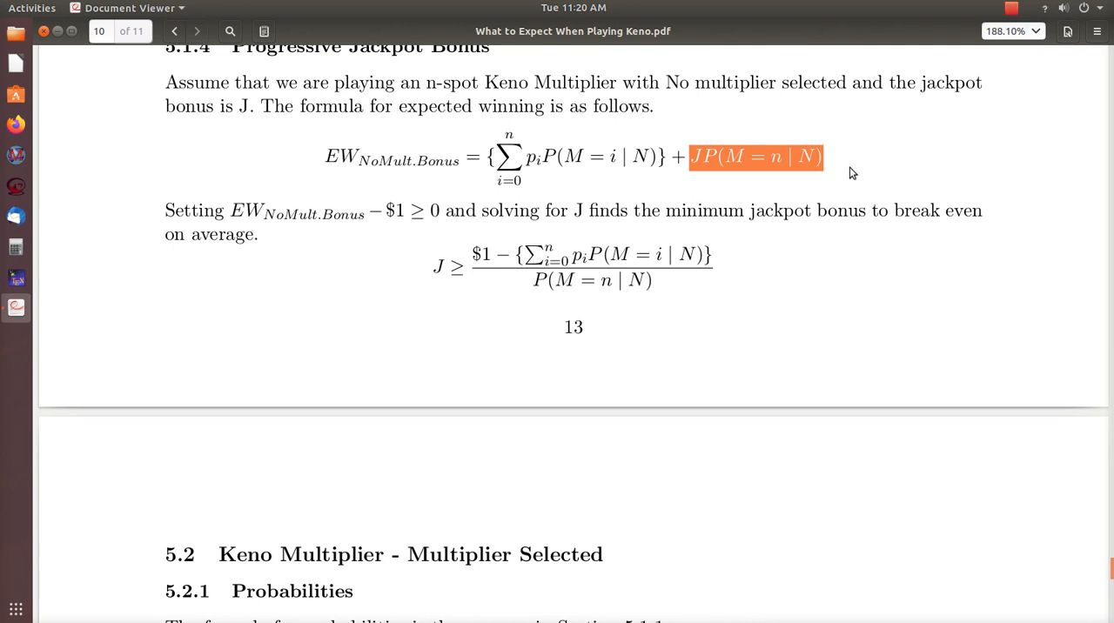
pyautogui.moveTo(781, 177)
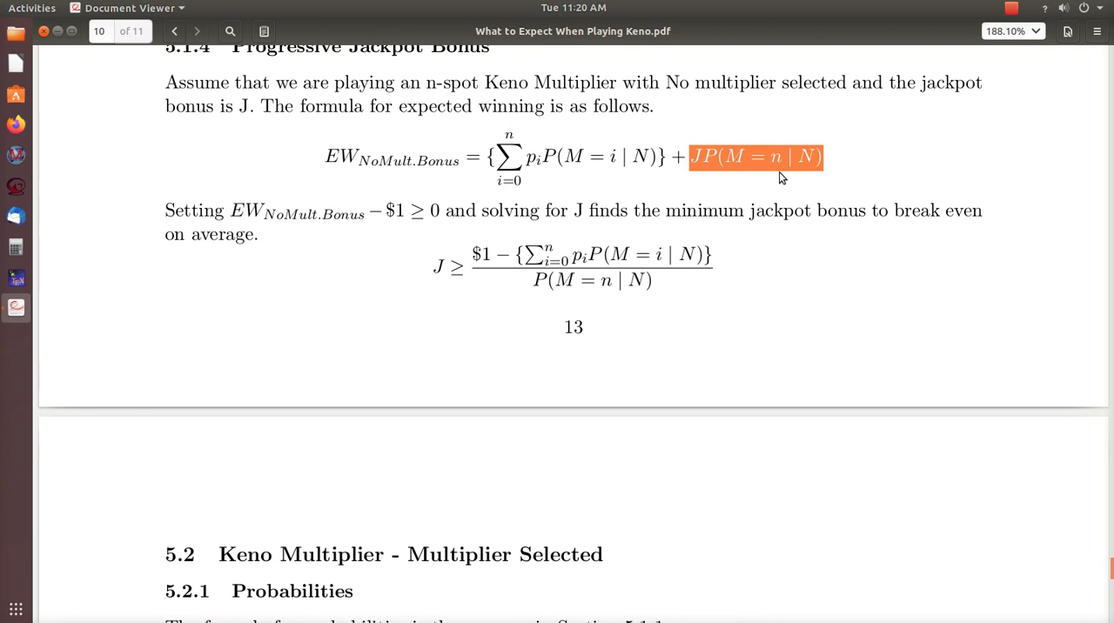
pyautogui.moveTo(831, 184)
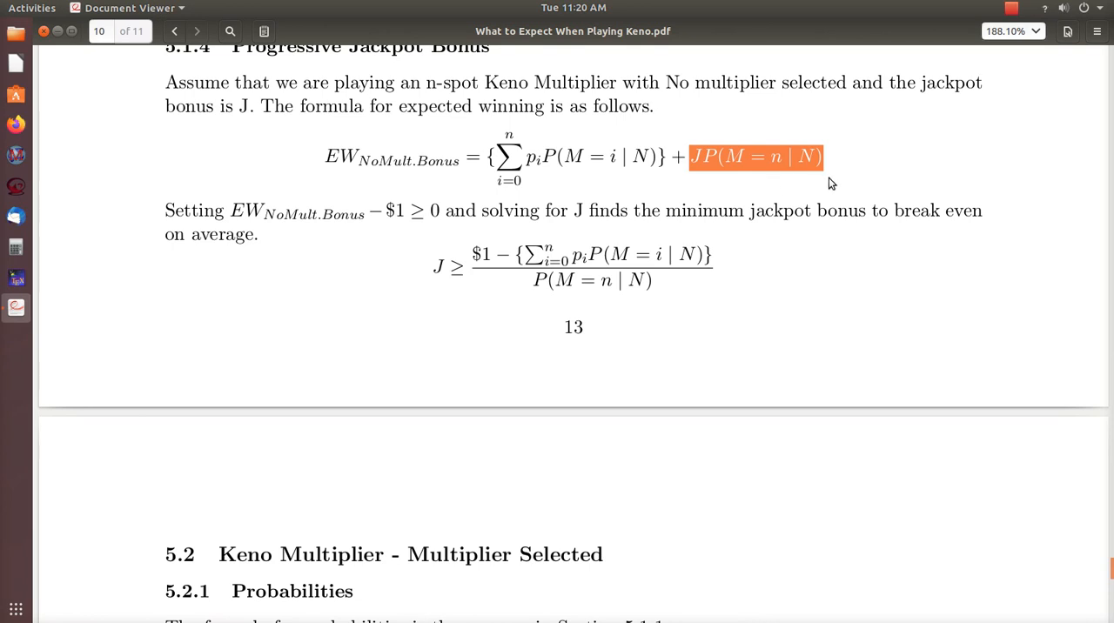
pyautogui.moveTo(835, 183)
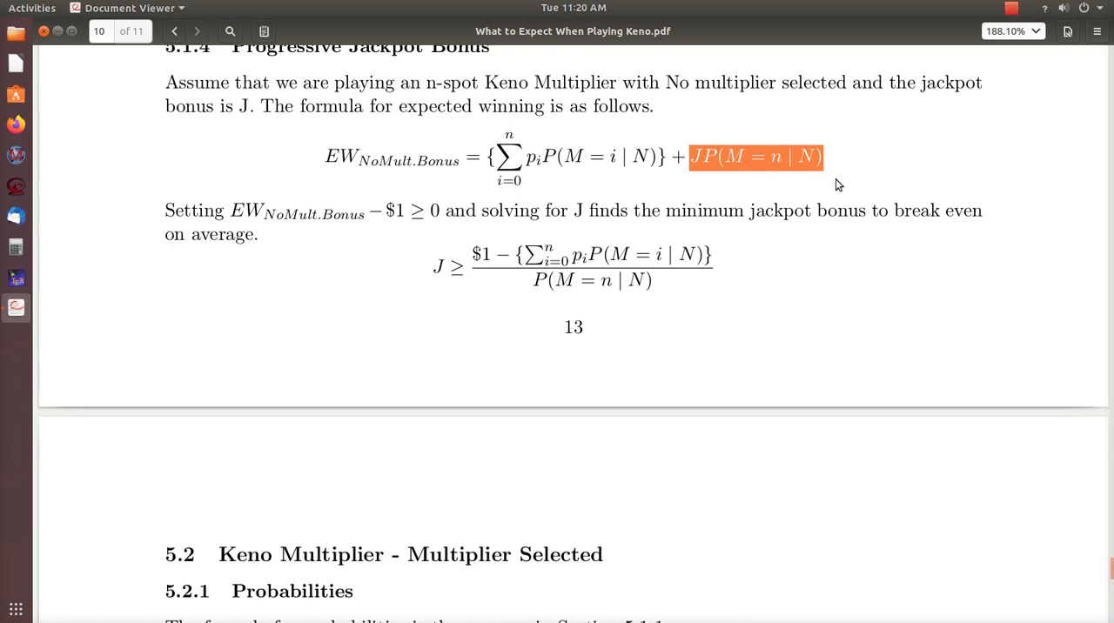
pyautogui.moveTo(731, 245)
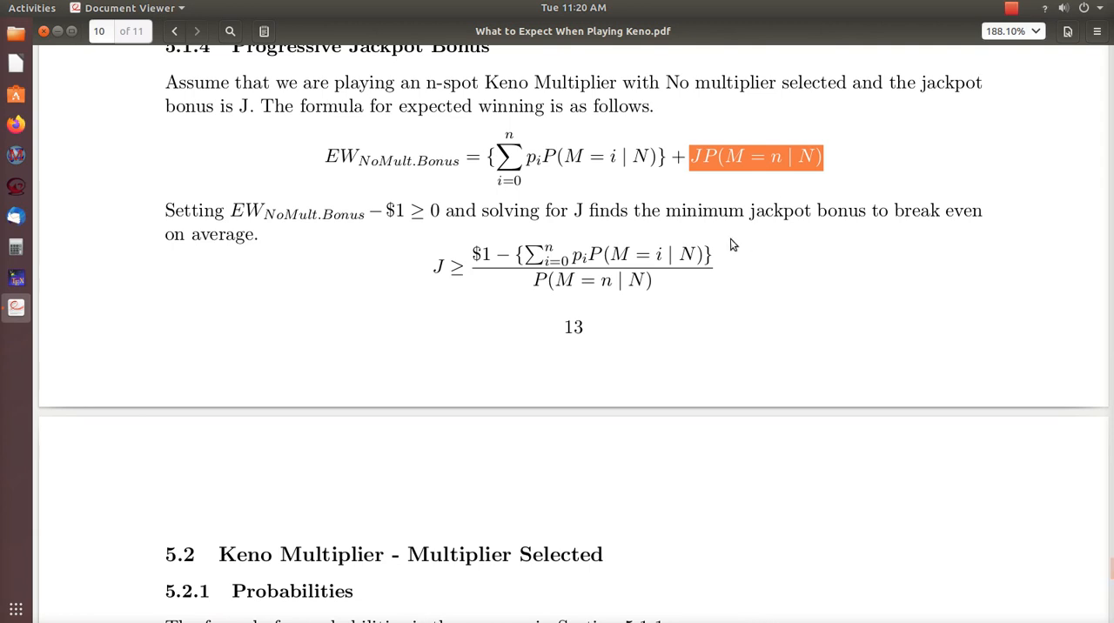
pyautogui.click(448, 266)
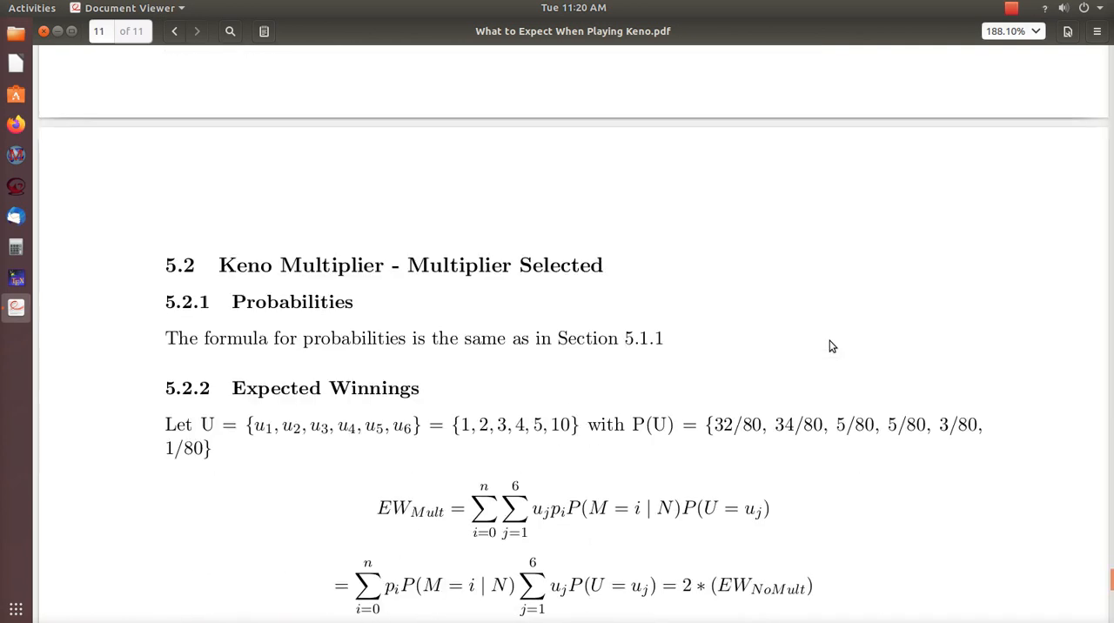
# - Scroll down and highlight the multiplier value set u1 to u6
pyautogui.scroll(-3)
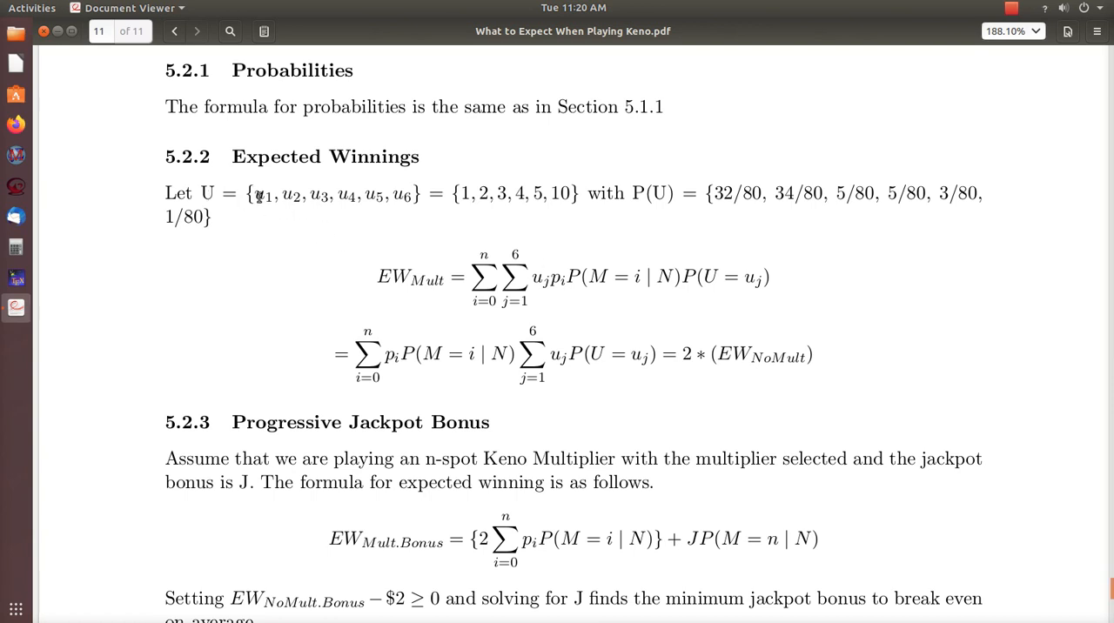
pyautogui.moveTo(256, 193); pyautogui.dragTo(409, 193)
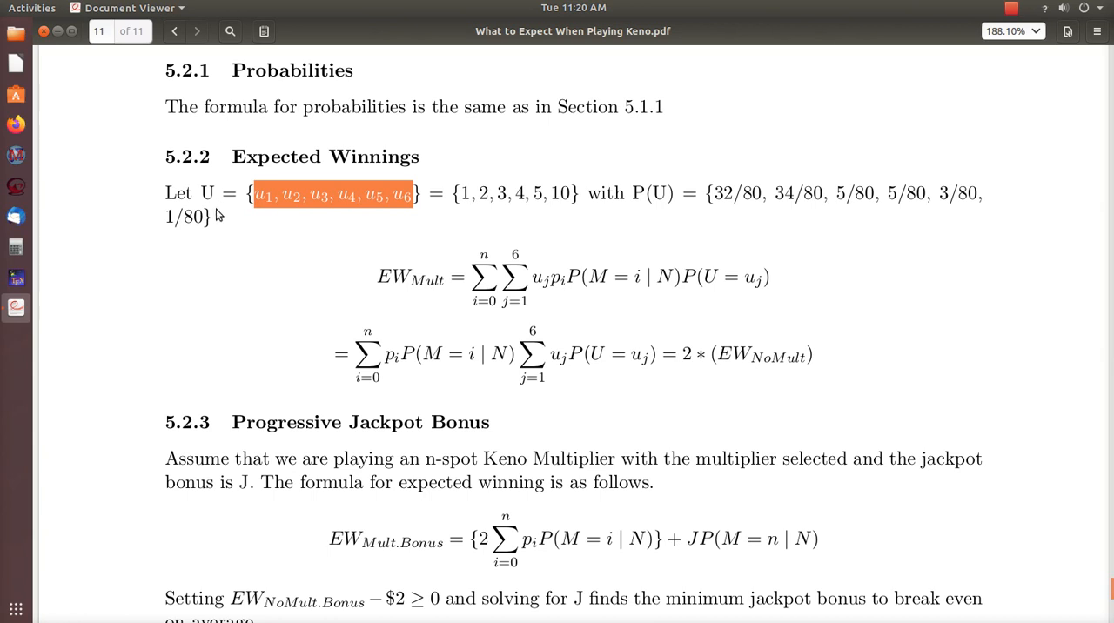
pyautogui.moveTo(268, 237)
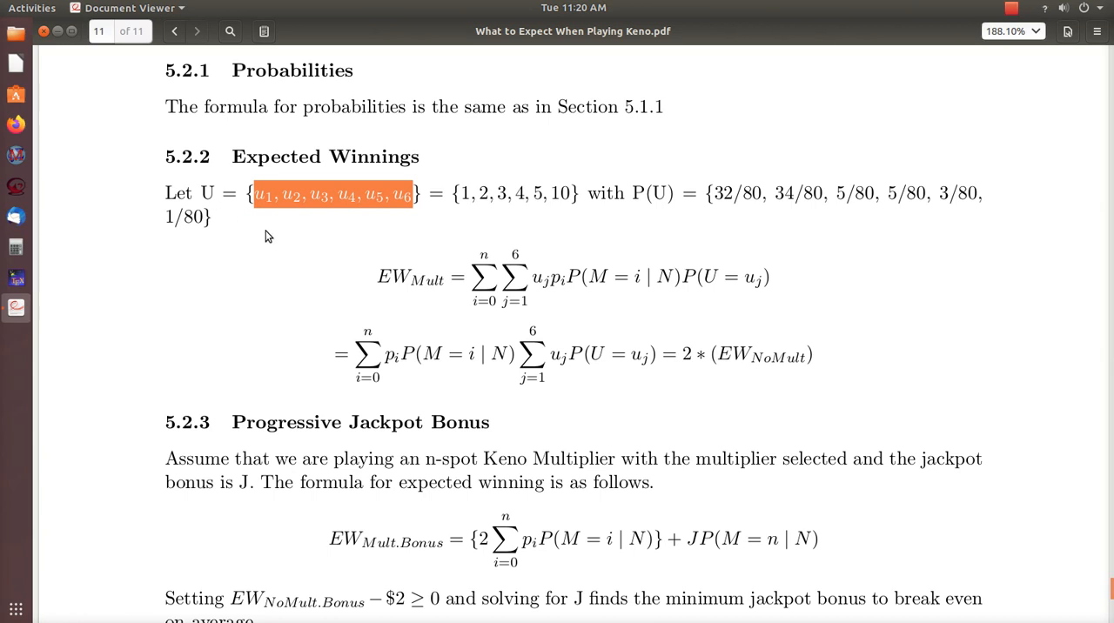
pyautogui.moveTo(305, 235)
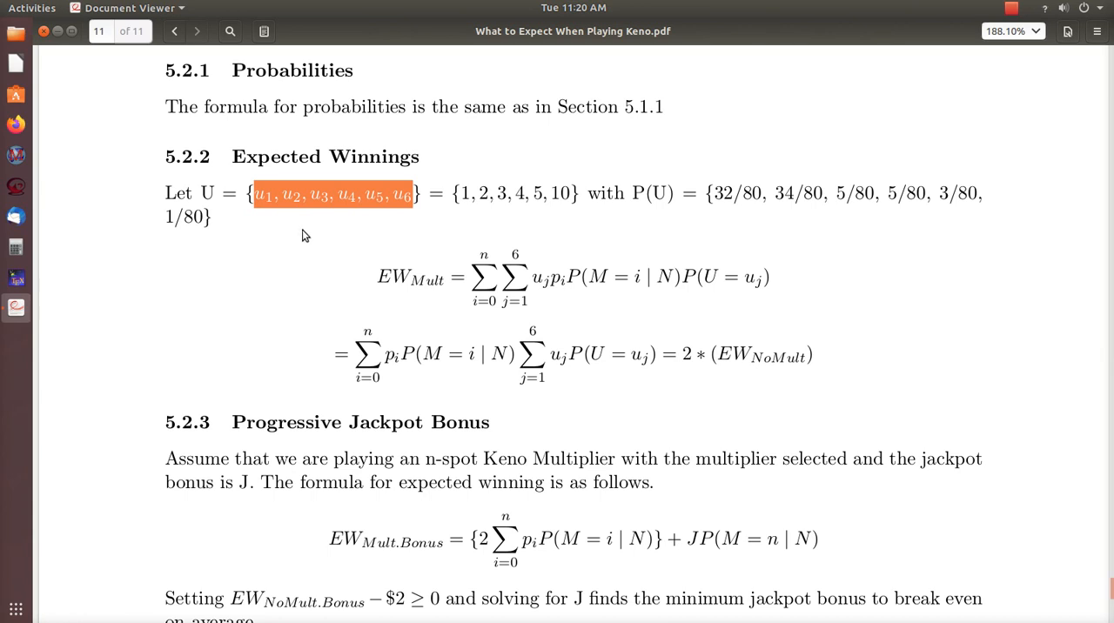
pyautogui.moveTo(257, 230)
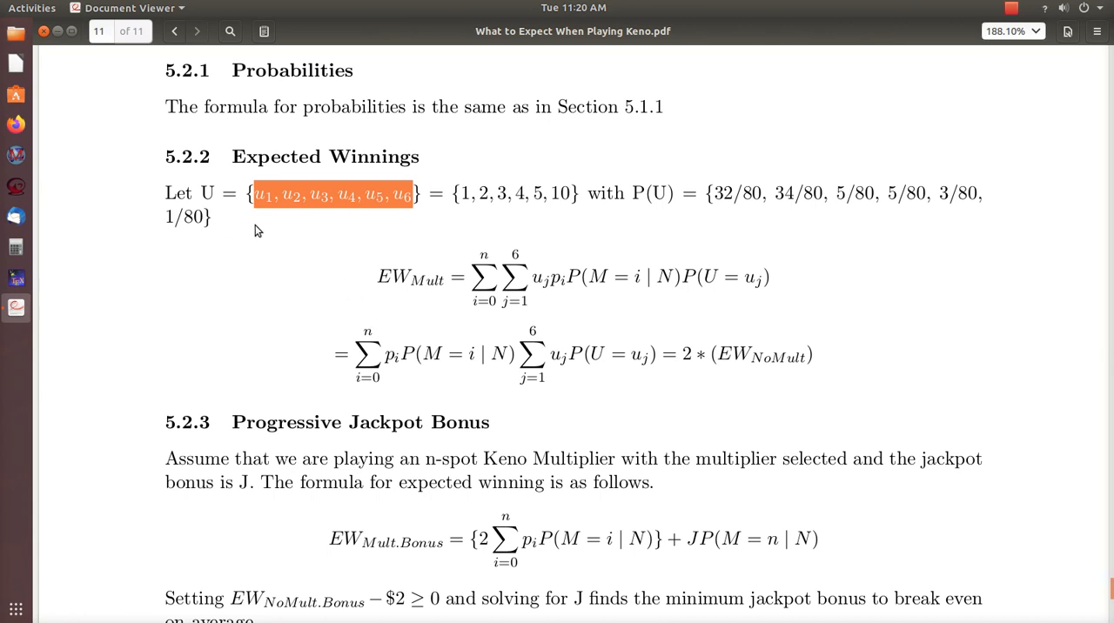
pyautogui.moveTo(601, 290)
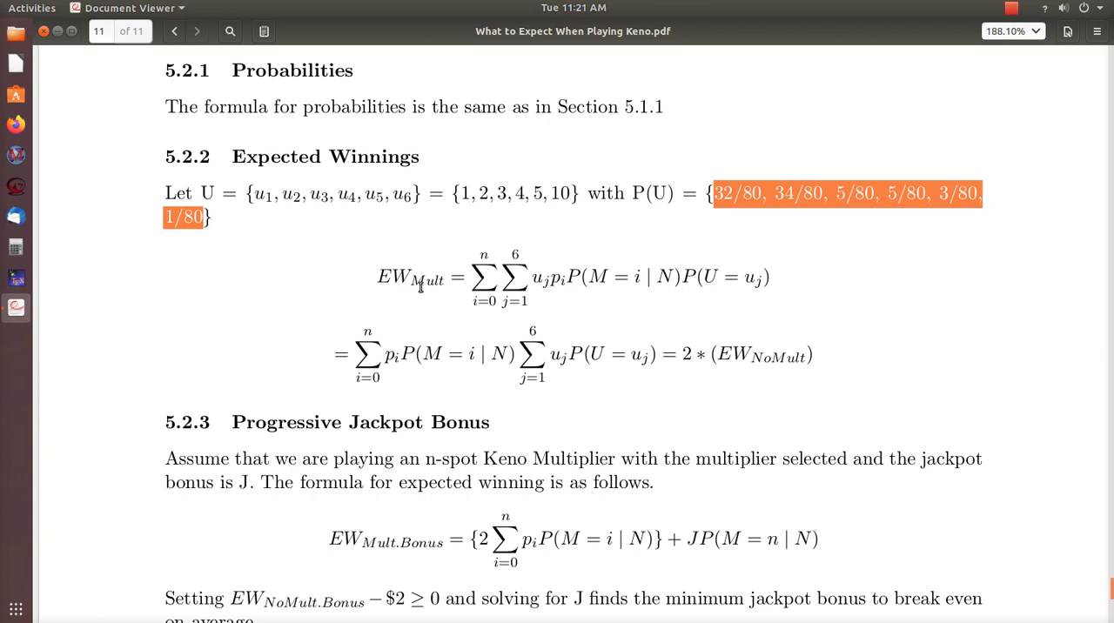
pyautogui.moveTo(439, 308)
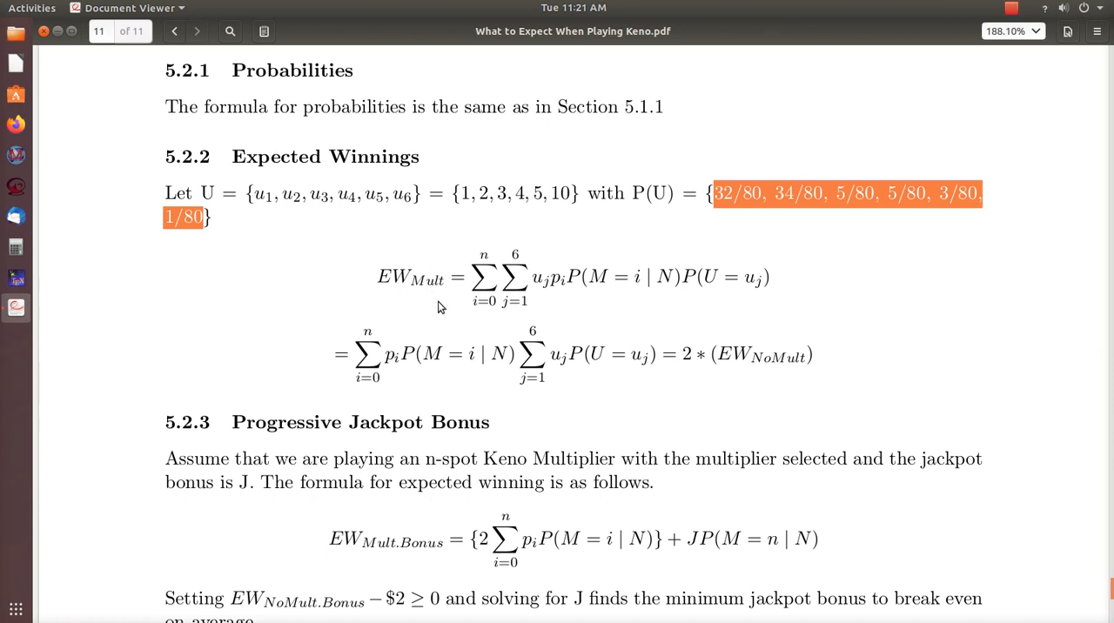
pyautogui.moveTo(537, 310)
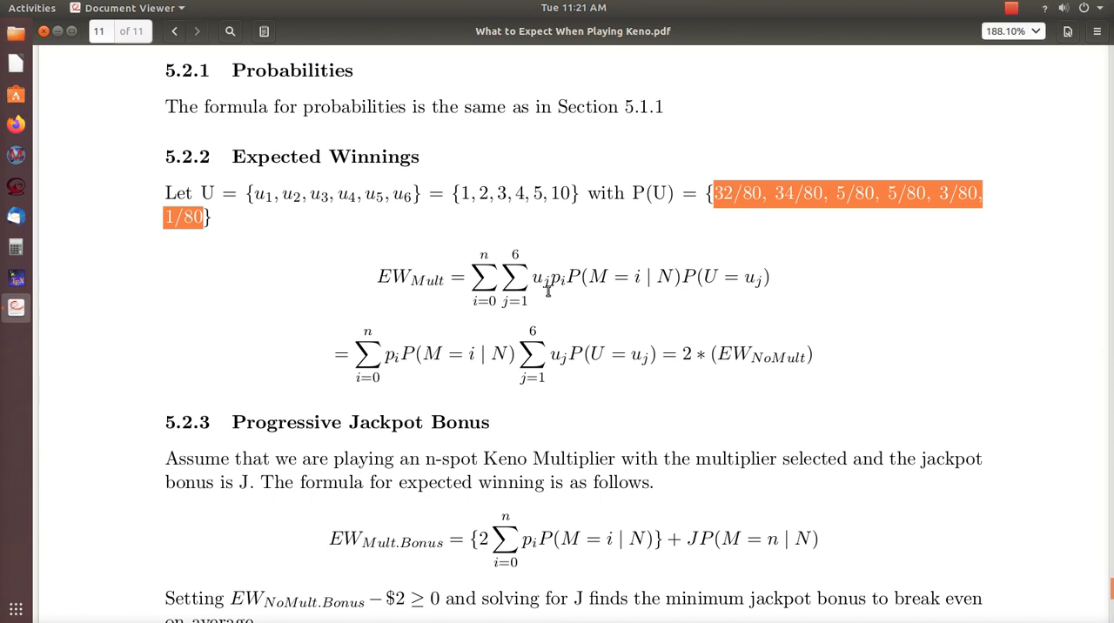
pyautogui.moveTo(474, 285)
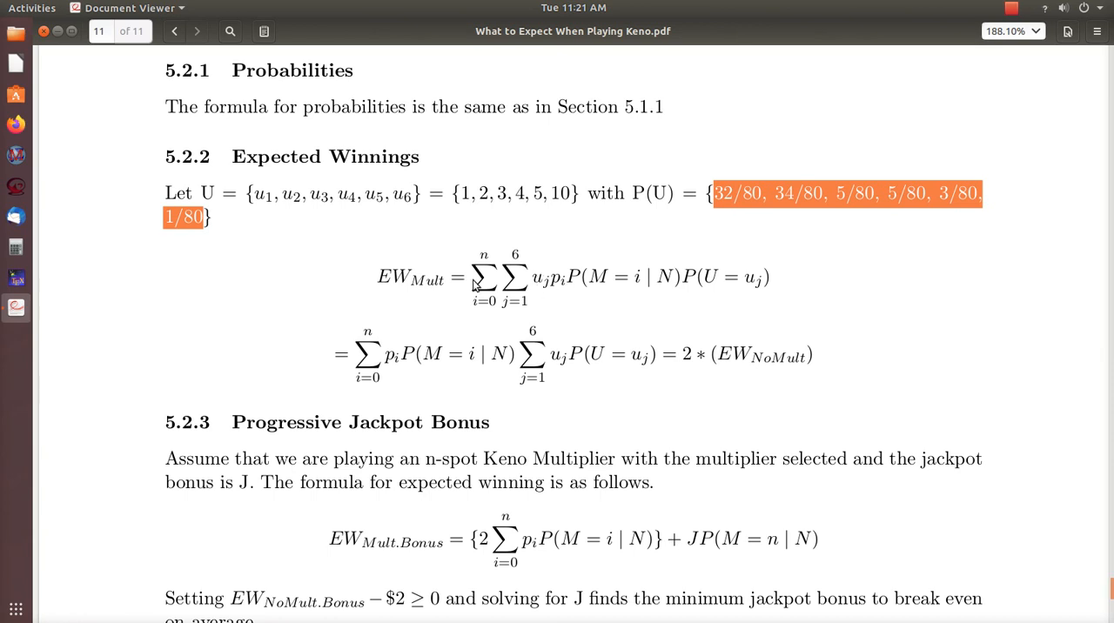
pyautogui.moveTo(534, 279)
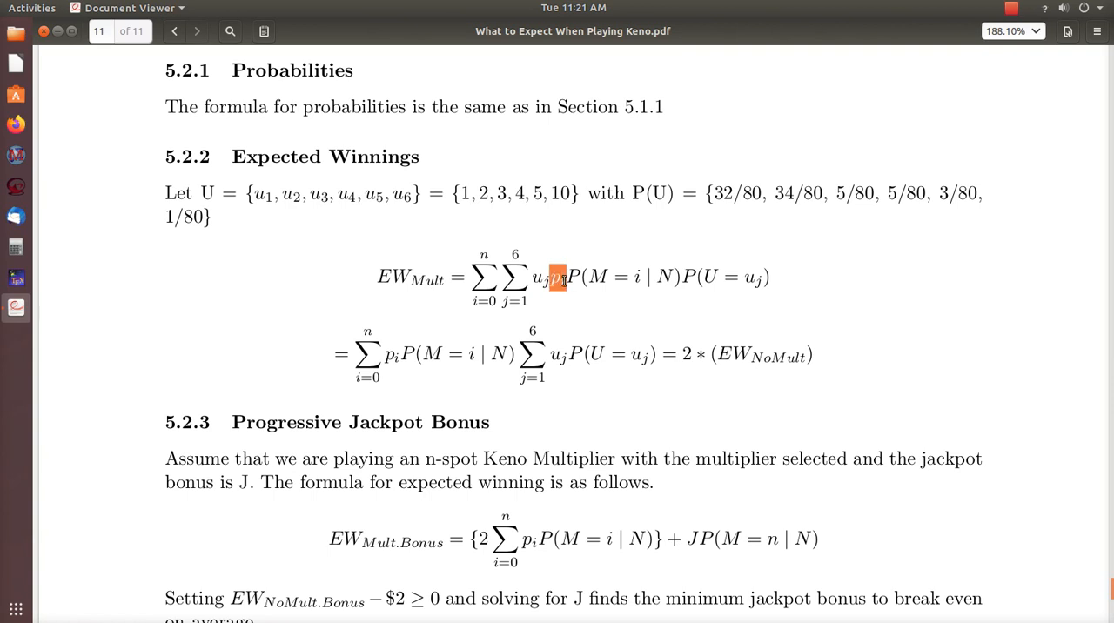
pyautogui.moveTo(559, 277); pyautogui.dragTo(675, 276)
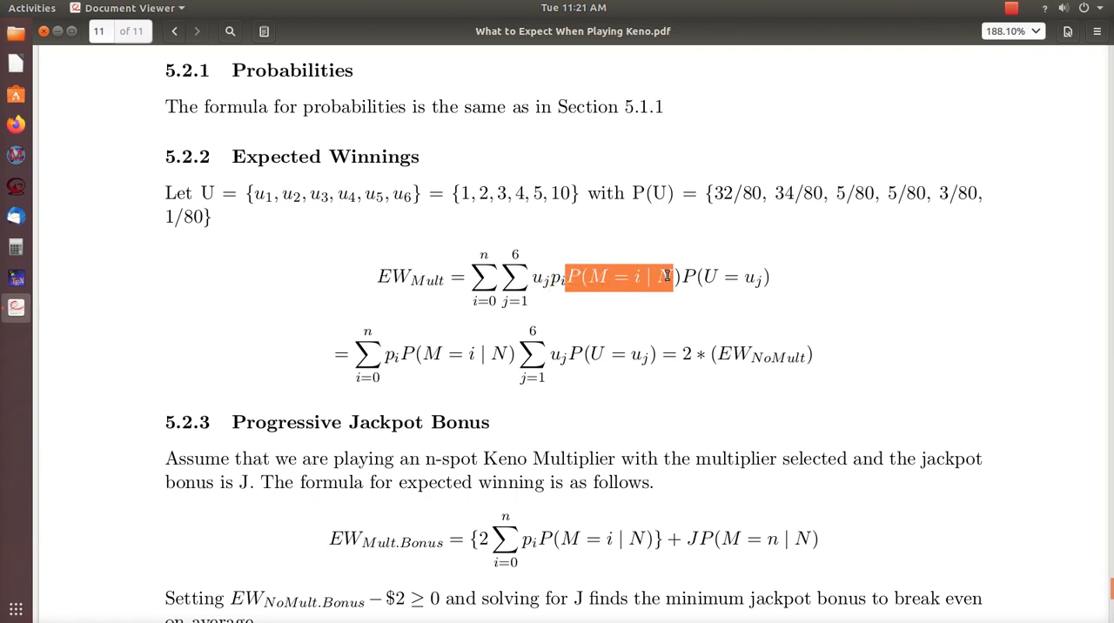
pyautogui.moveTo(666, 276); pyautogui.dragTo(765, 277)
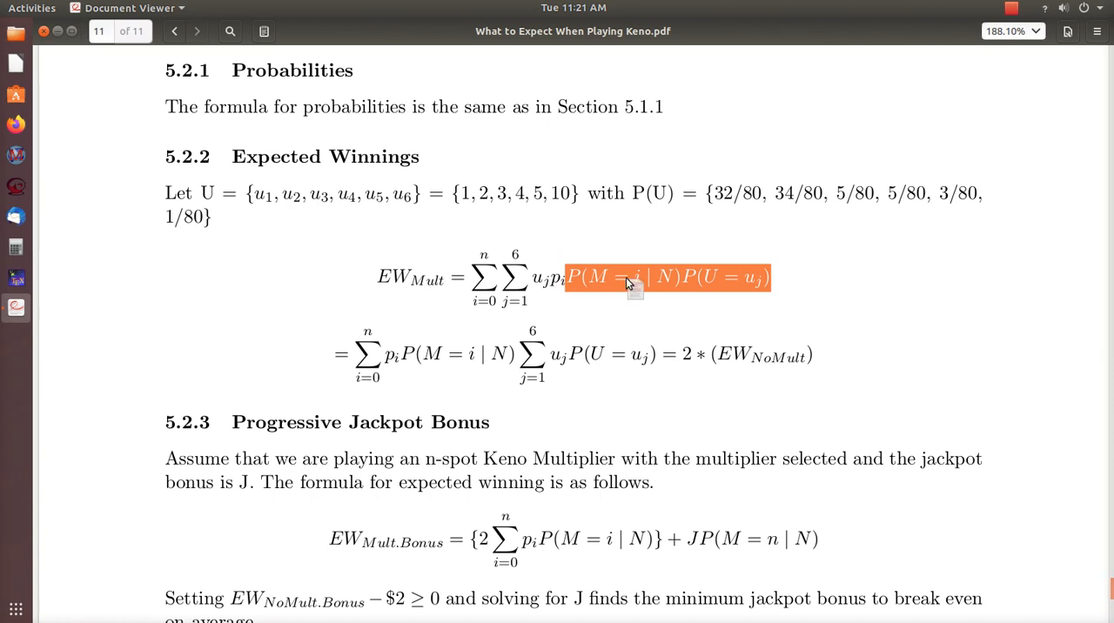
pyautogui.moveTo(755, 224)
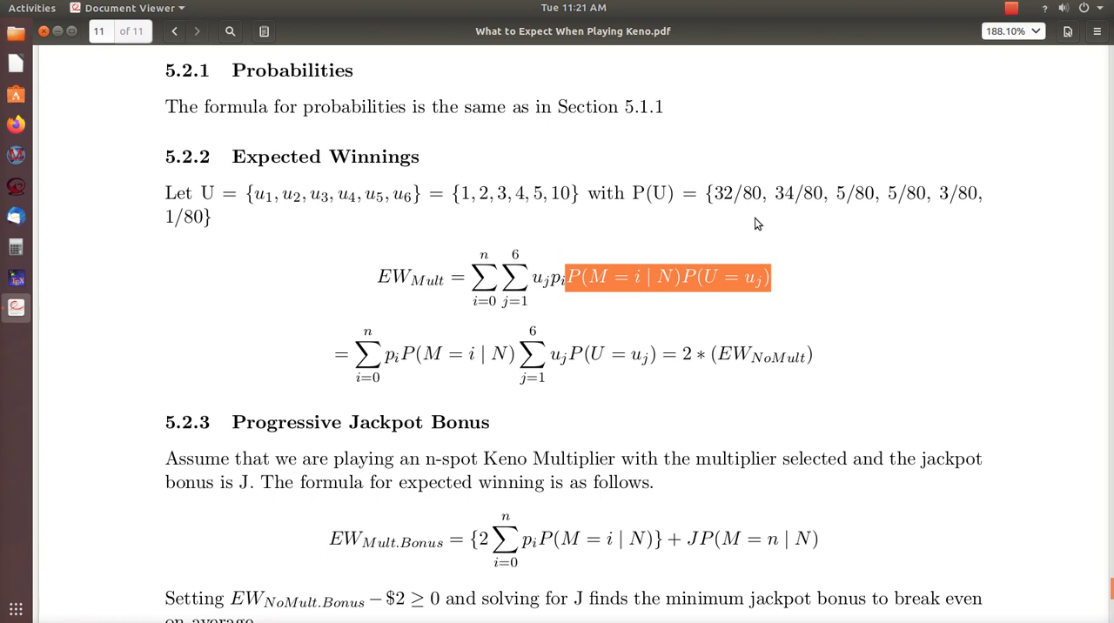
pyautogui.moveTo(588, 314)
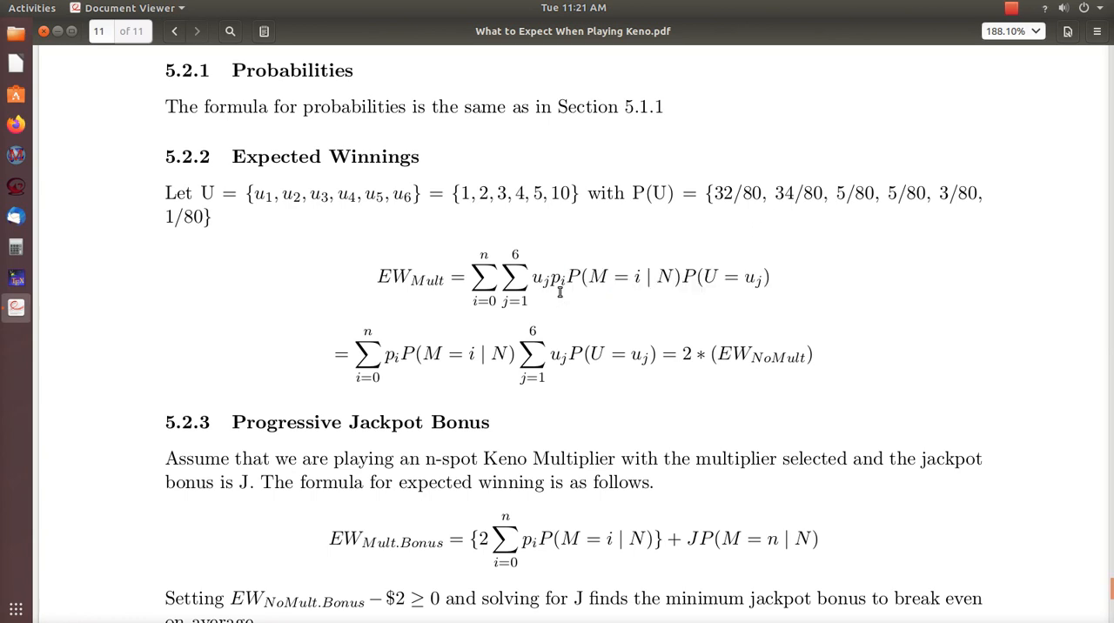
pyautogui.moveTo(546, 303)
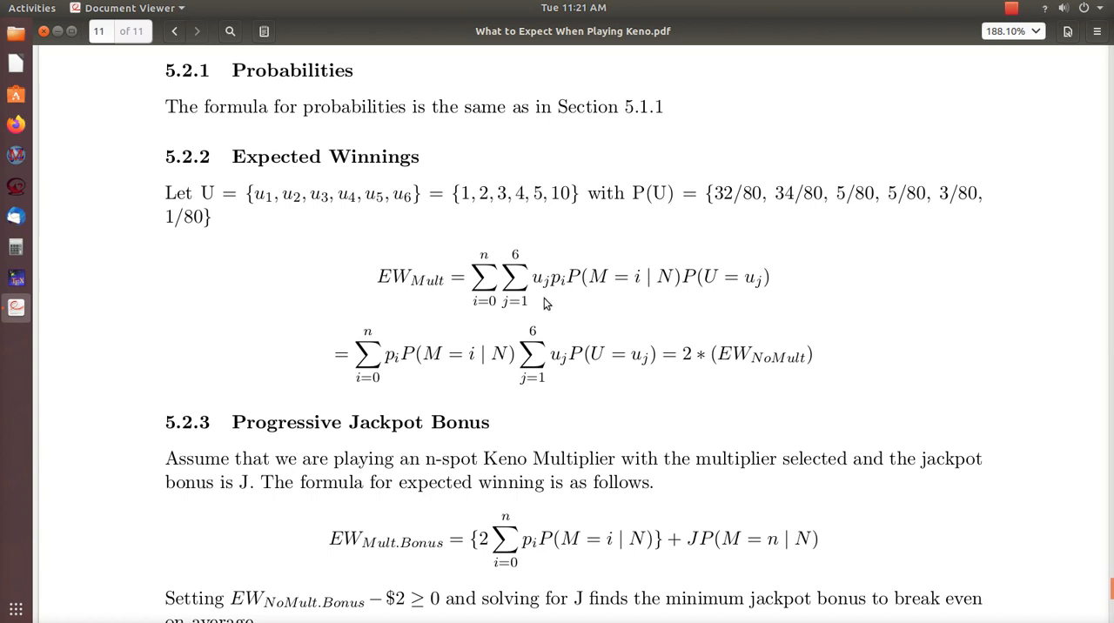
pyautogui.moveTo(505, 245)
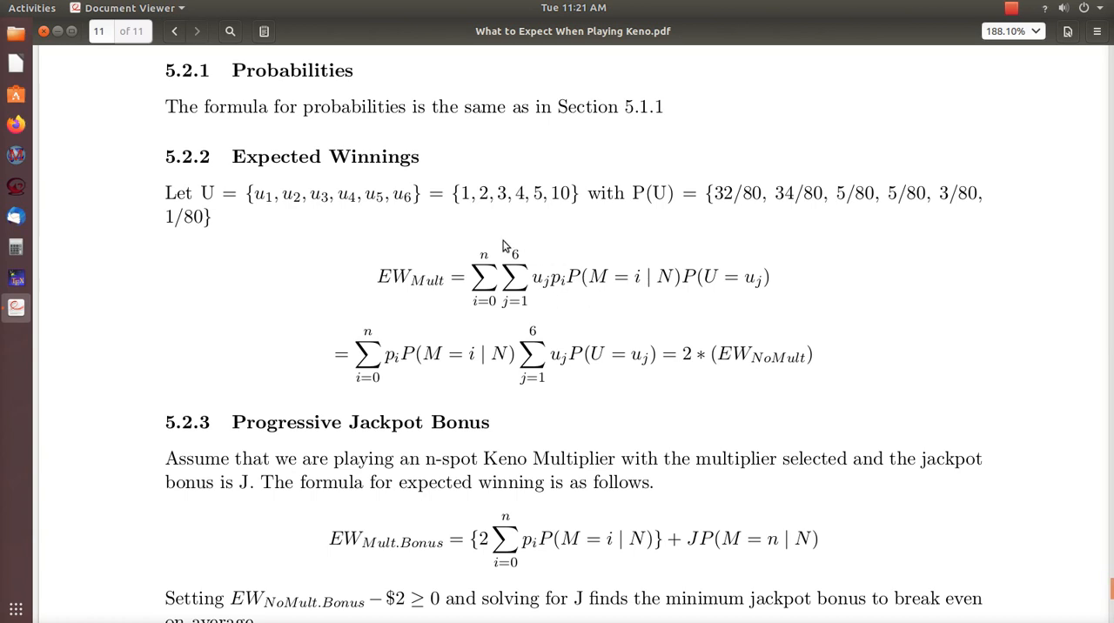
pyautogui.moveTo(453, 376)
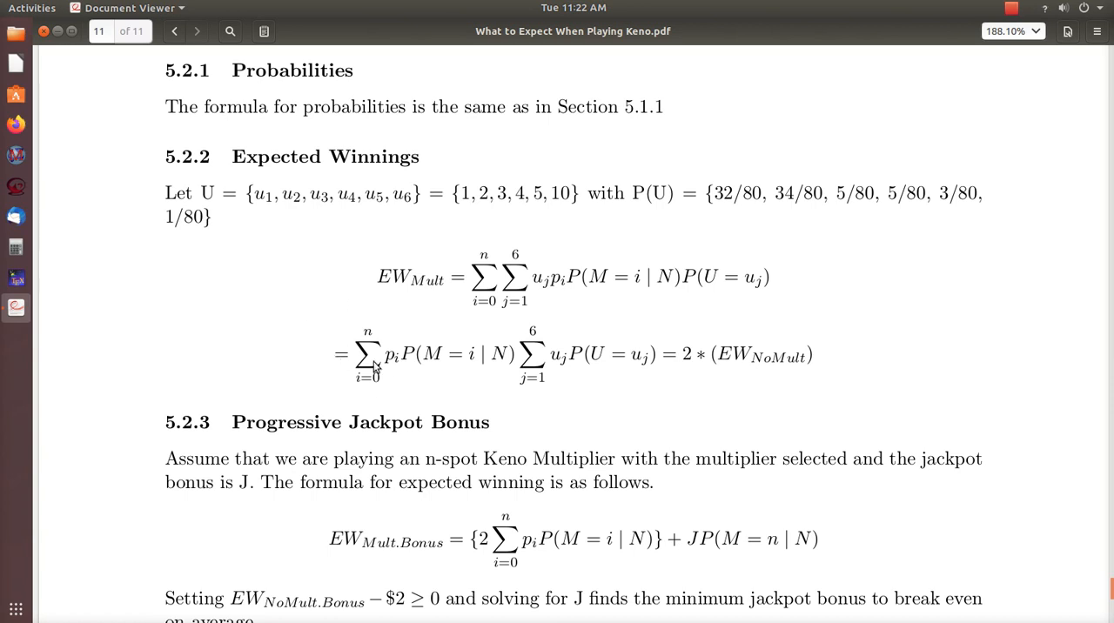
pyautogui.moveTo(484, 378)
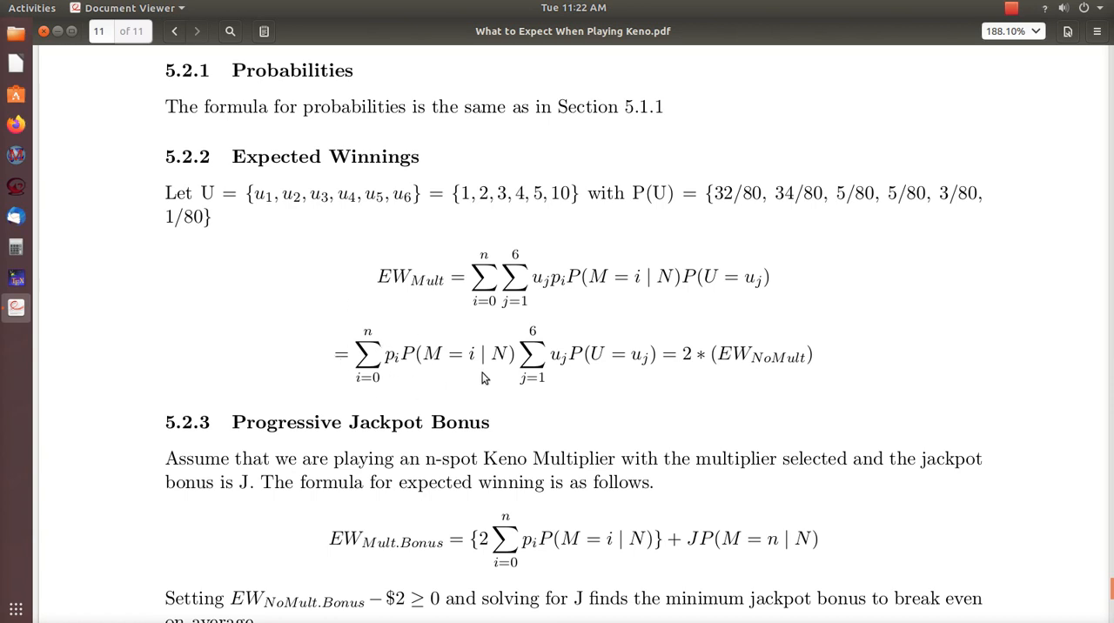
pyautogui.moveTo(768, 379)
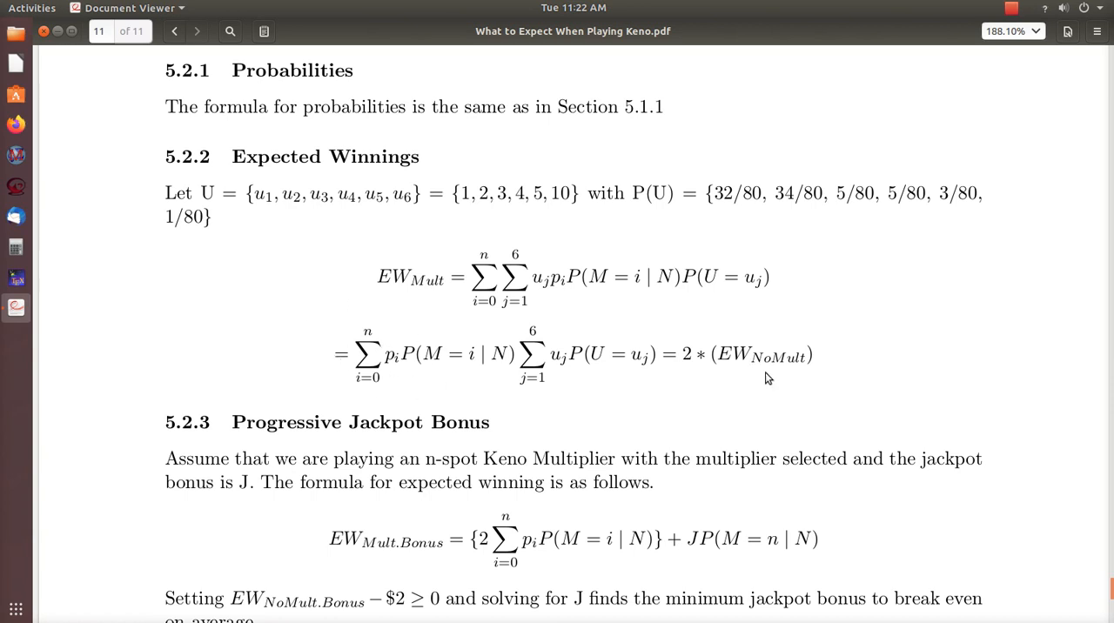
pyautogui.moveTo(694, 364)
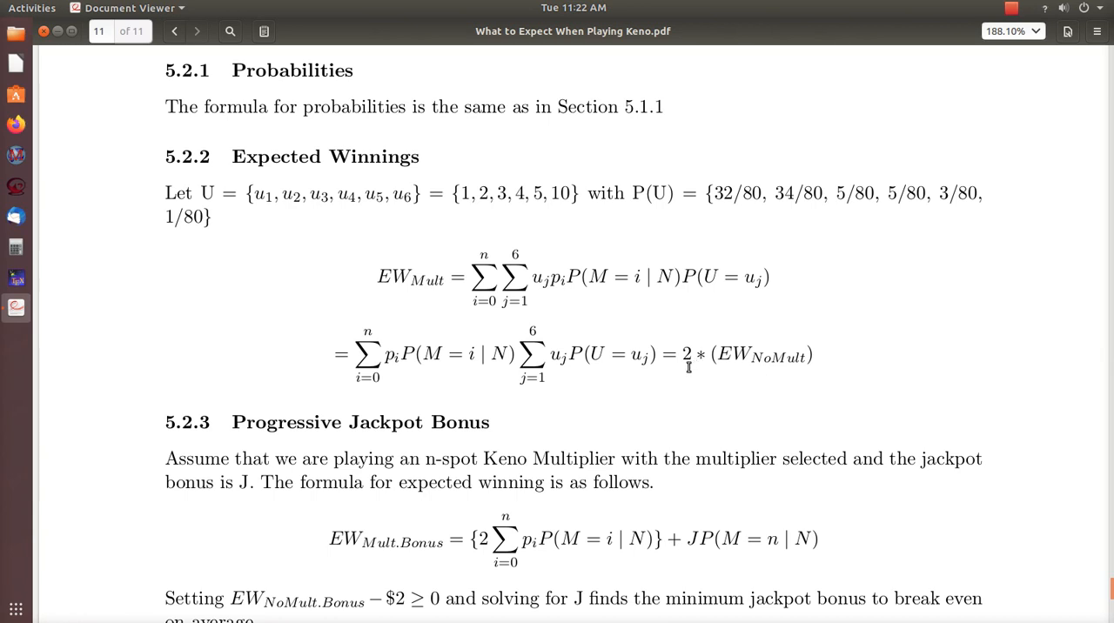
pyautogui.moveTo(640, 381)
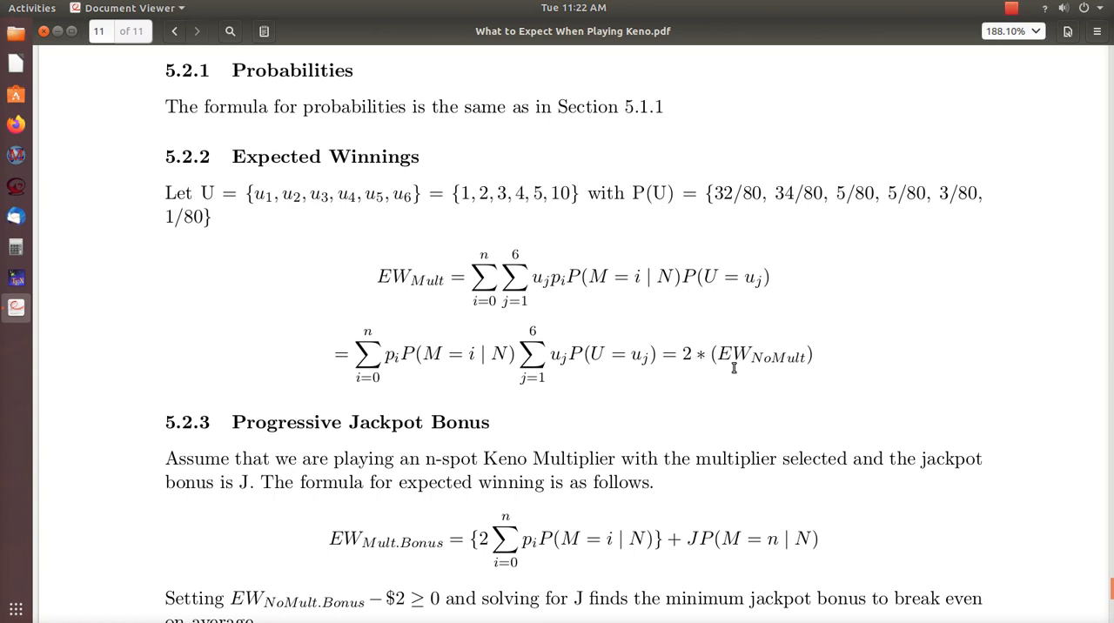
pyautogui.moveTo(787, 392)
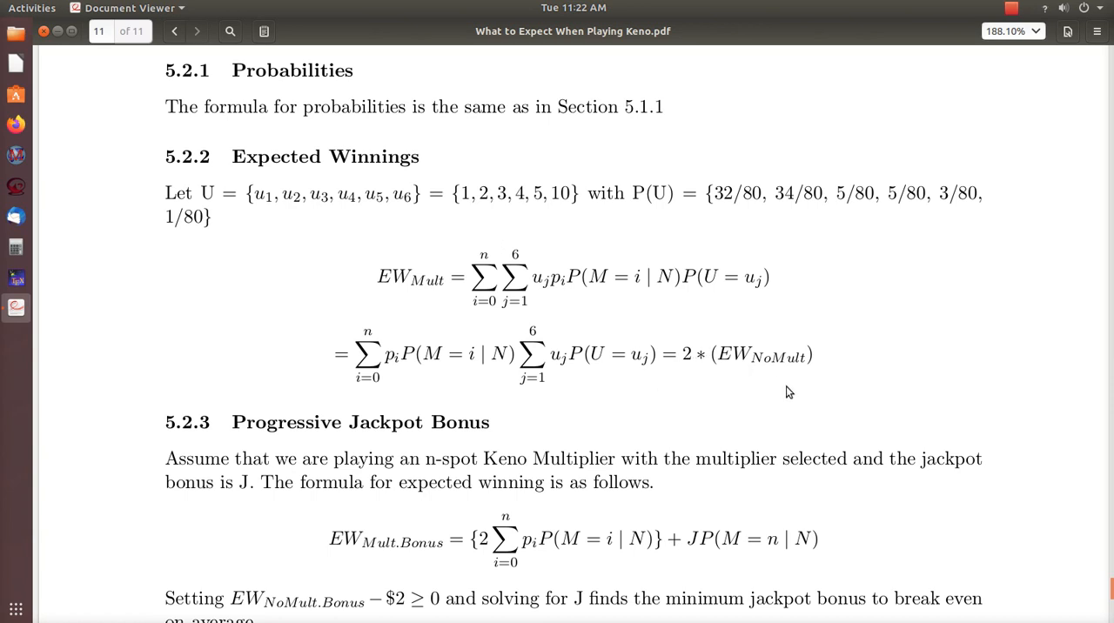
pyautogui.moveTo(760, 381)
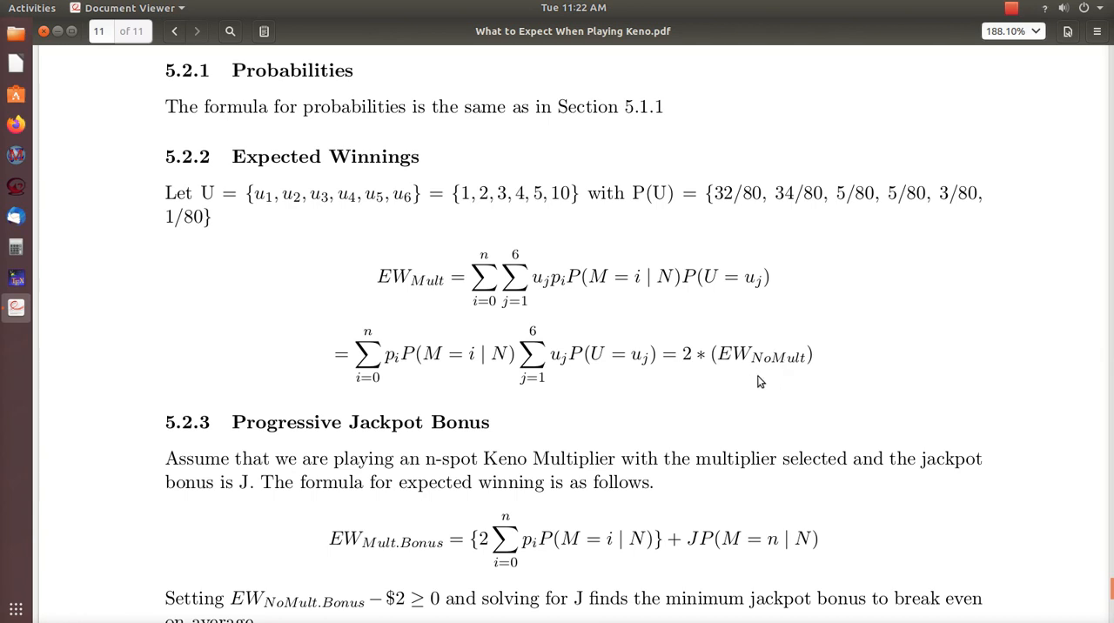
pyautogui.moveTo(722, 381)
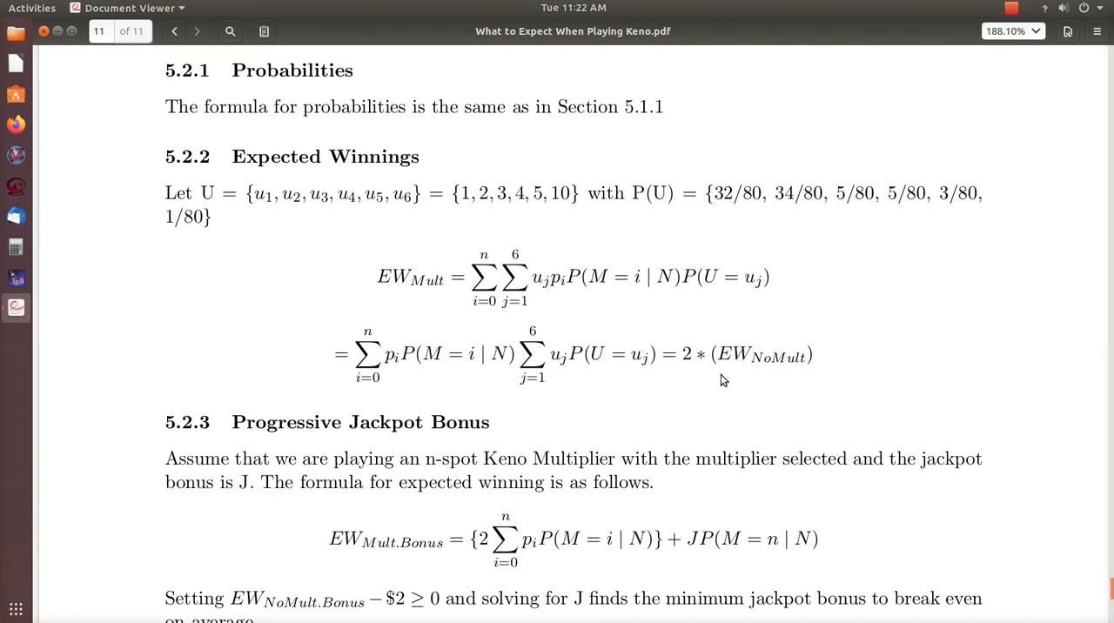
pyautogui.moveTo(712, 356)
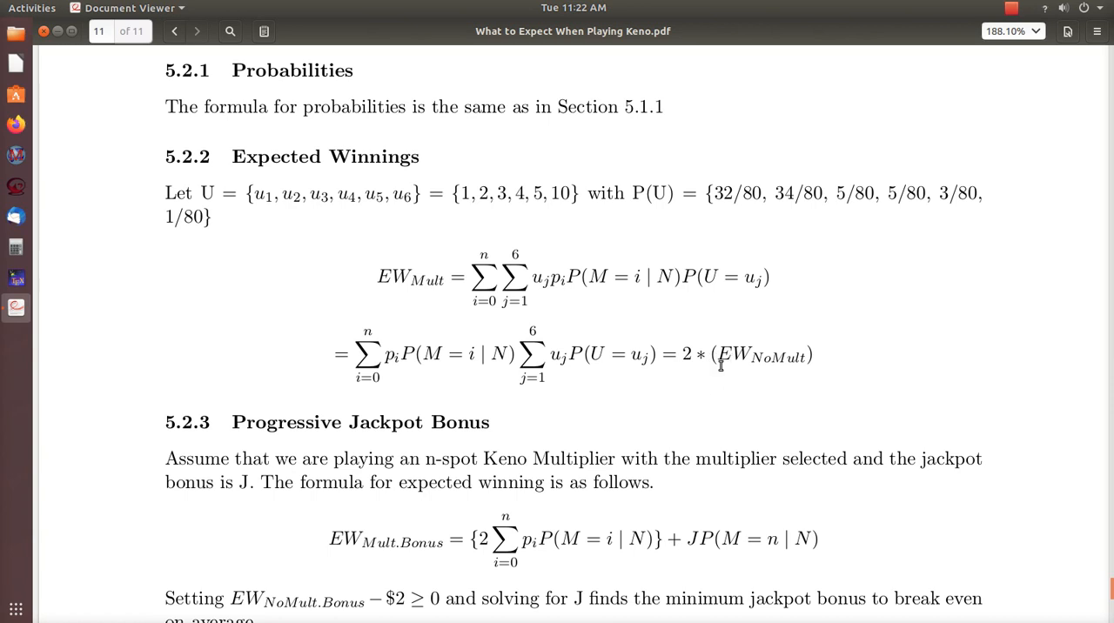
pyautogui.moveTo(716, 366)
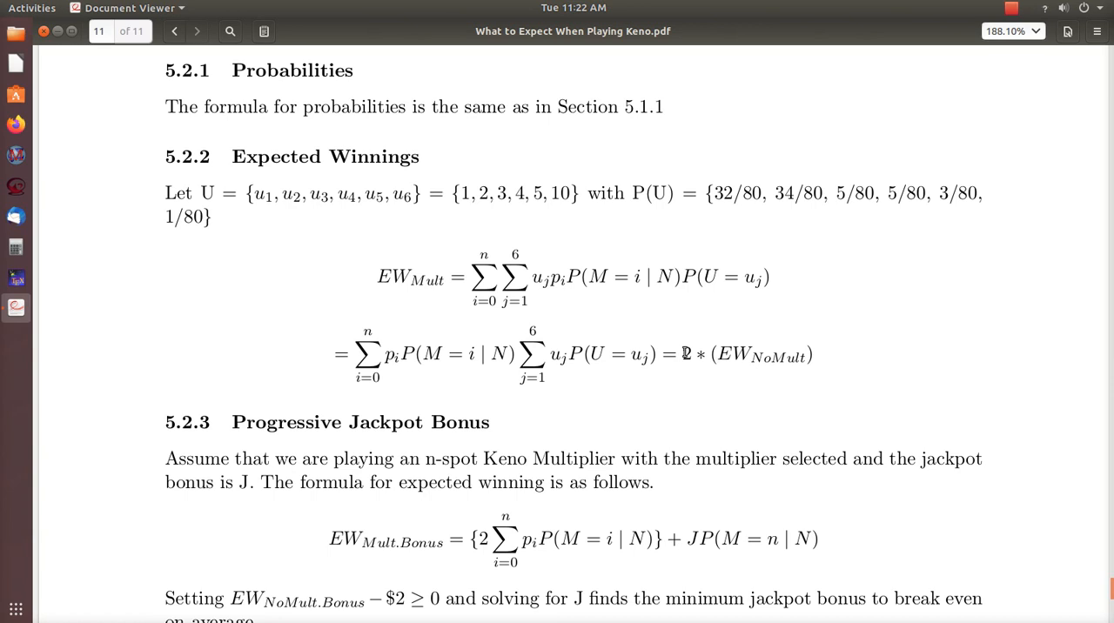
pyautogui.moveTo(681, 355); pyautogui.dragTo(813, 355)
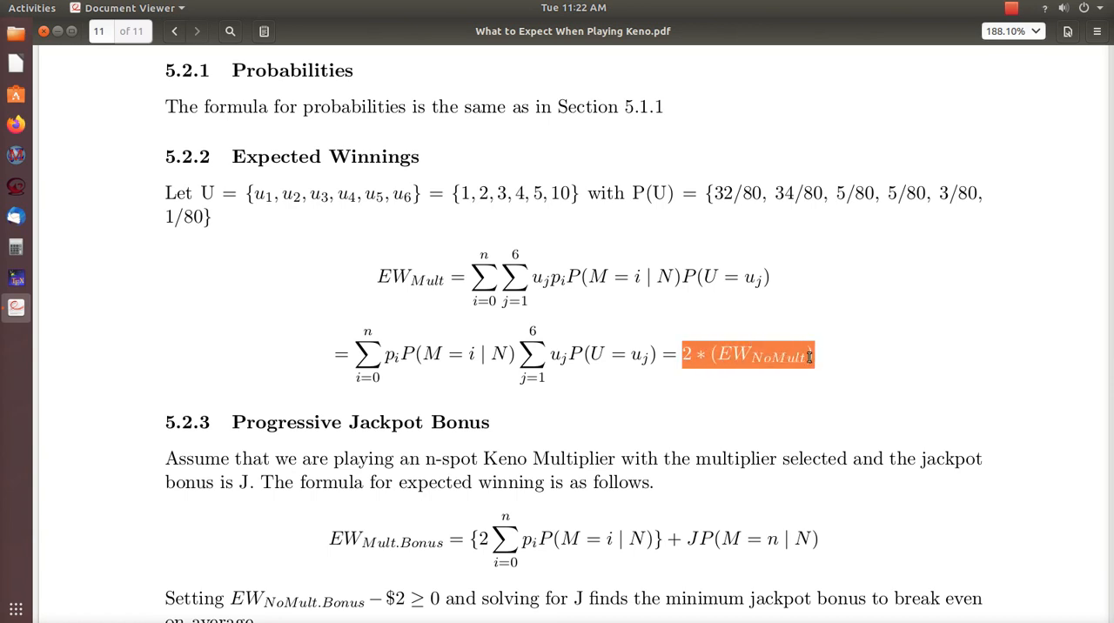
pyautogui.moveTo(687, 412)
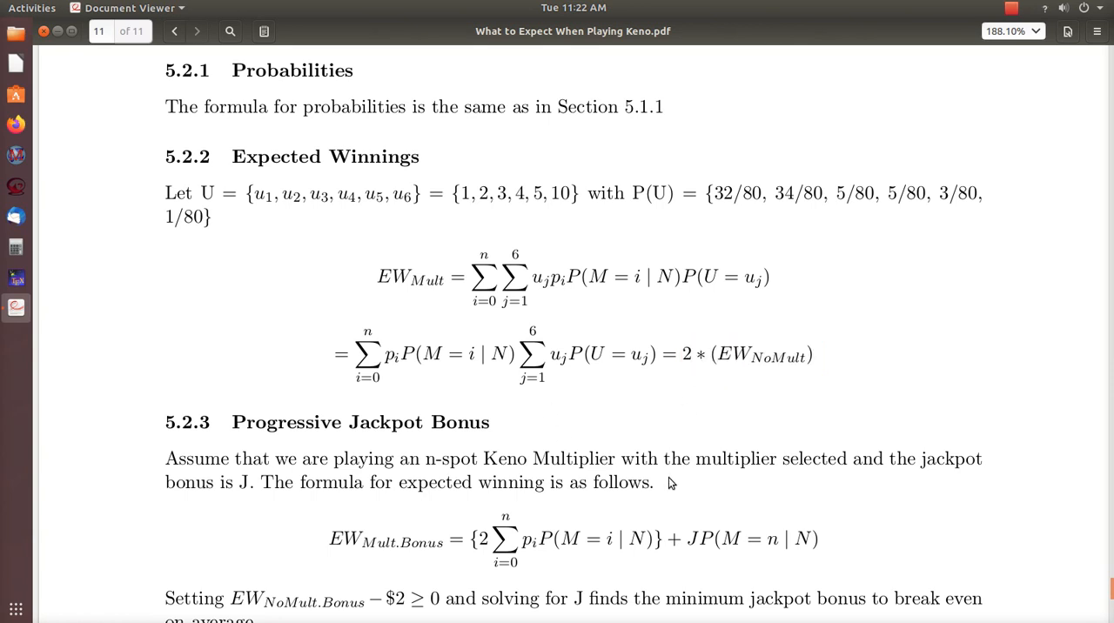
# - Scroll to the J ≥ break-even inequality and sections 5.3 and 5.4
pyautogui.scroll(-3)
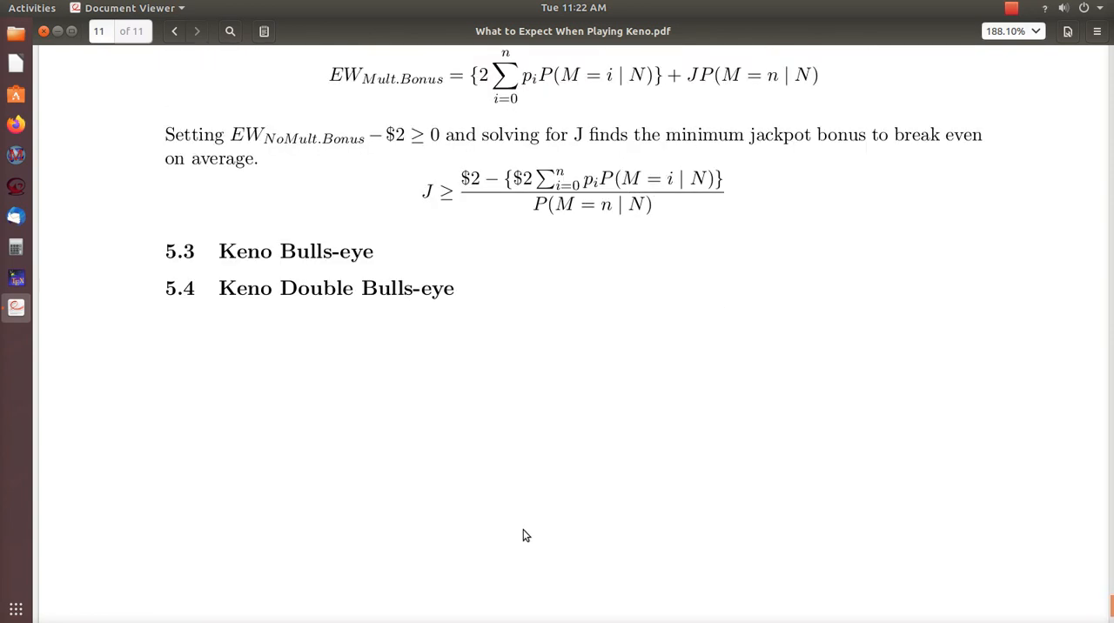
pyautogui.scroll(-3)
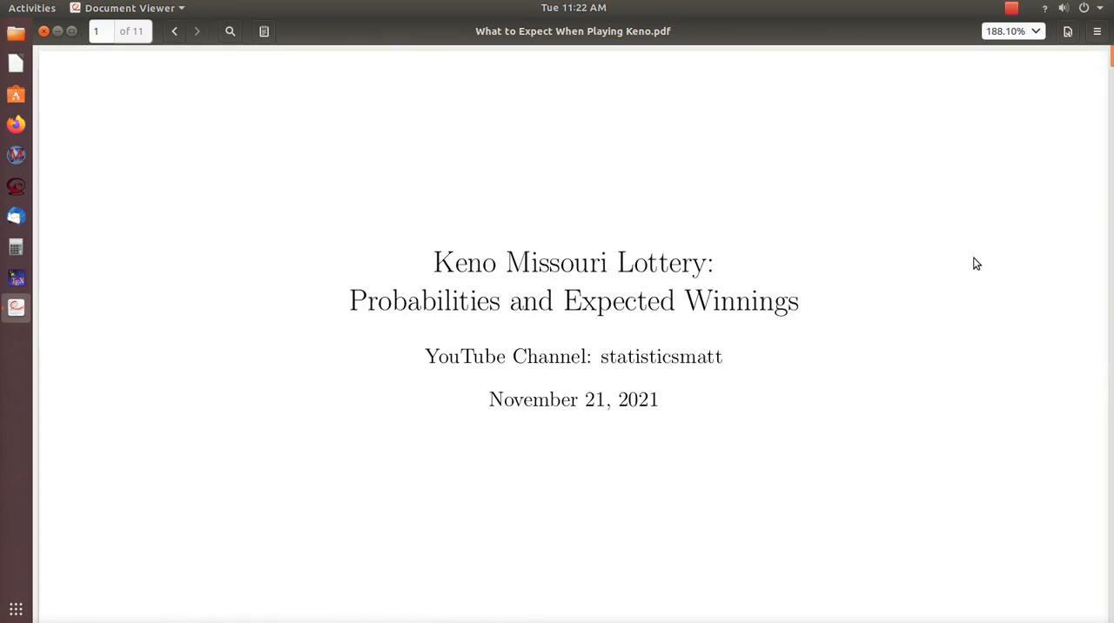
pyautogui.moveTo(988, 178)
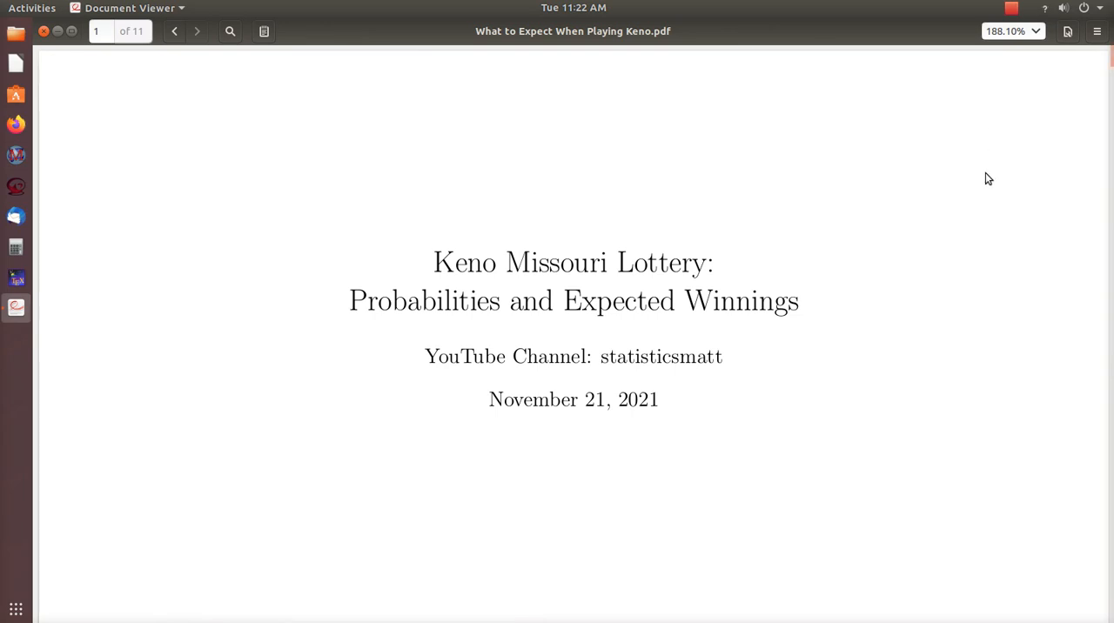
pyautogui.moveTo(999, 17)
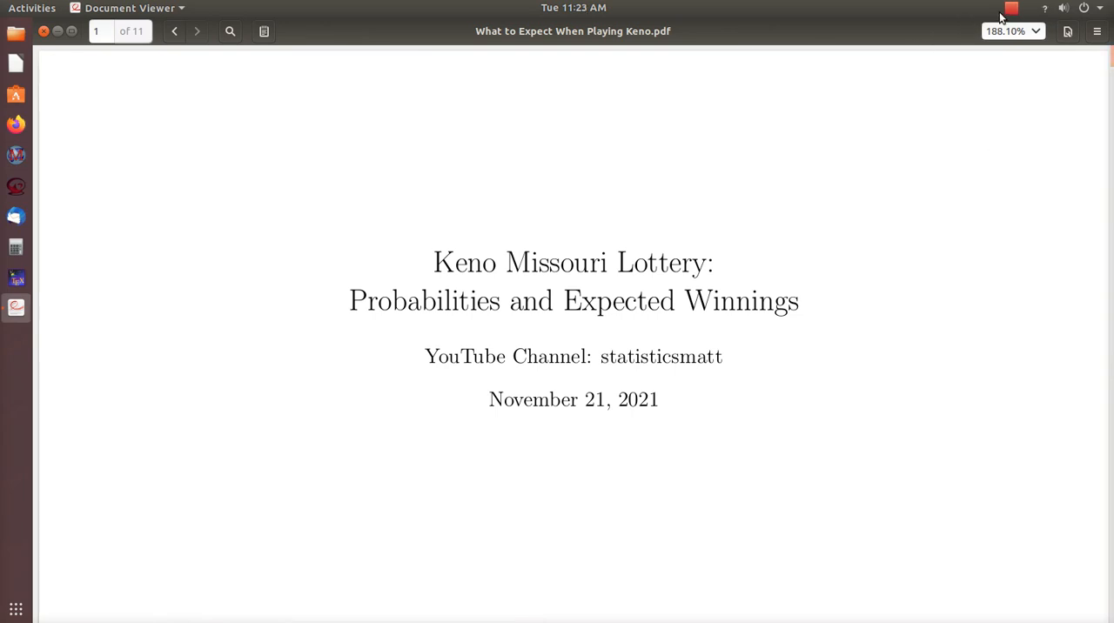
# - Jump back to page 1, the Keno Missouri Lottery title page
pyautogui.click(1011, 7)
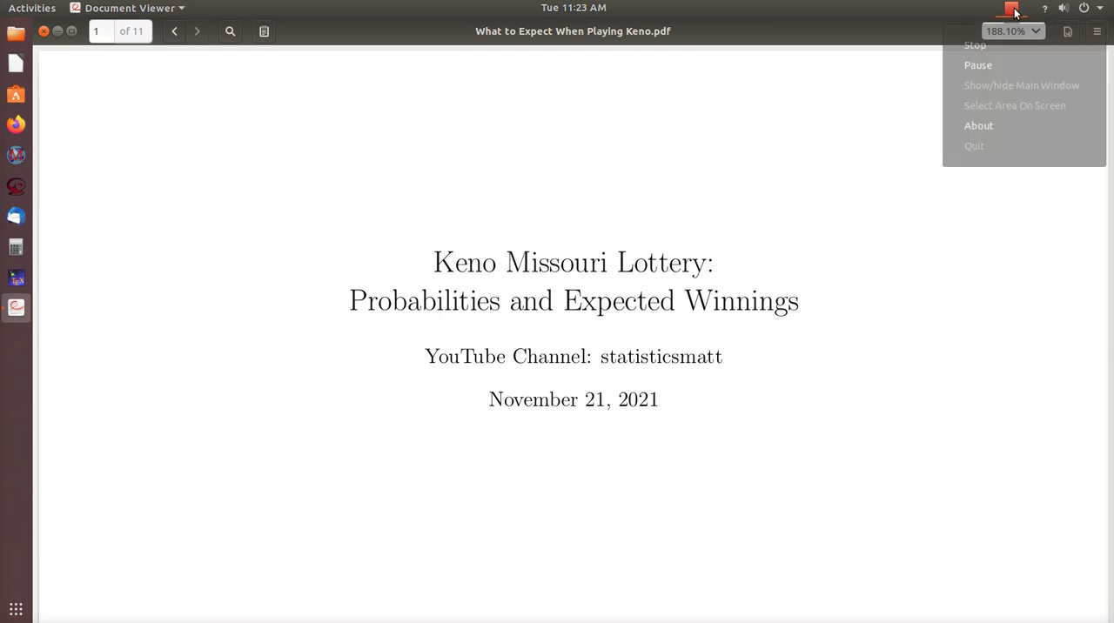